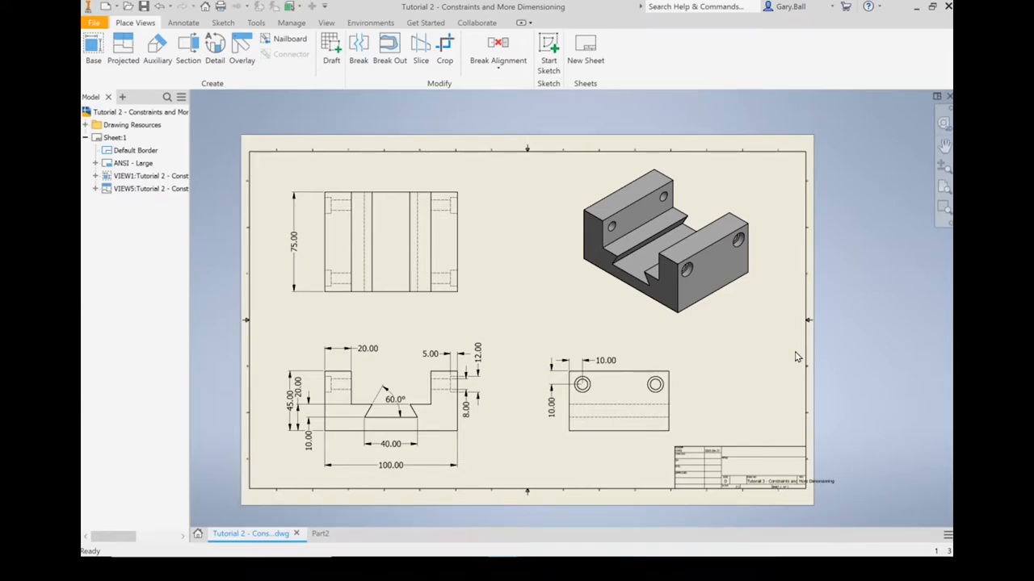
pyautogui.moveTo(677, 252)
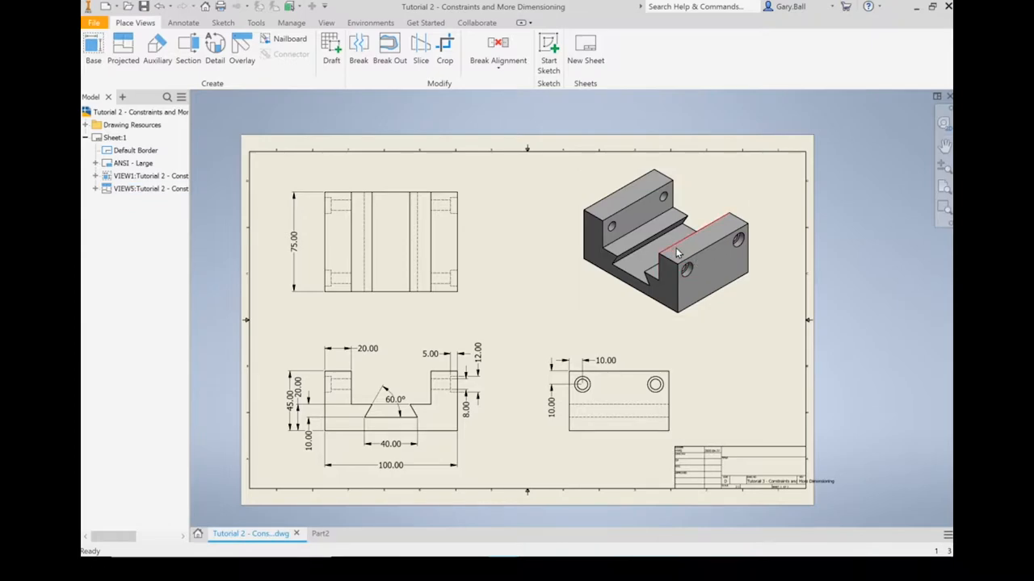
pyautogui.moveTo(517, 355)
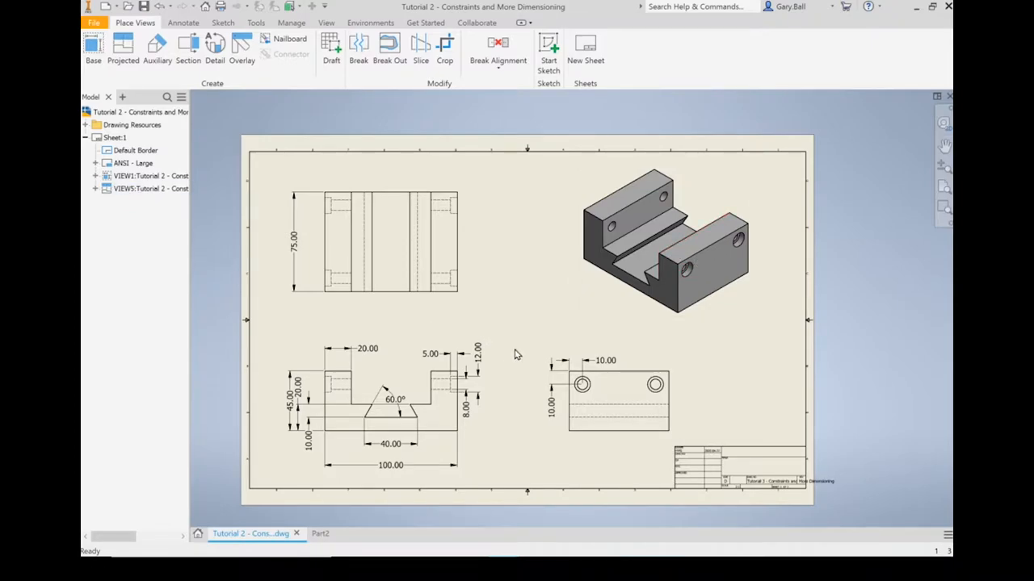
pyautogui.moveTo(546, 329)
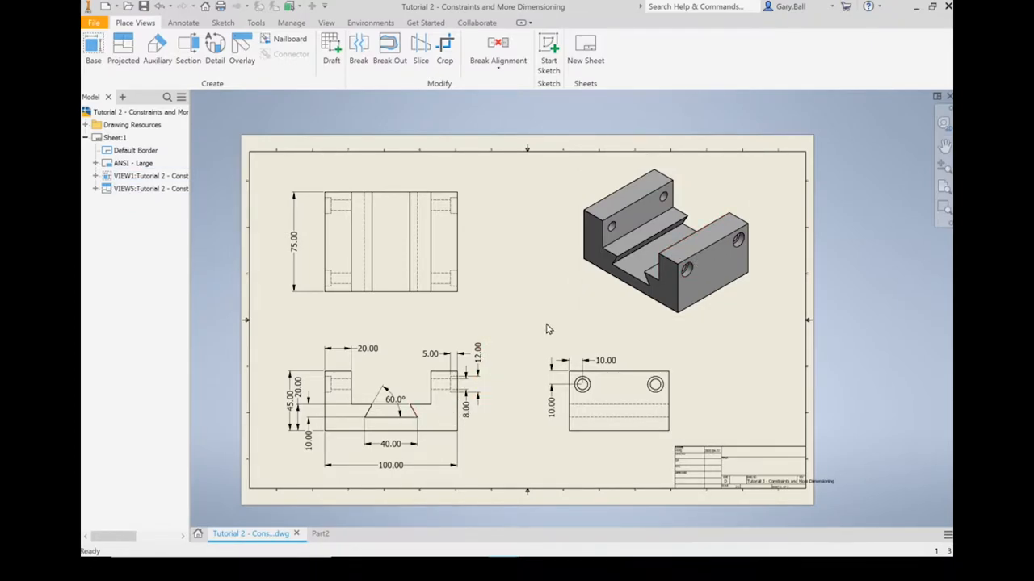
pyautogui.moveTo(543, 323)
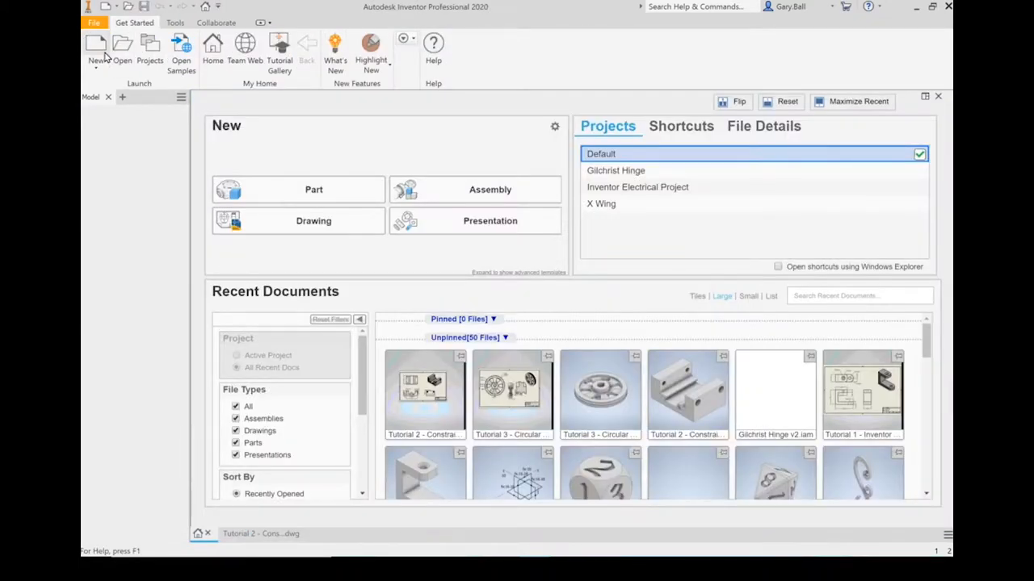
# Create a new part from the Metric Standard (mm).ipt template.
pyautogui.click(97, 49)
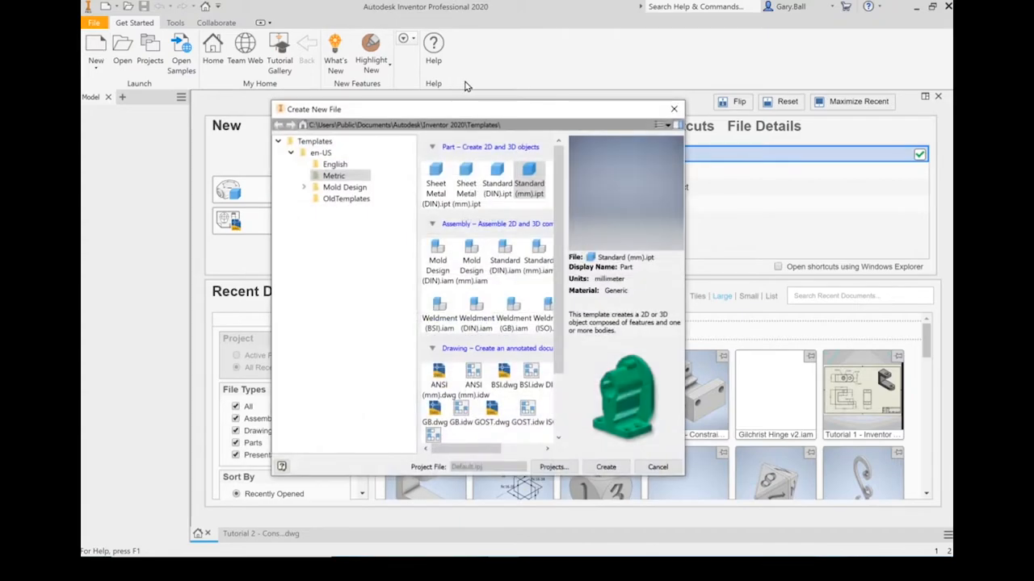
pyautogui.moveTo(530, 210)
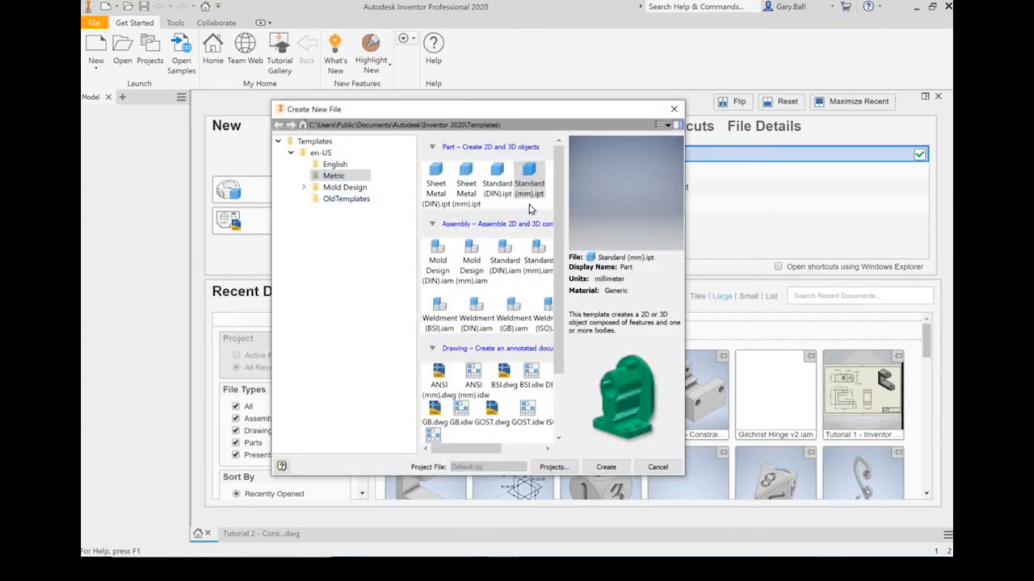
pyautogui.click(526, 176)
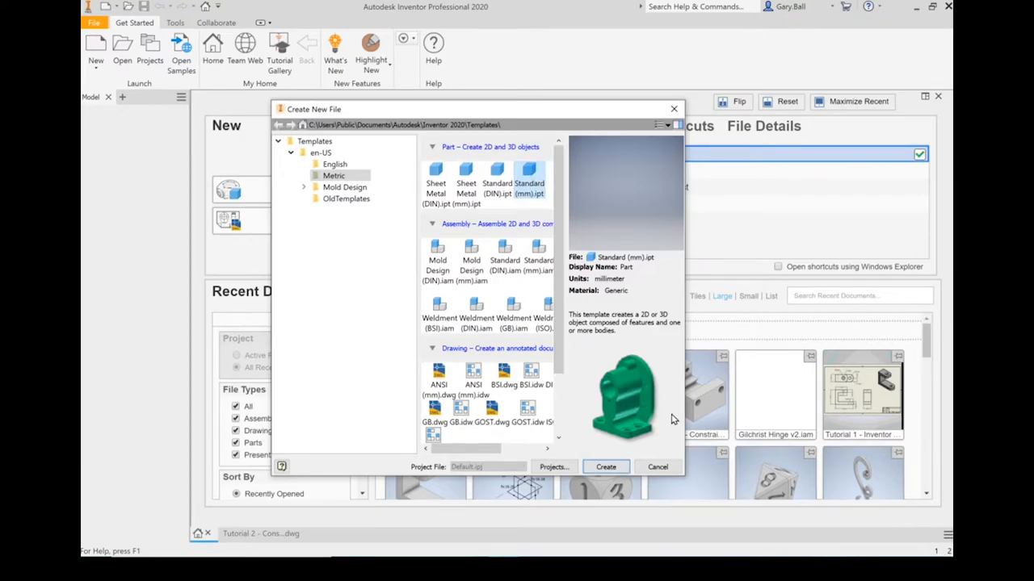
pyautogui.click(604, 467)
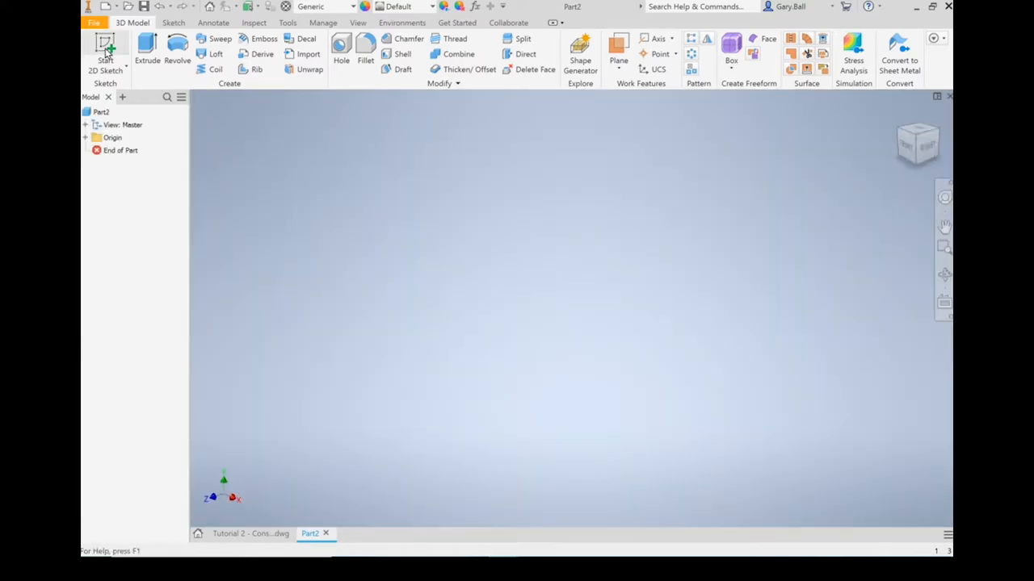
pyautogui.moveTo(107, 45)
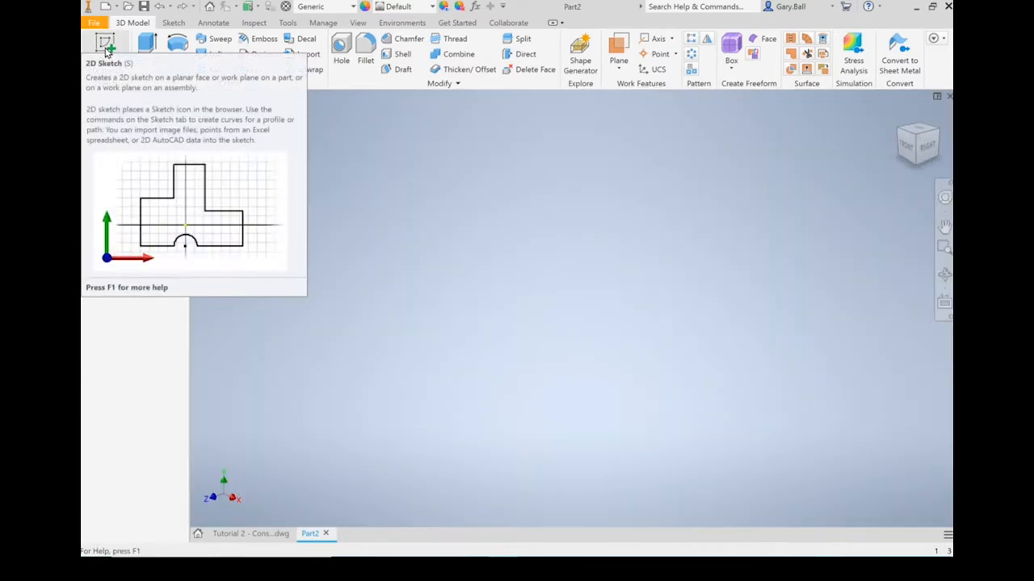
# Start Sketch1 on the front plane and activate the Line tool for the U outline.
pyautogui.click(106, 42)
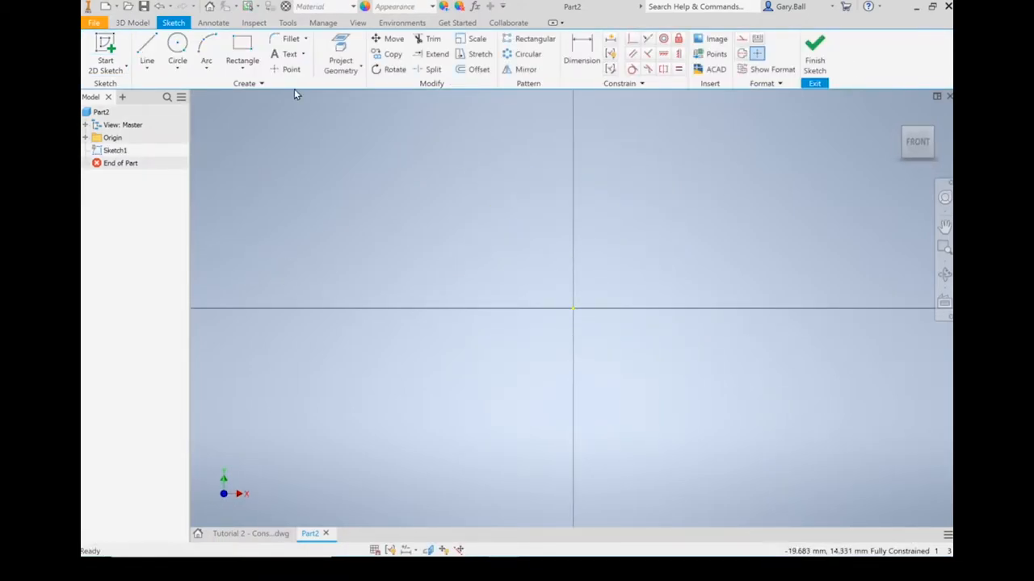
pyautogui.click(145, 48)
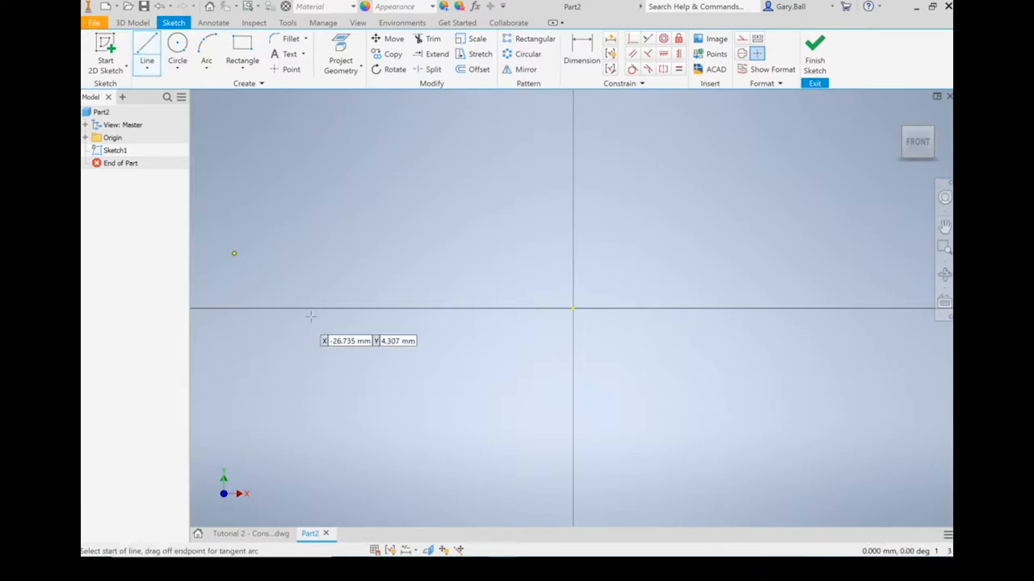
pyautogui.moveTo(462, 410)
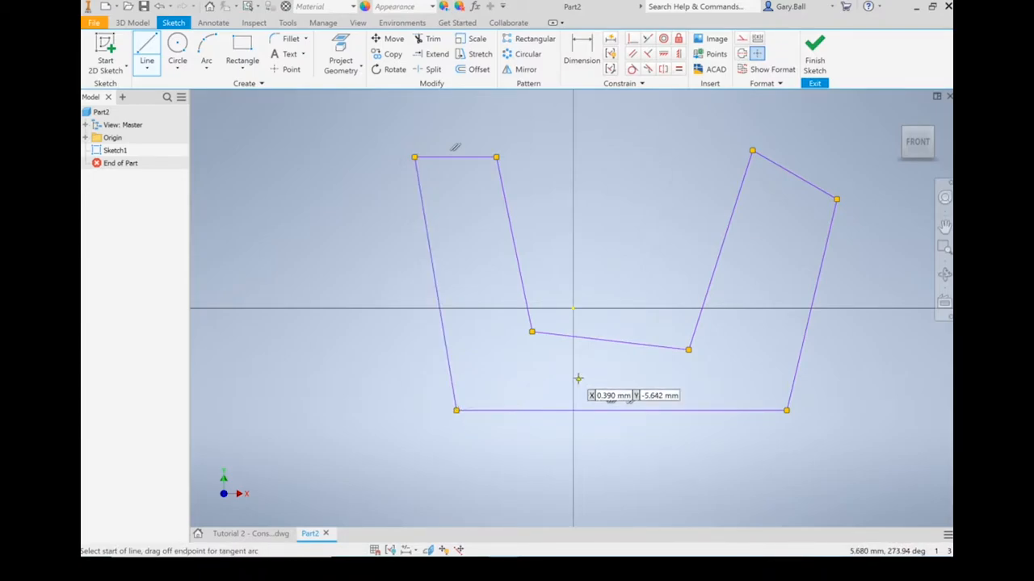
pyautogui.moveTo(488, 340)
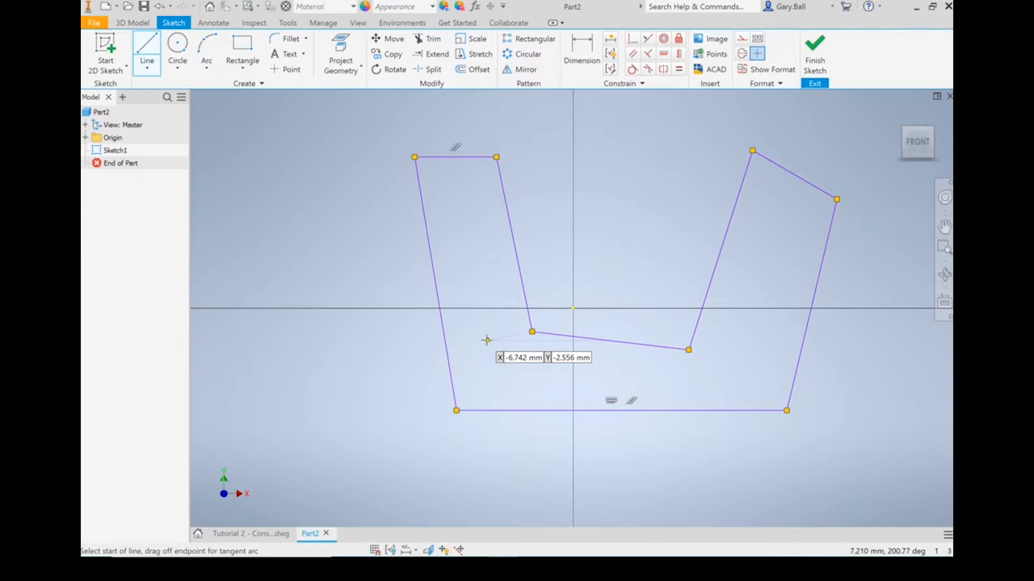
pyautogui.moveTo(571, 252)
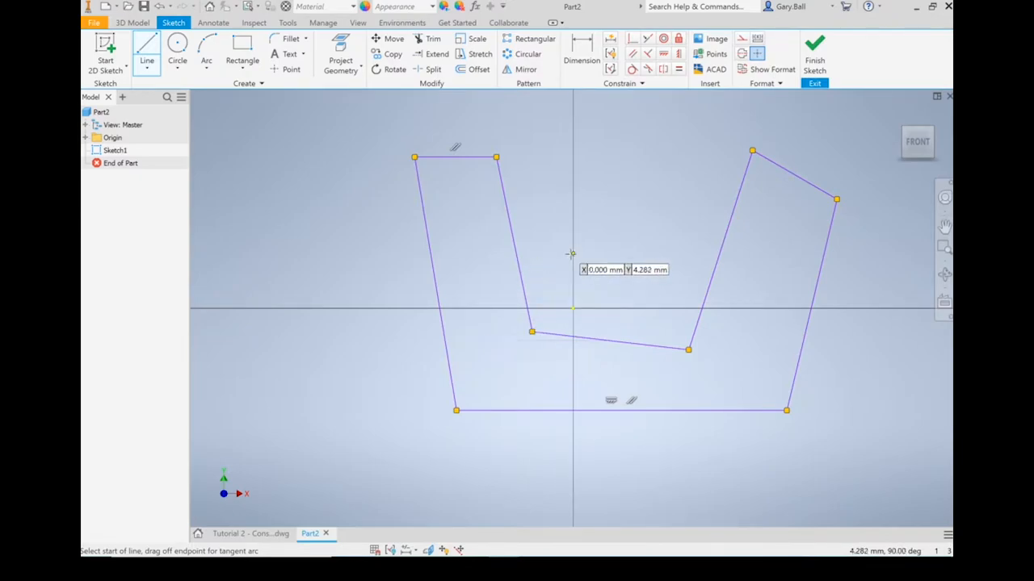
pyautogui.moveTo(626, 66)
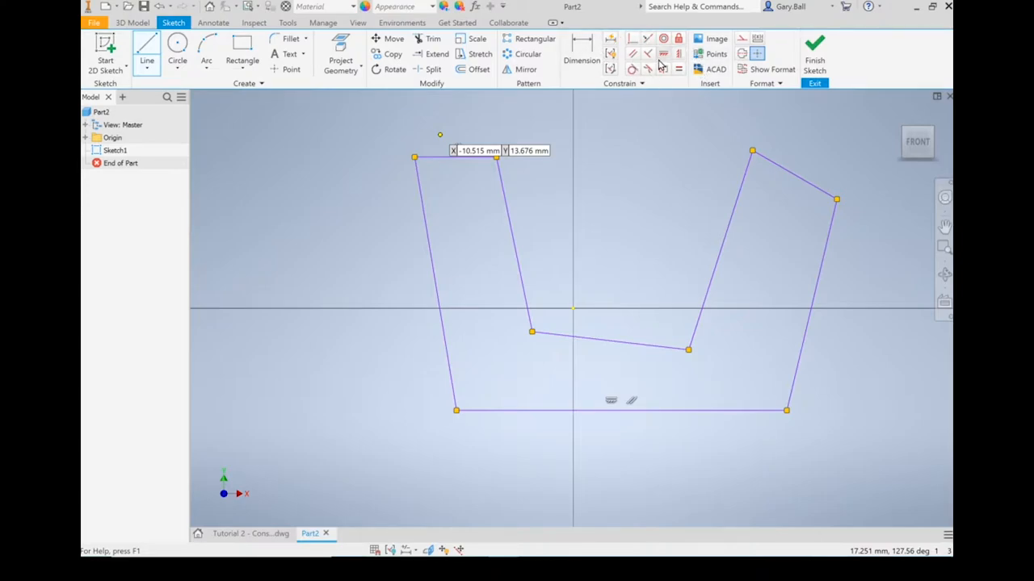
pyautogui.moveTo(649, 55)
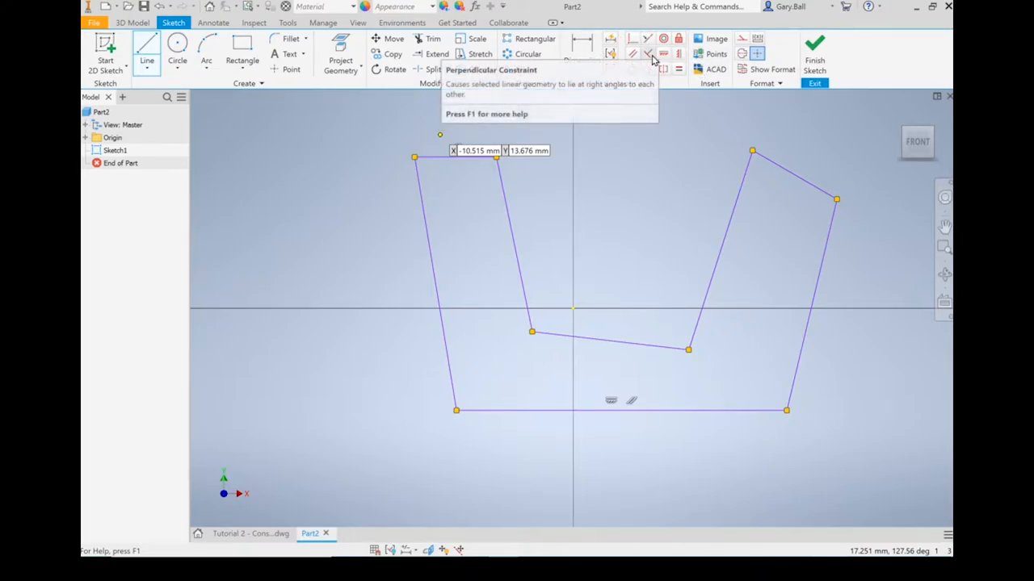
pyautogui.moveTo(633, 53)
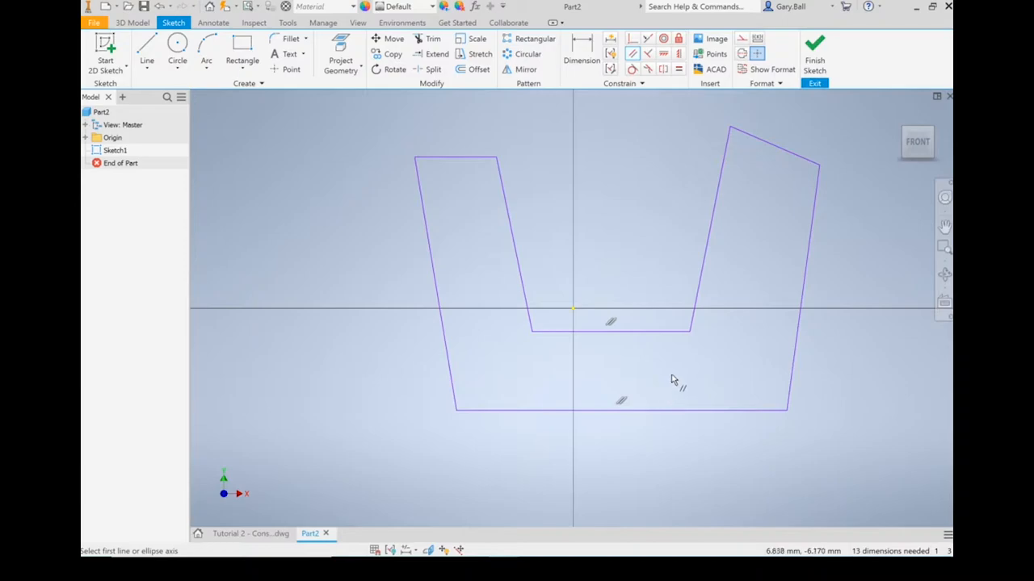
pyautogui.moveTo(743, 244)
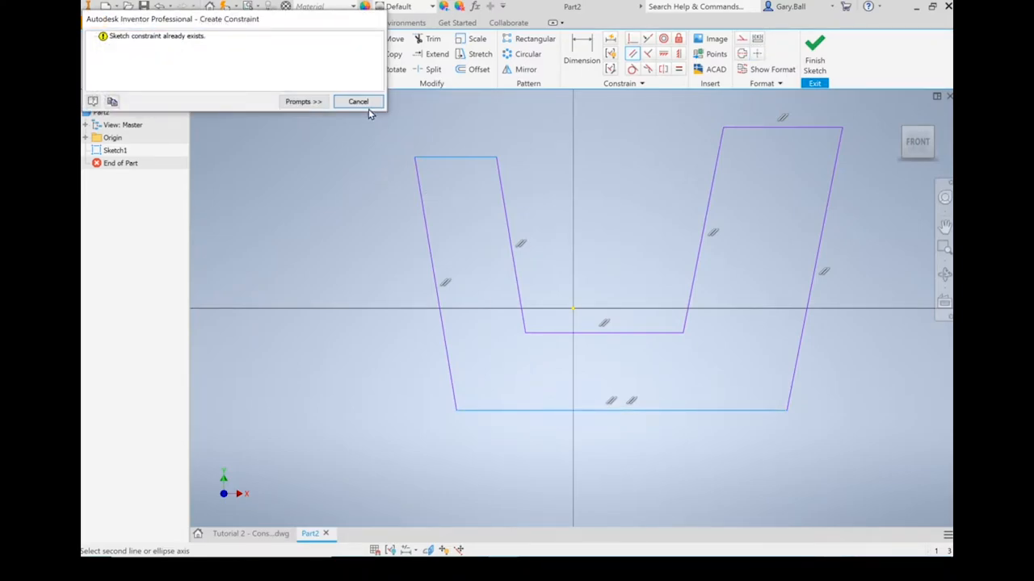
# Dismiss the 'Sketch constraint already exists' warning after pairing the U edges parallel.
pyautogui.click(357, 101)
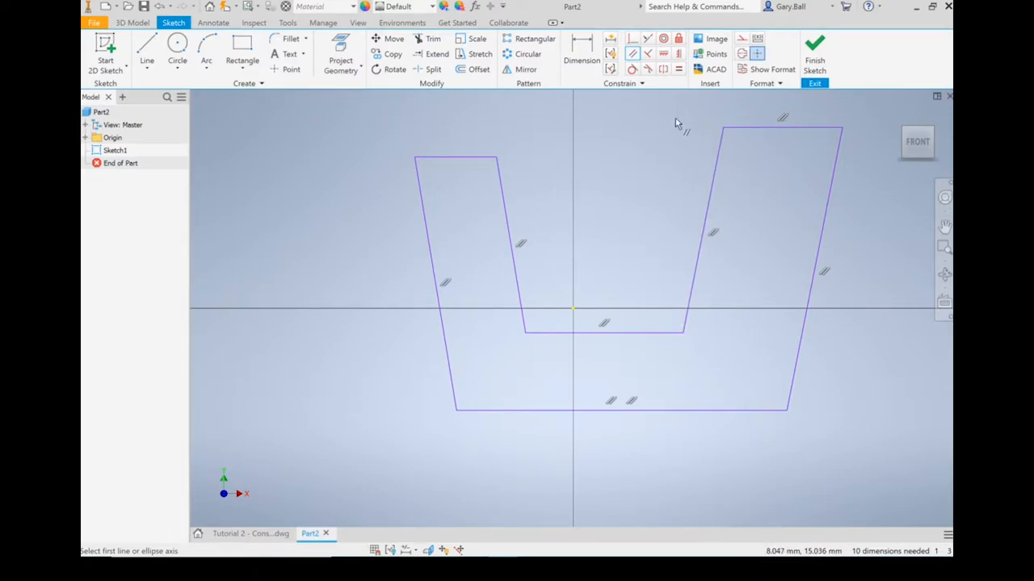
pyautogui.moveTo(736, 406)
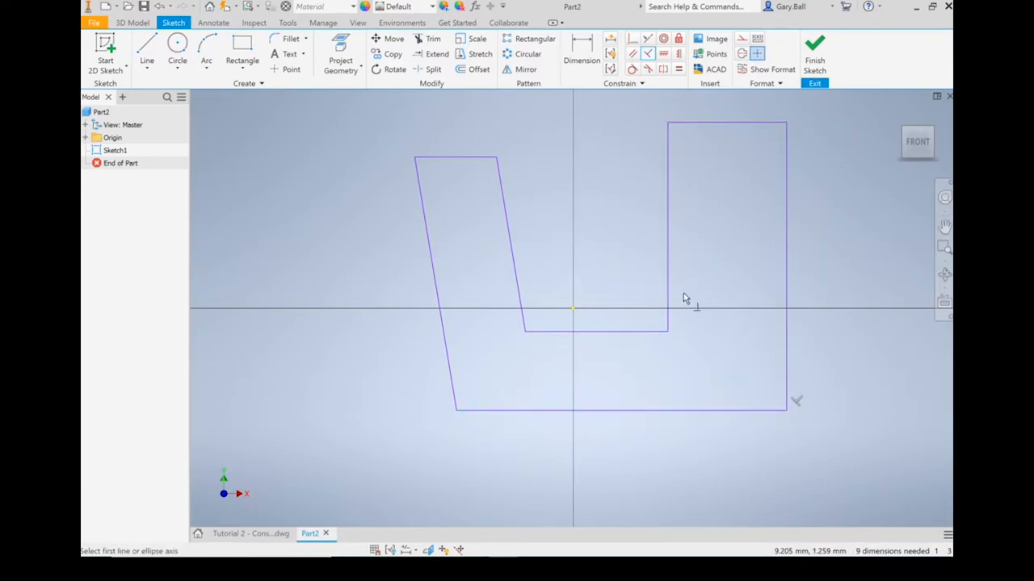
pyautogui.moveTo(749, 229)
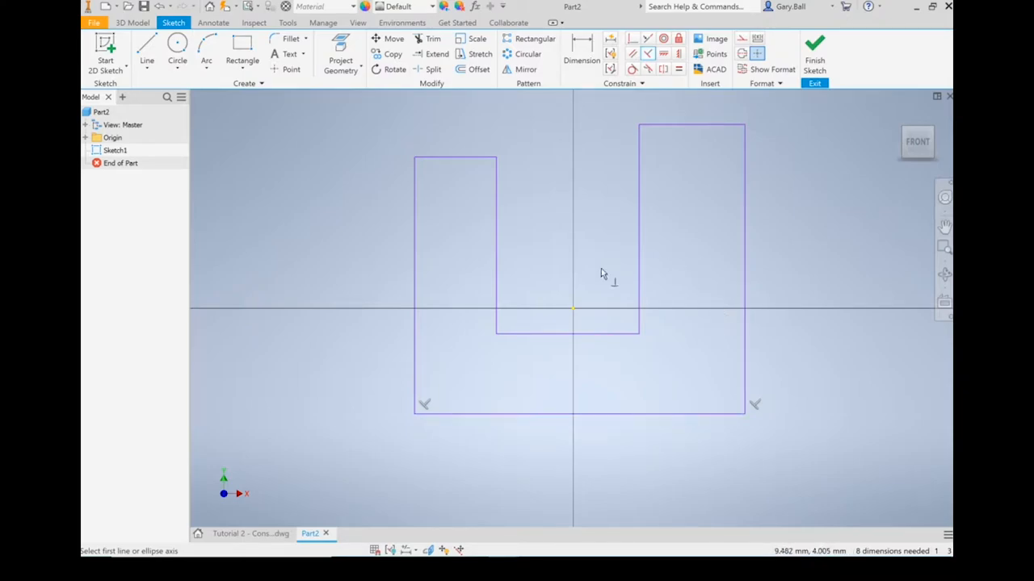
pyautogui.moveTo(717, 274)
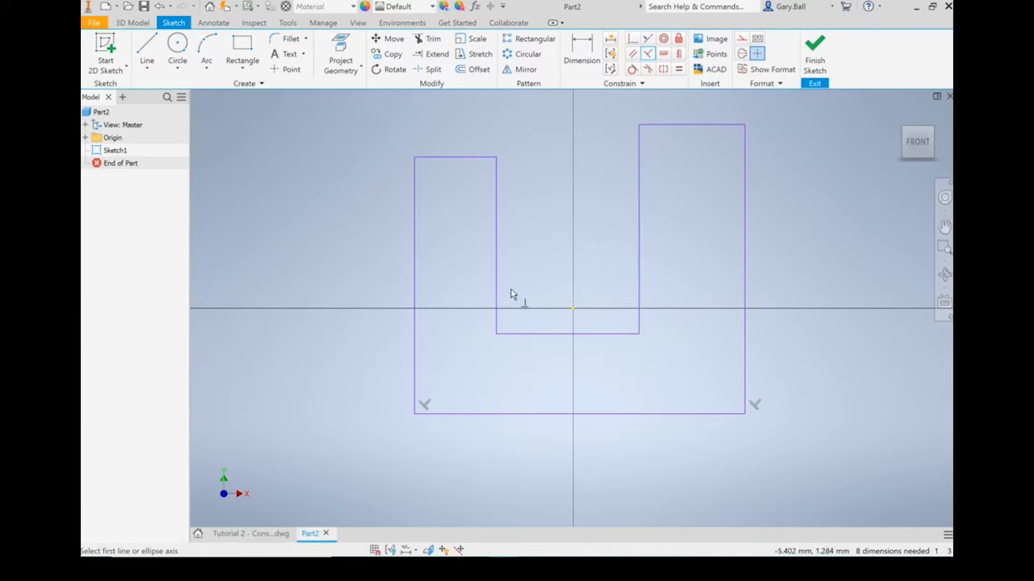
pyautogui.moveTo(529, 299)
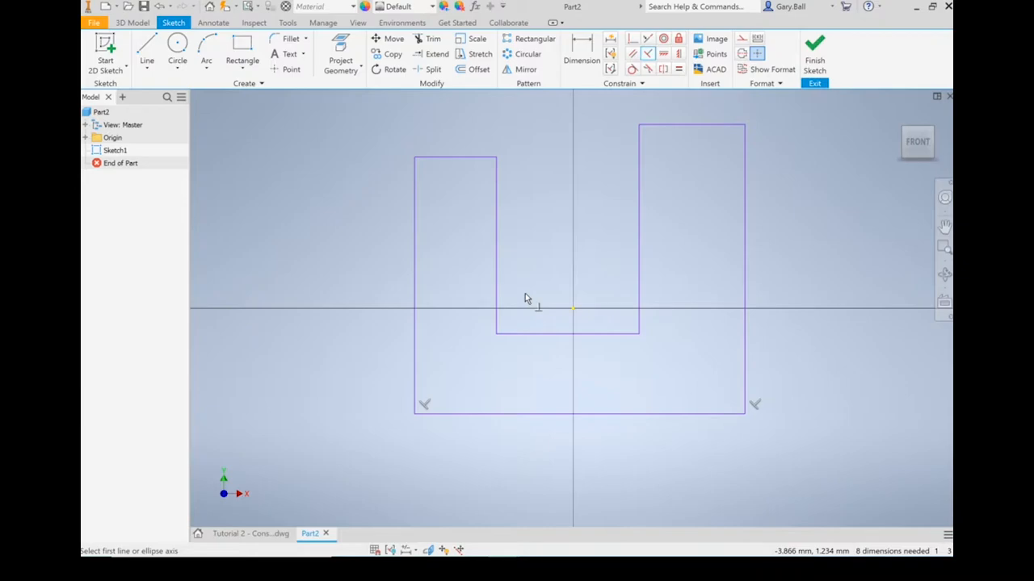
pyautogui.moveTo(553, 327)
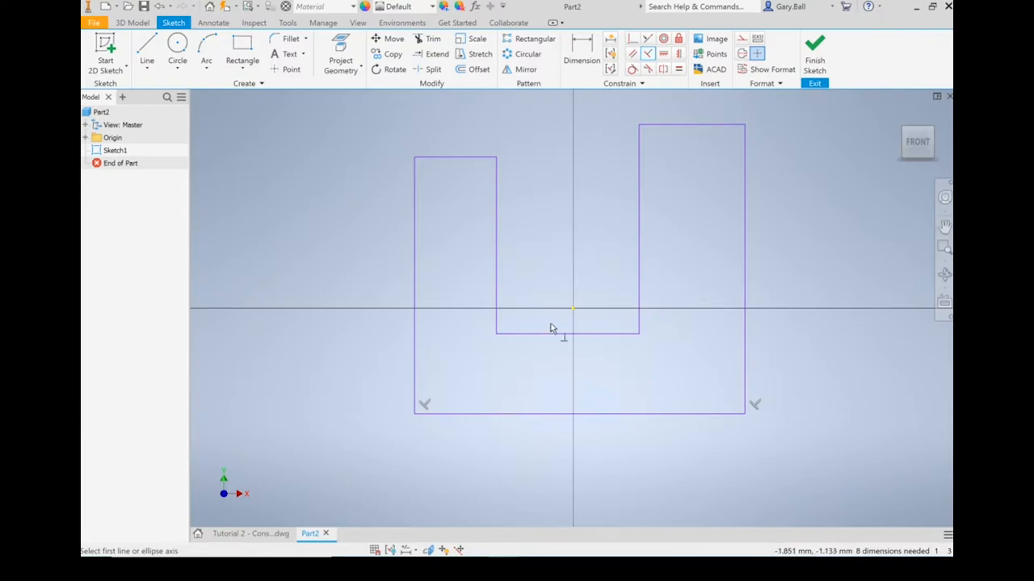
pyautogui.moveTo(655, 339)
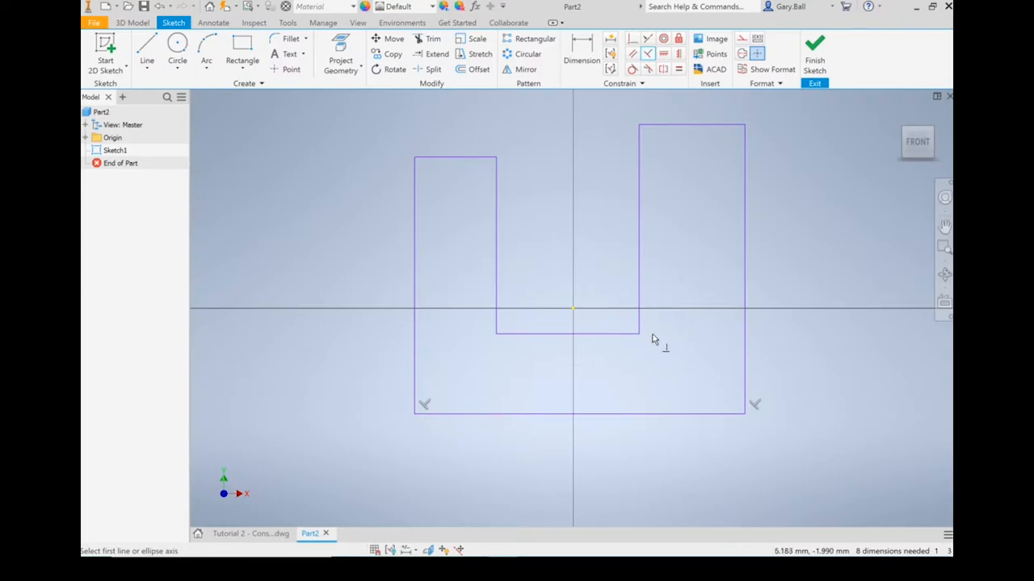
pyautogui.moveTo(685, 181)
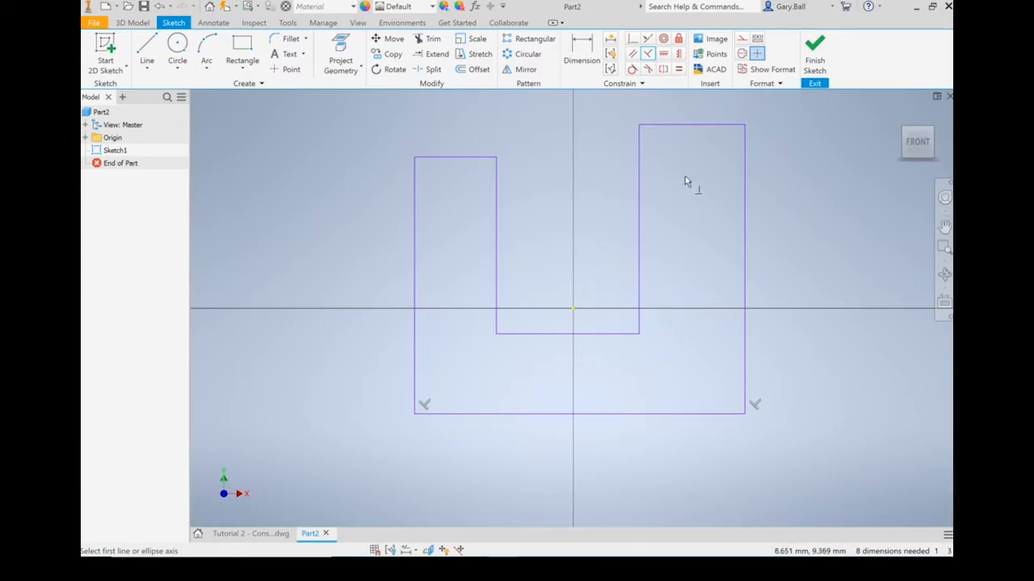
pyautogui.moveTo(455, 160)
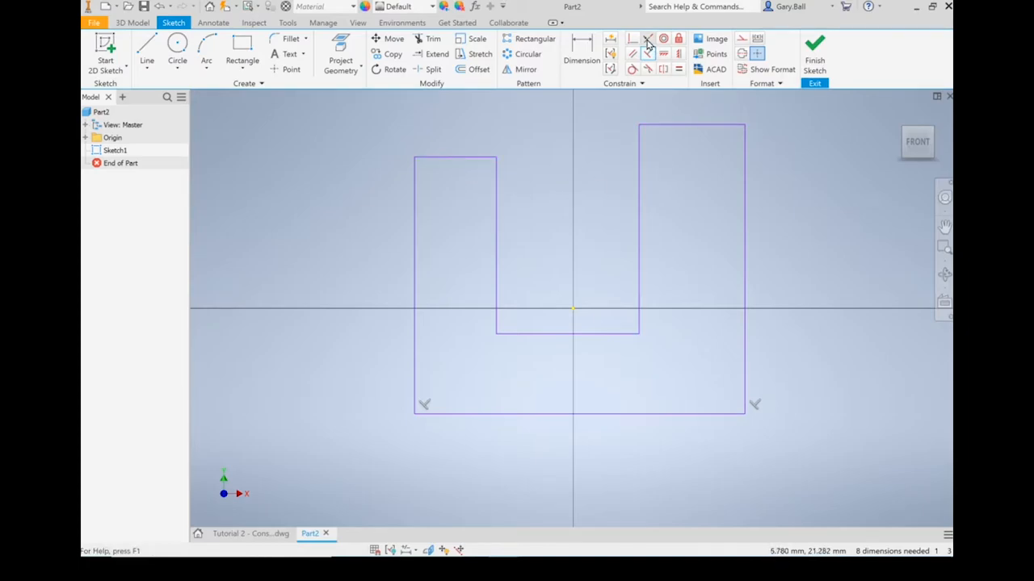
pyautogui.moveTo(647, 39)
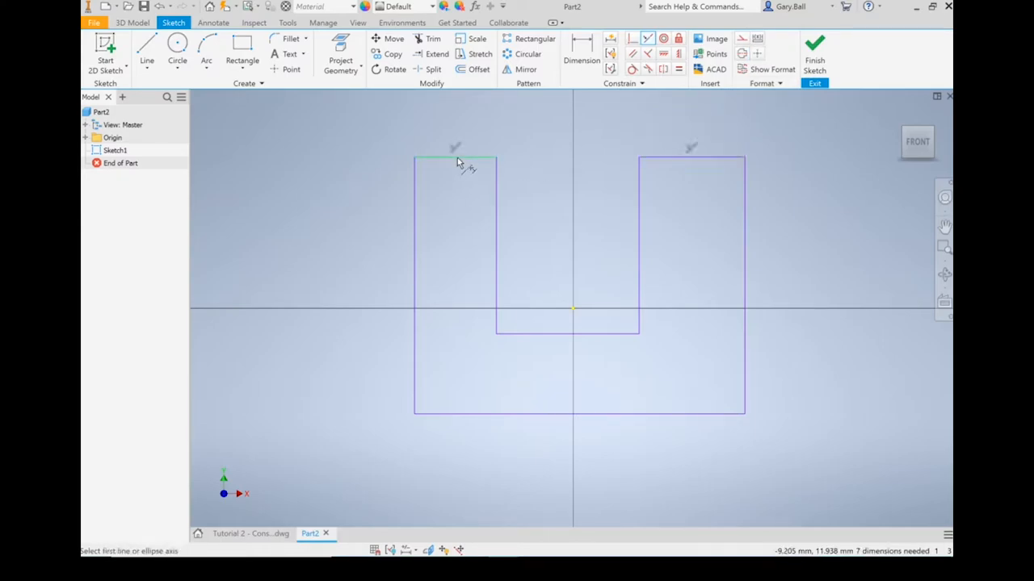
pyautogui.moveTo(623, 223)
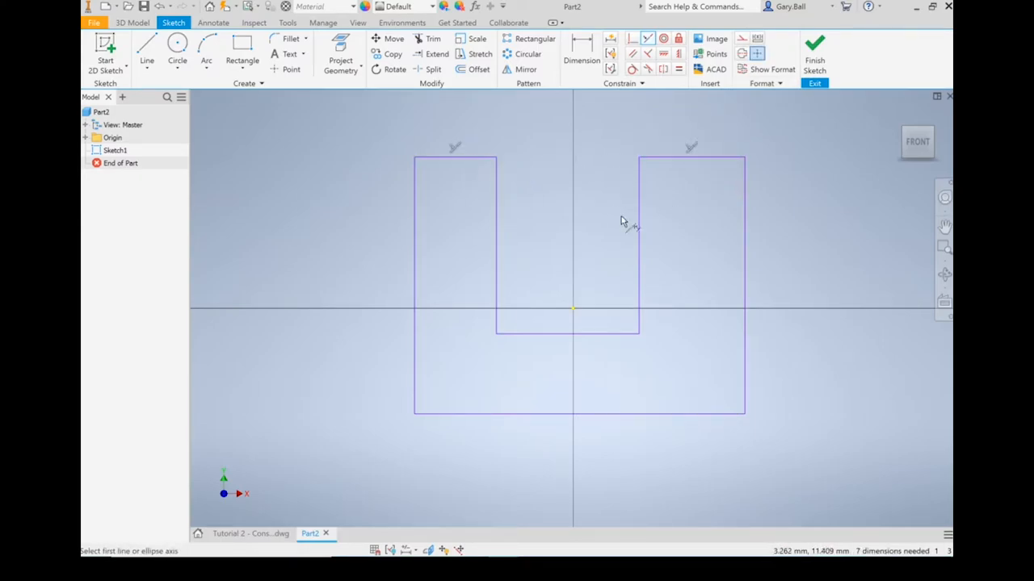
pyautogui.moveTo(698, 242)
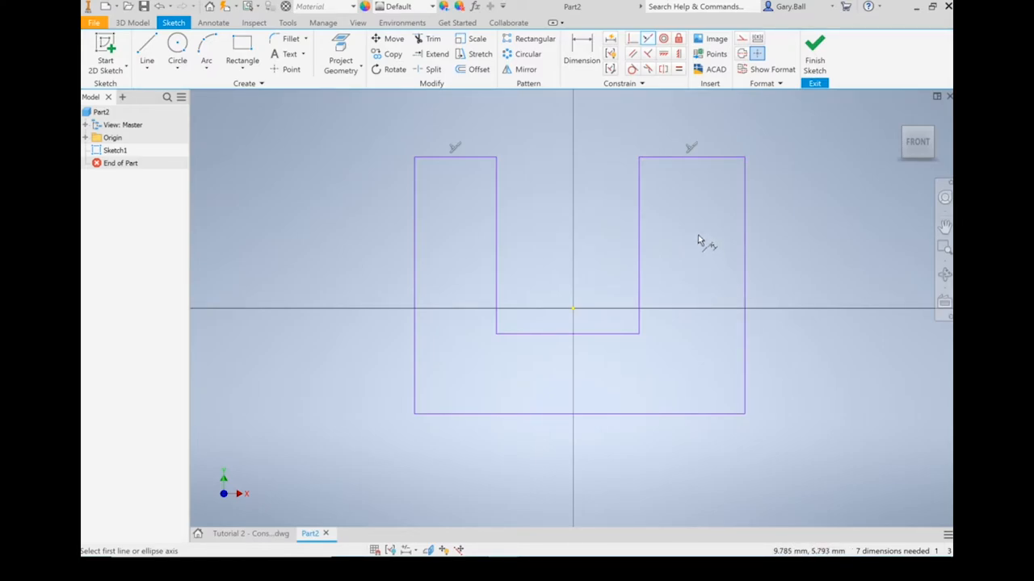
pyautogui.moveTo(711, 117)
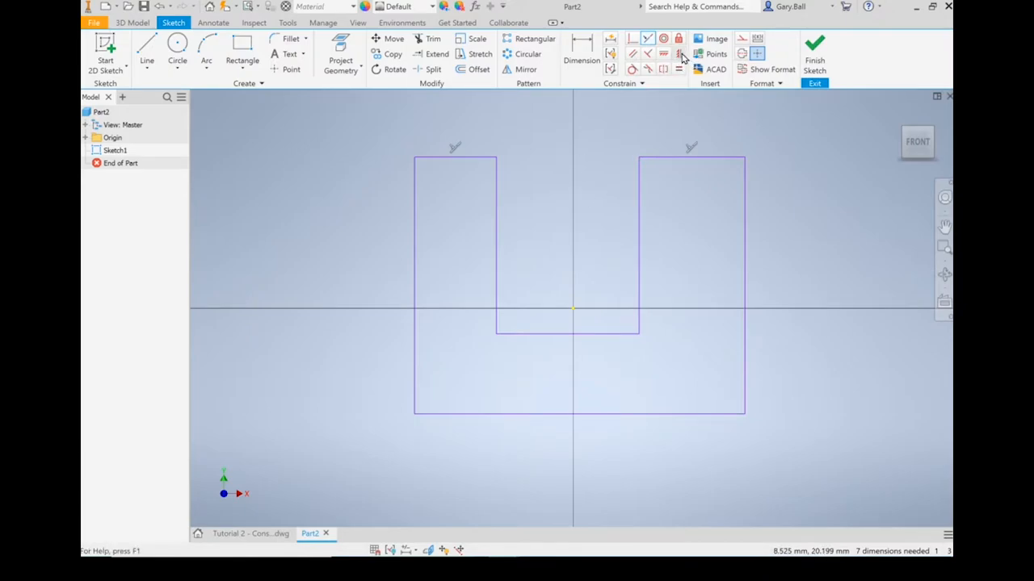
pyautogui.moveTo(680, 53)
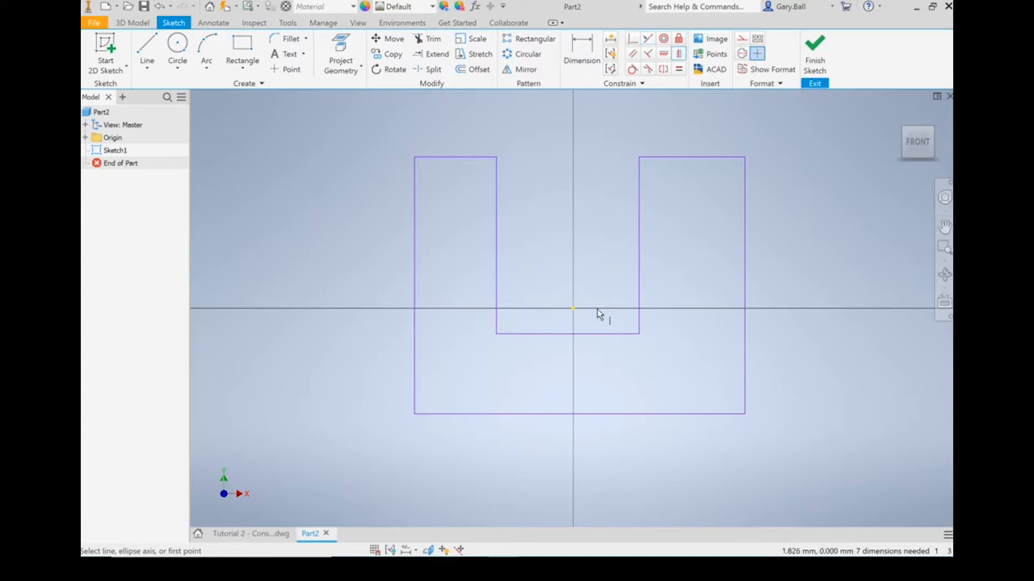
pyautogui.moveTo(574, 314)
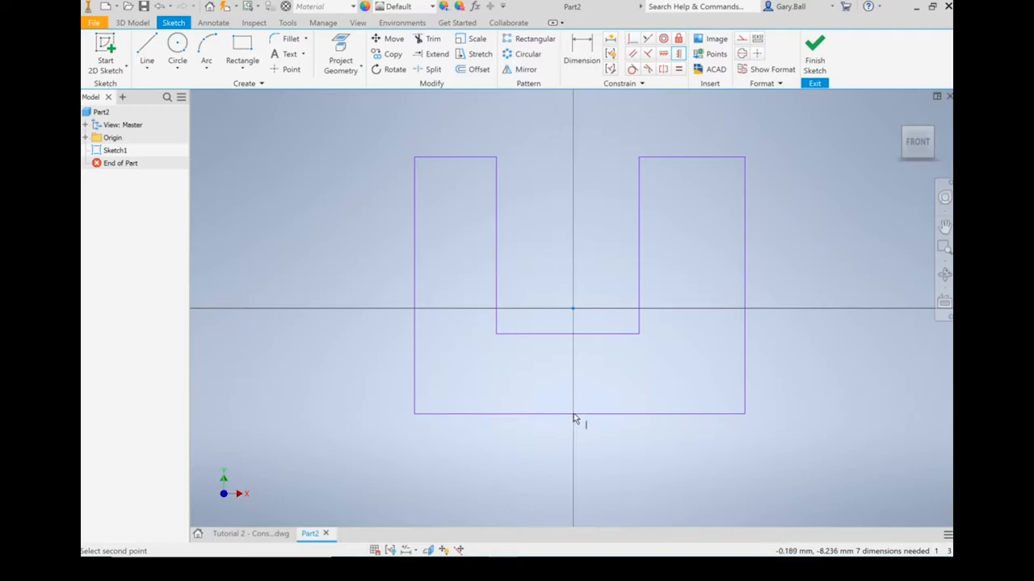
pyautogui.moveTo(580, 419)
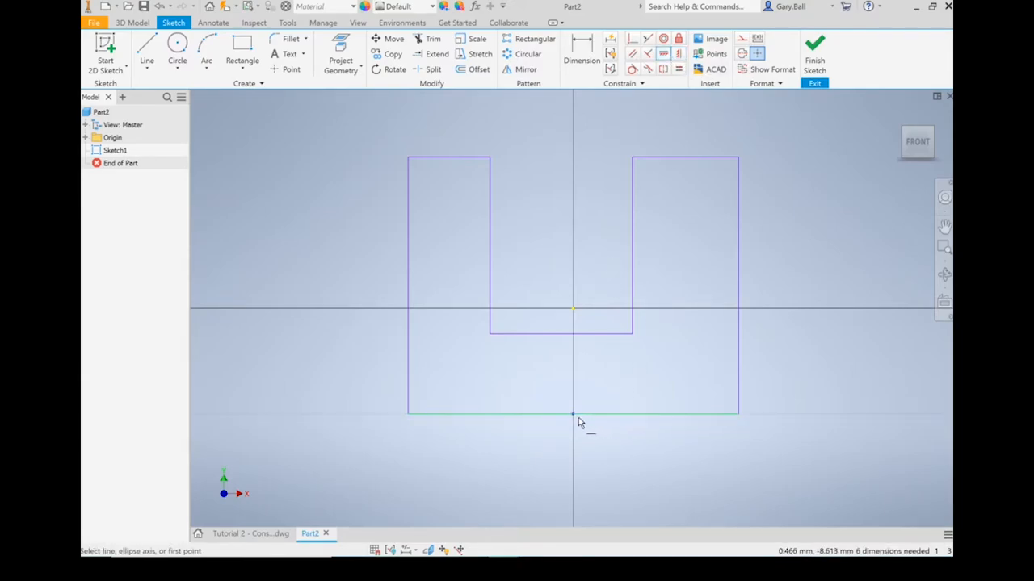
# Anchor the bottom edge's midpoint to the sketch origin.
pyautogui.click(571, 414)
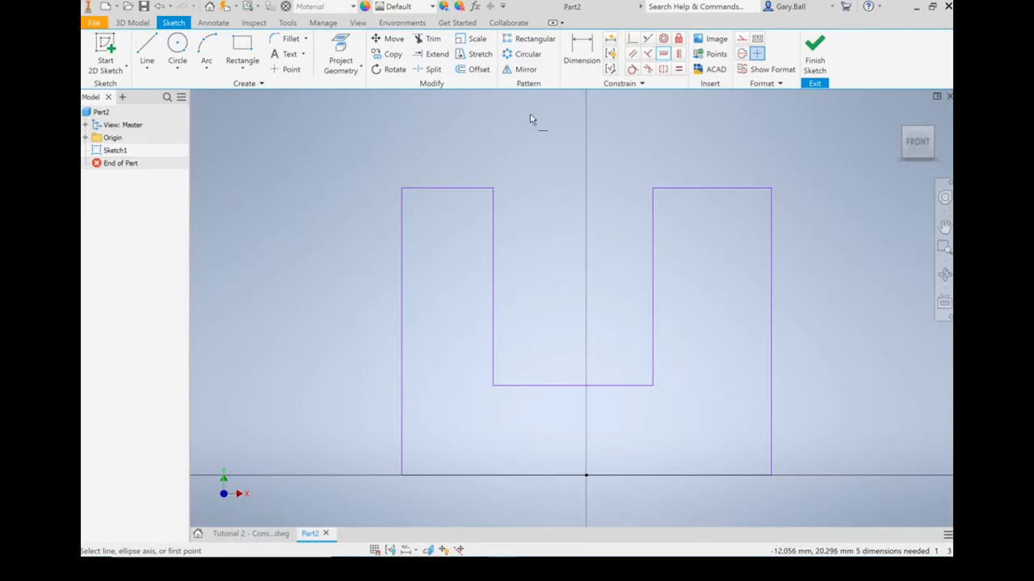
pyautogui.moveTo(539, 113)
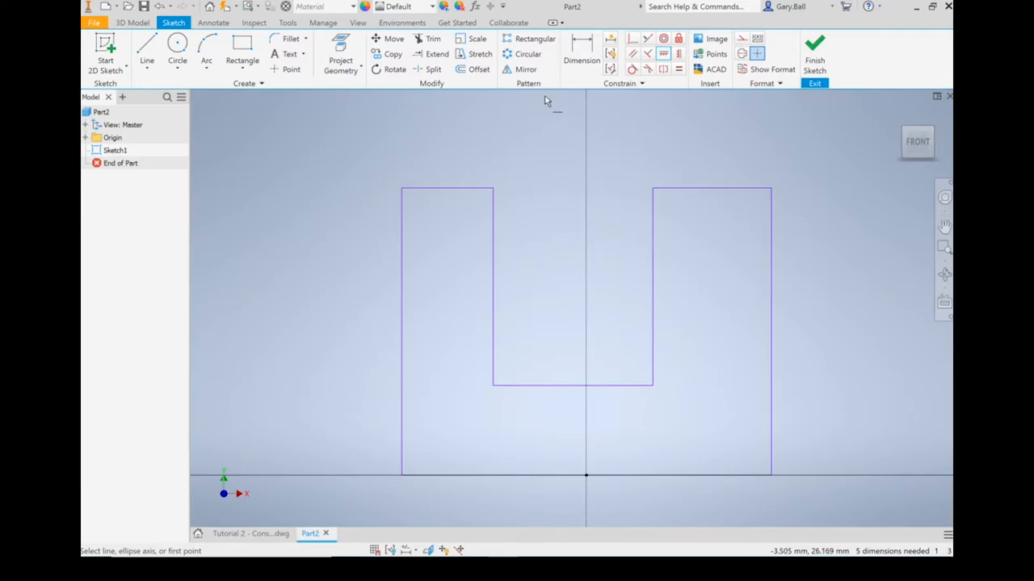
# Dimension the bottom edge at 100 wide and the left side height at 45.
pyautogui.click(582, 60)
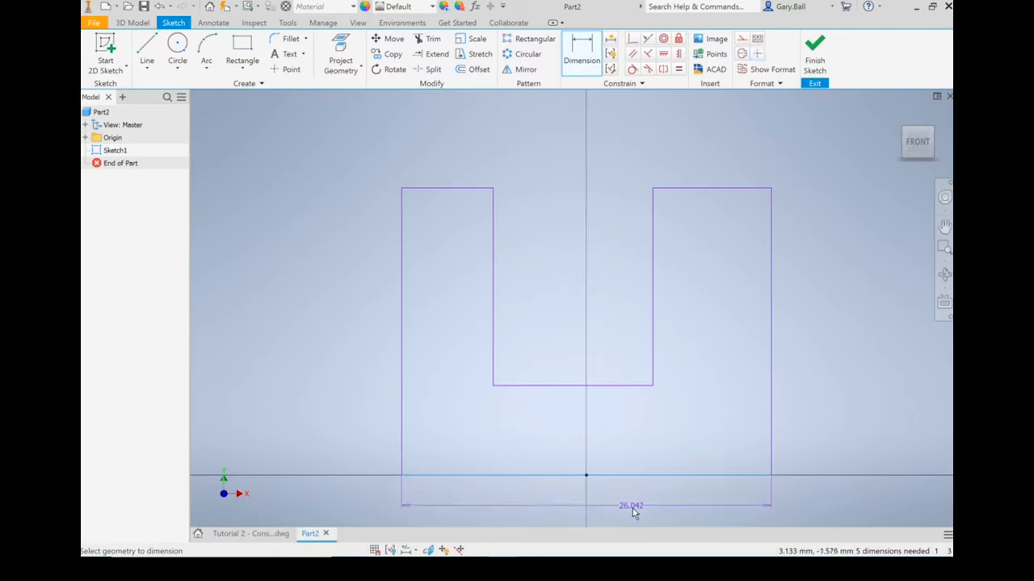
pyautogui.click(630, 505)
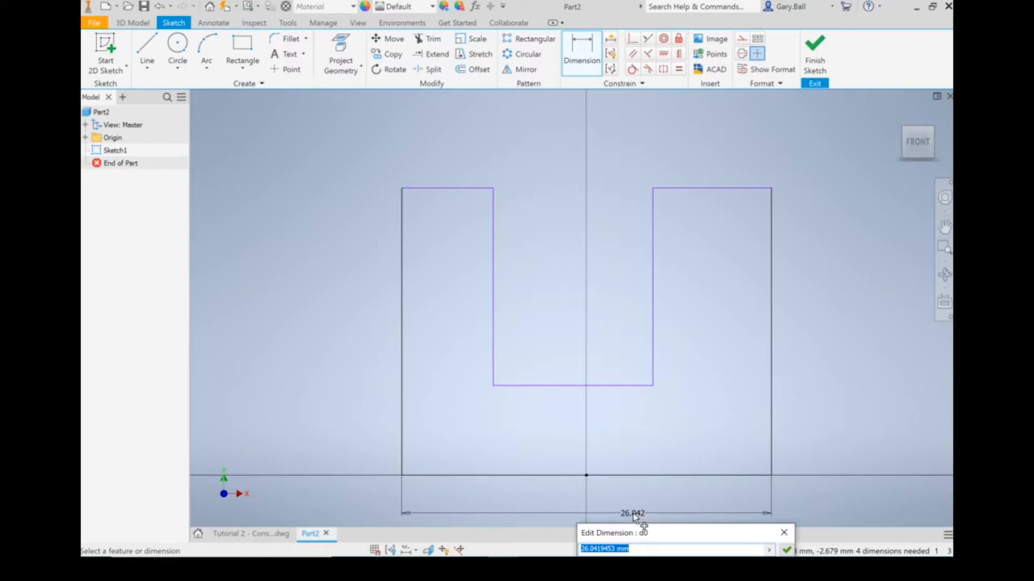
pyautogui.write('100')
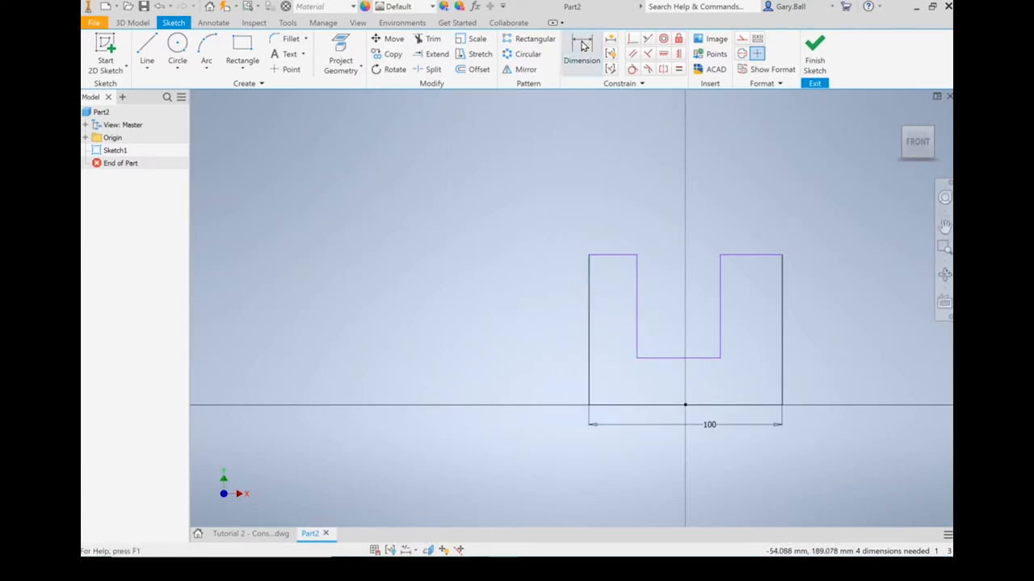
pyautogui.click(582, 48)
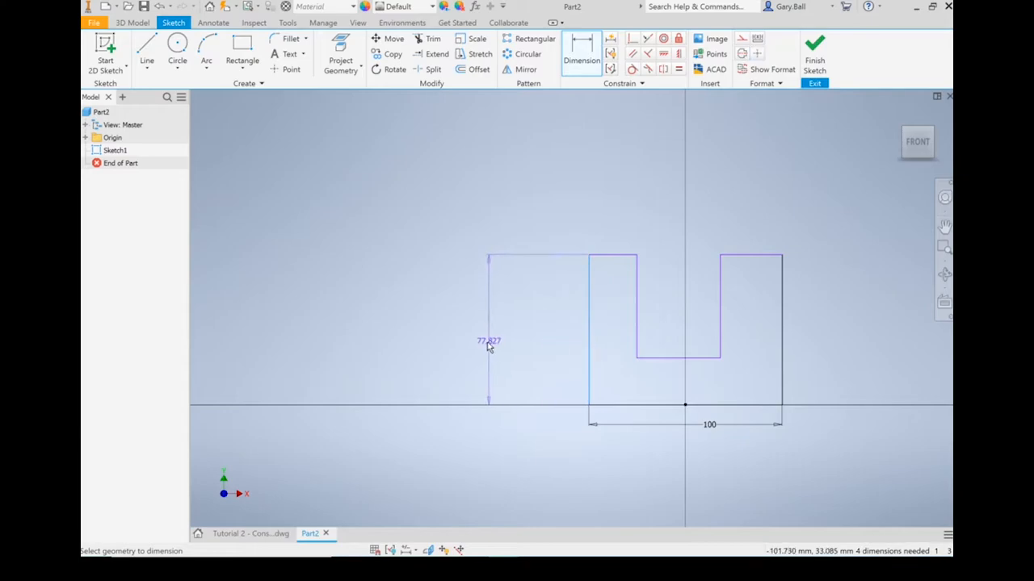
pyautogui.doubleClick(487, 341)
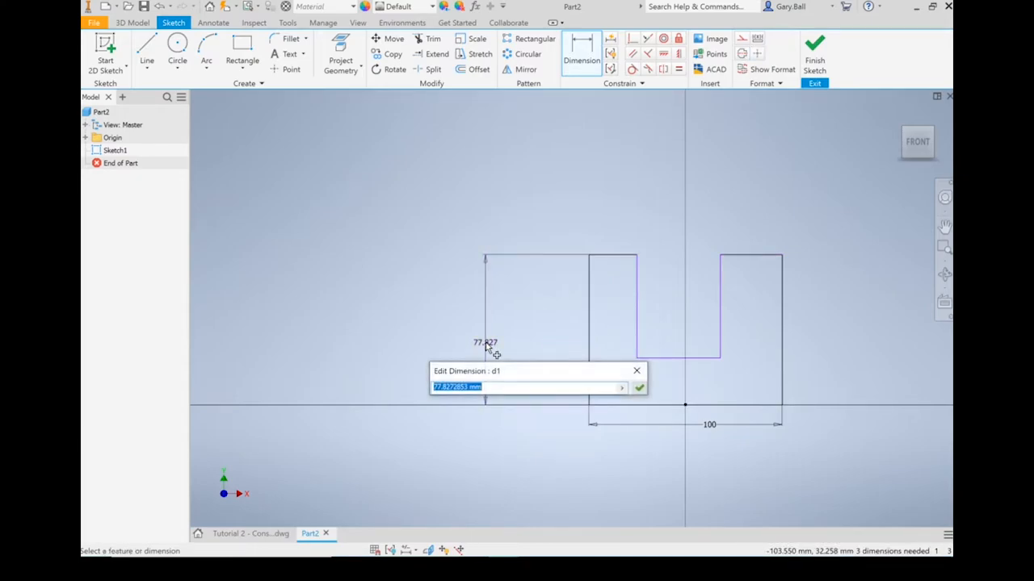
pyautogui.write('45')
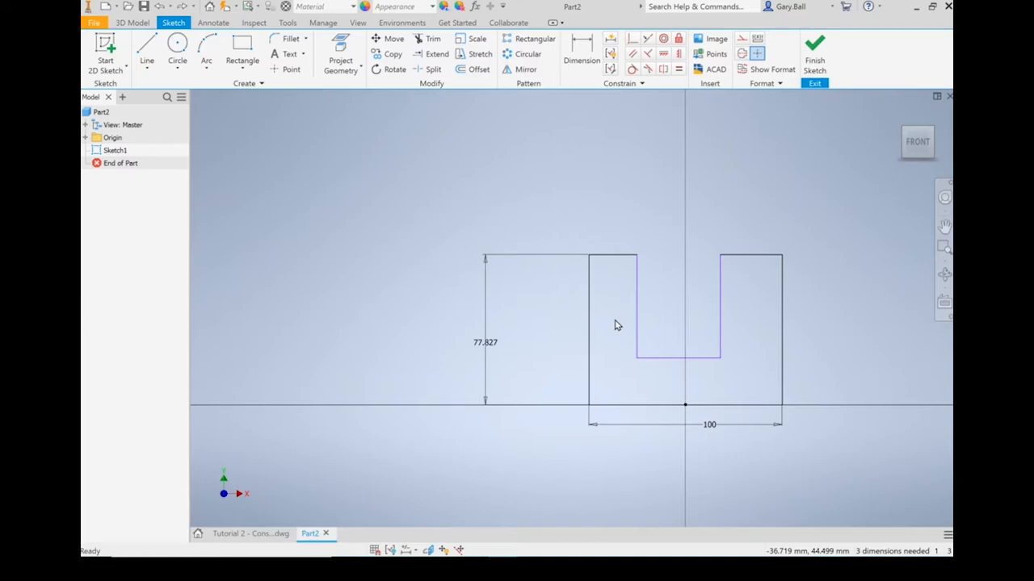
pyautogui.moveTo(611, 210)
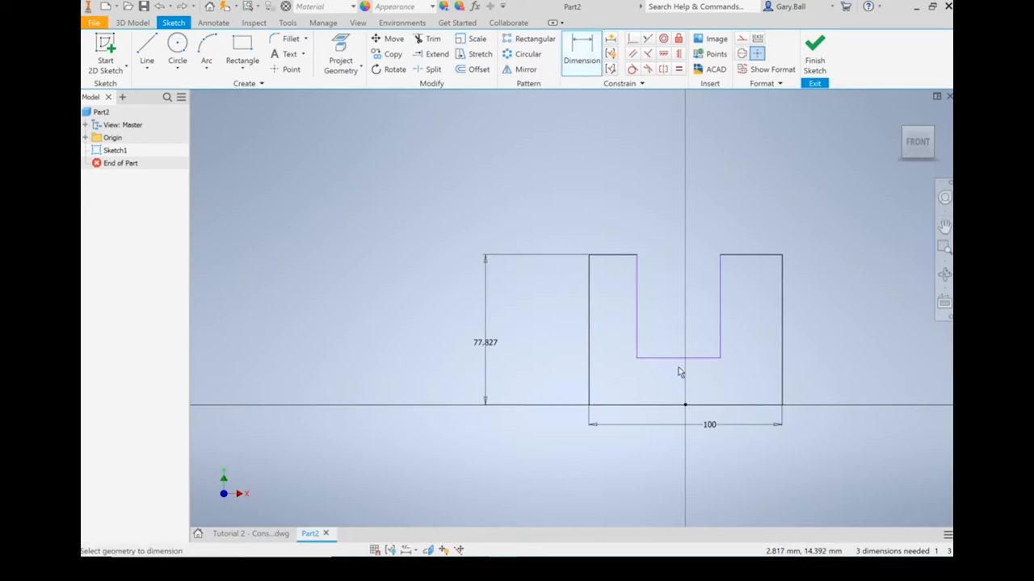
pyautogui.moveTo(662, 407)
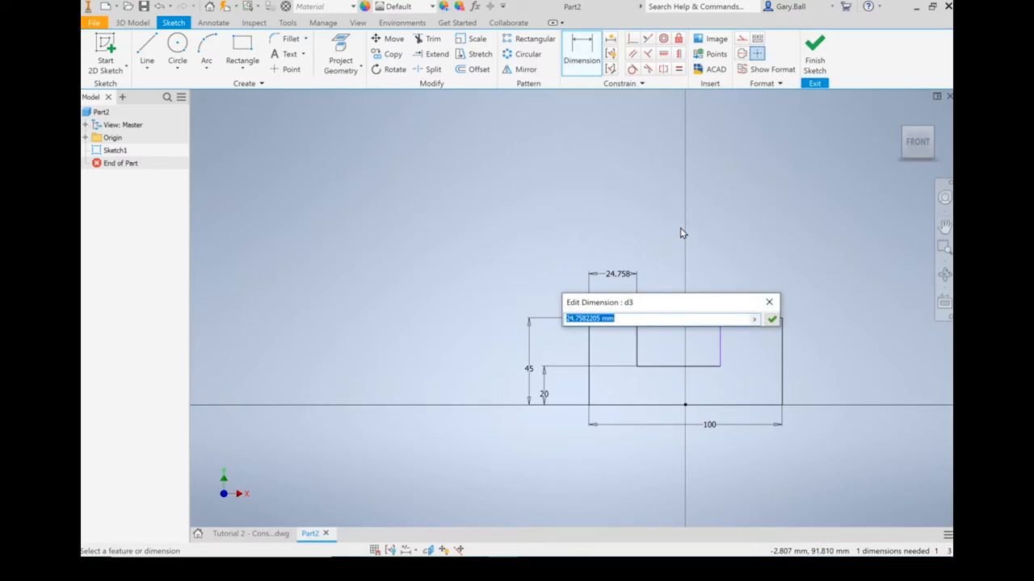
pyautogui.moveTo(643, 266)
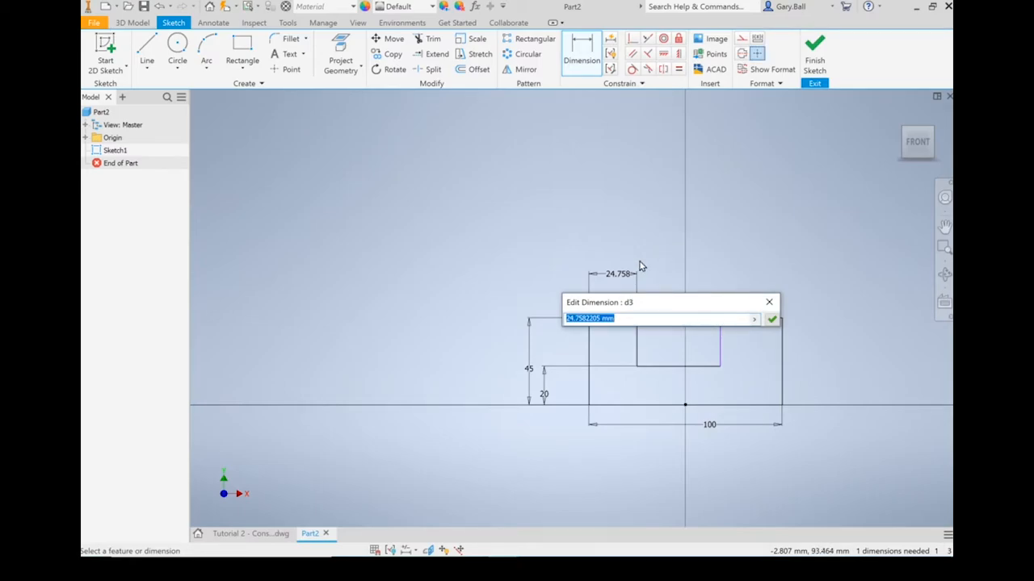
pyautogui.moveTo(724, 329)
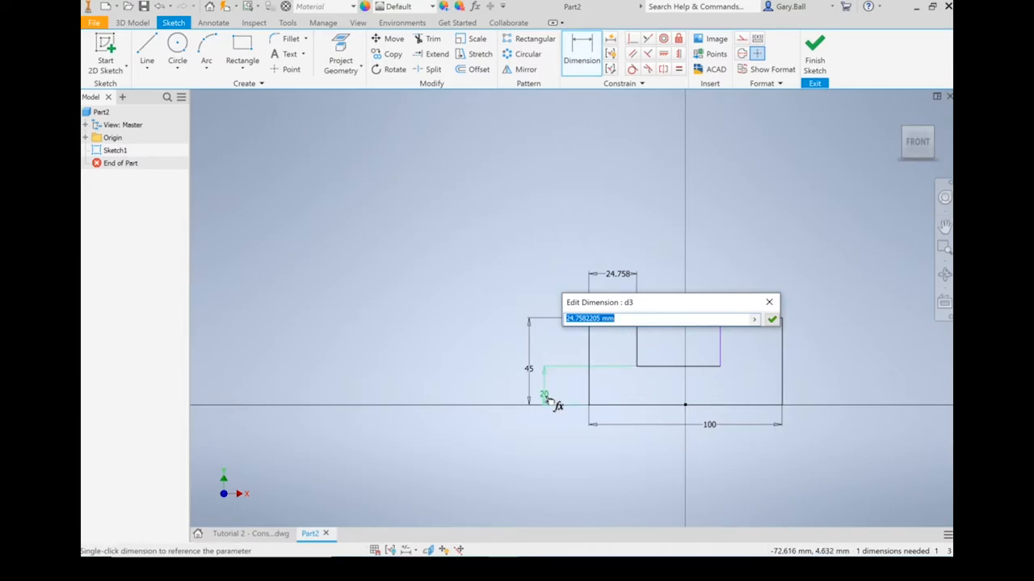
# Link the left and right prong widths to parameter d2 so each reads 20.
pyautogui.write('d2')
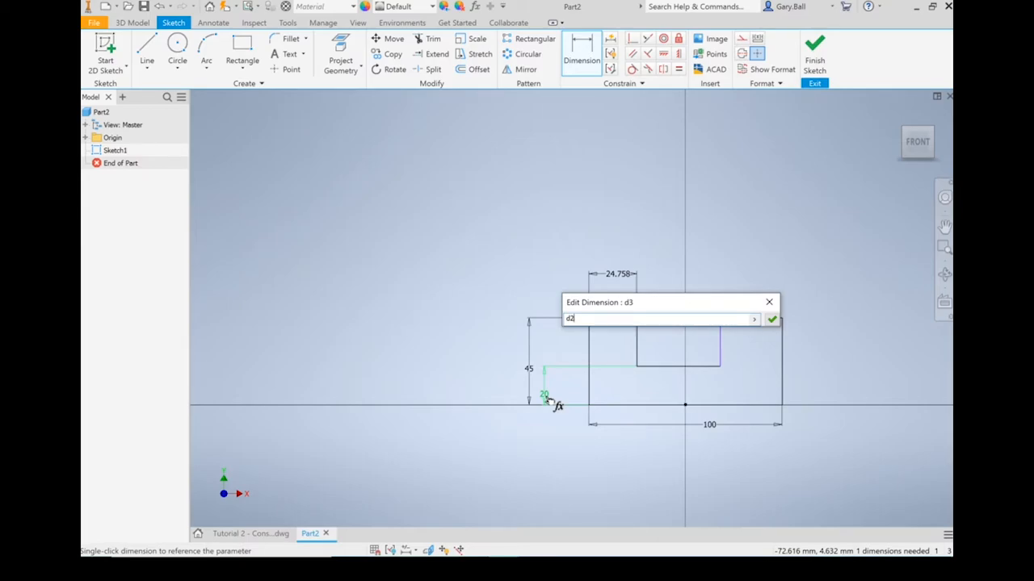
pyautogui.click(773, 320)
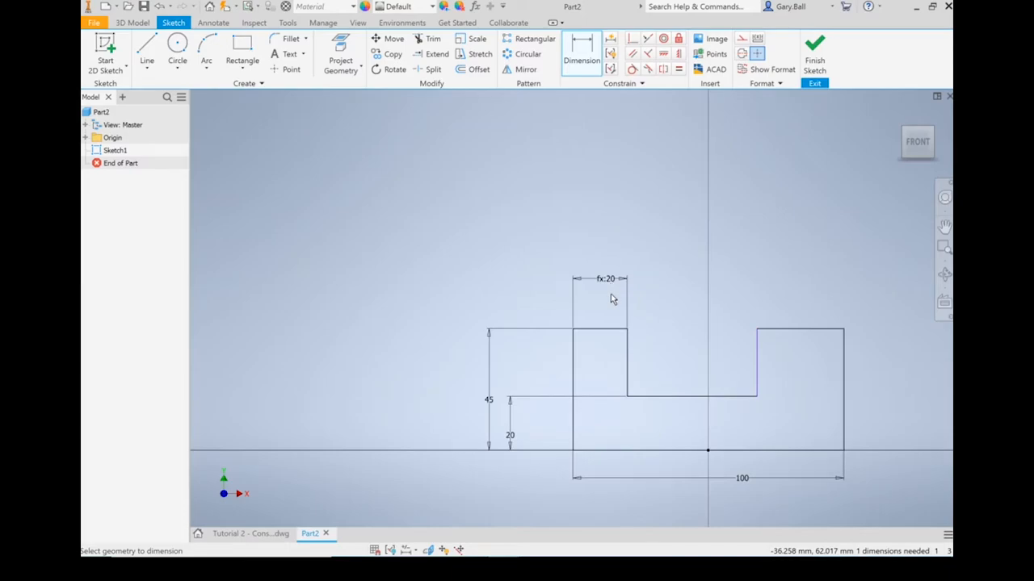
pyautogui.click(582, 55)
pyautogui.write('d2')
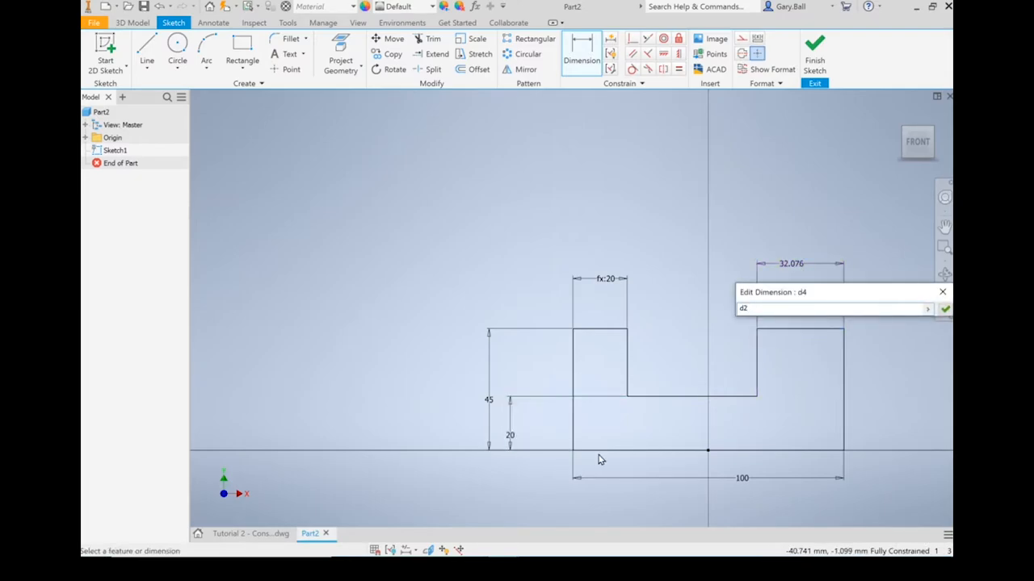
pyautogui.click(944, 308)
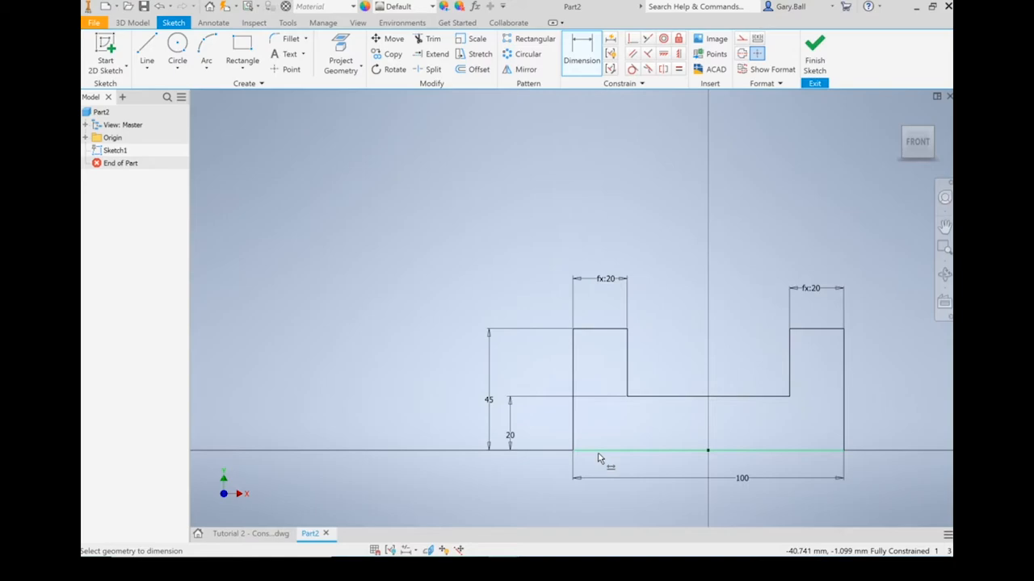
pyautogui.moveTo(598, 433)
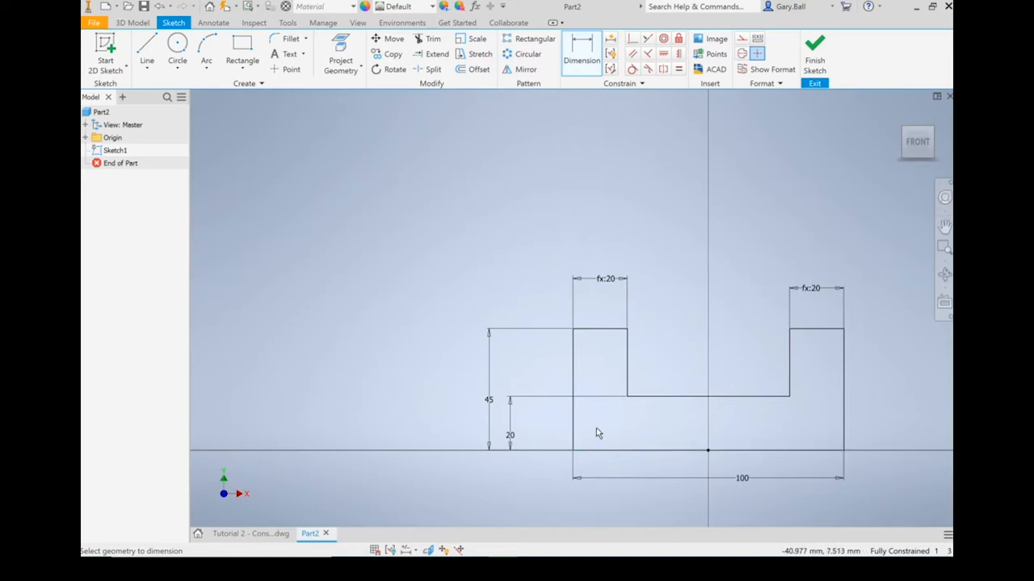
pyautogui.moveTo(601, 329)
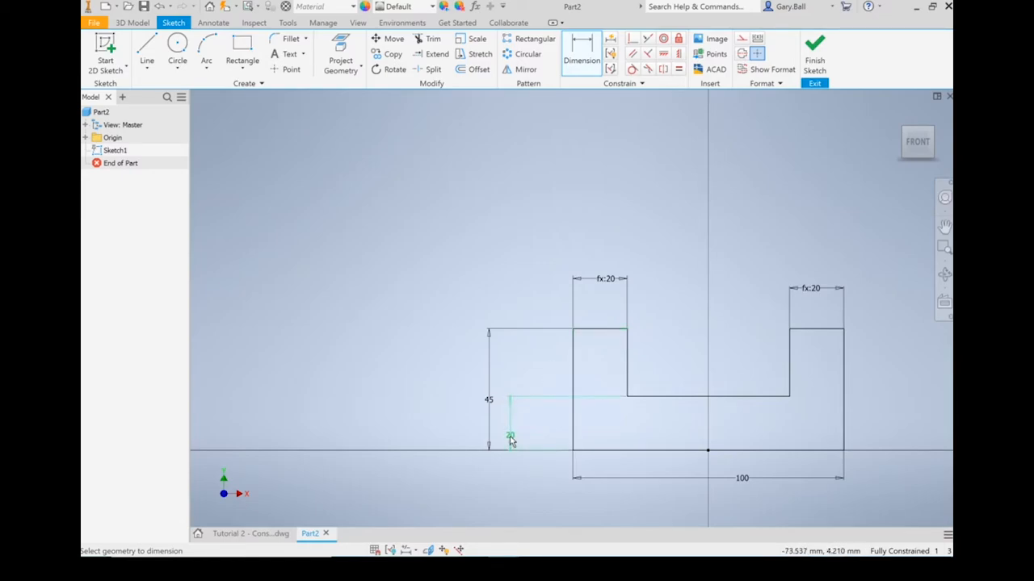
pyautogui.click(510, 436)
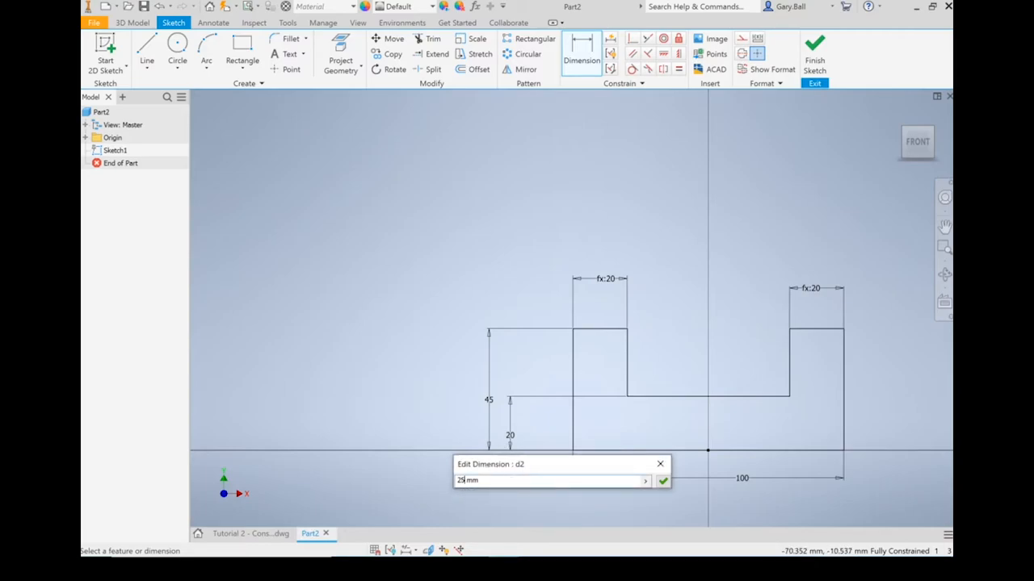
pyautogui.click(662, 481)
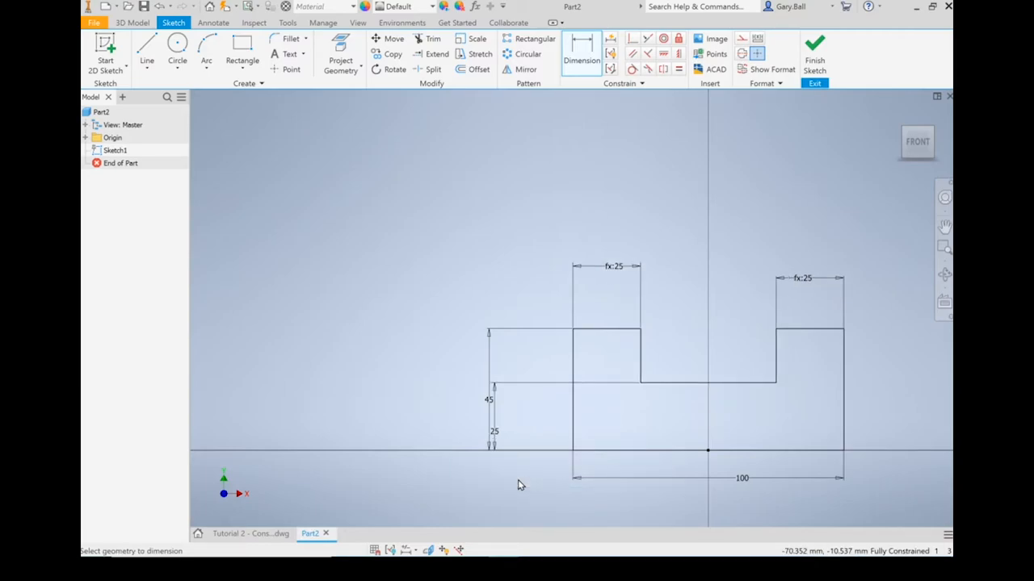
pyautogui.moveTo(696, 303)
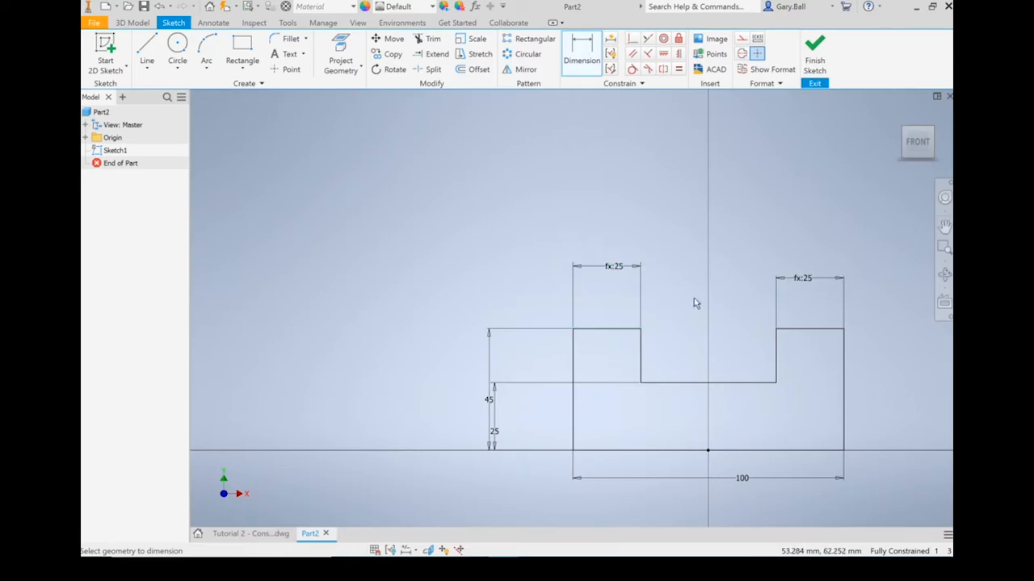
pyautogui.moveTo(733, 308)
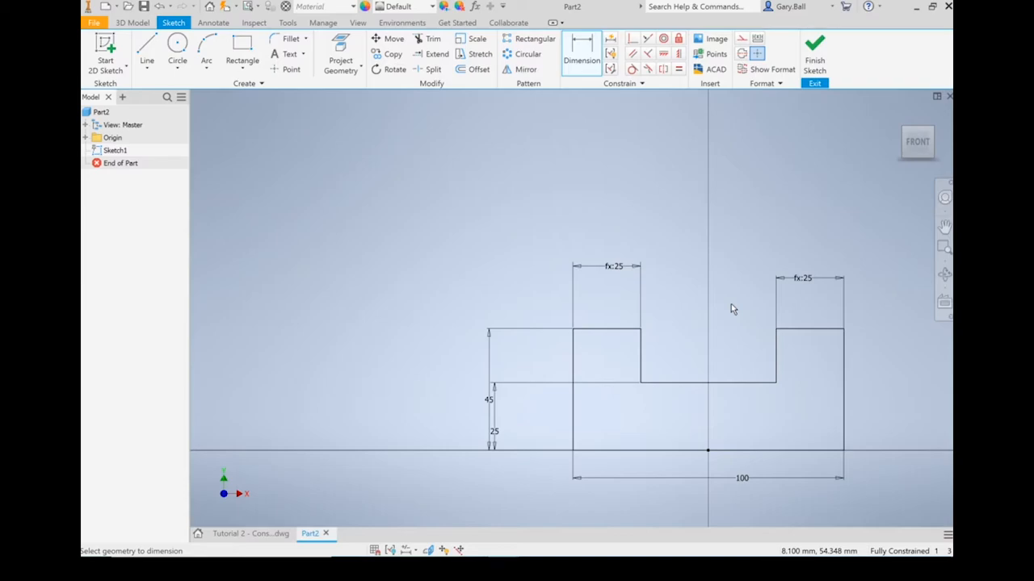
pyautogui.doubleClick(495, 432)
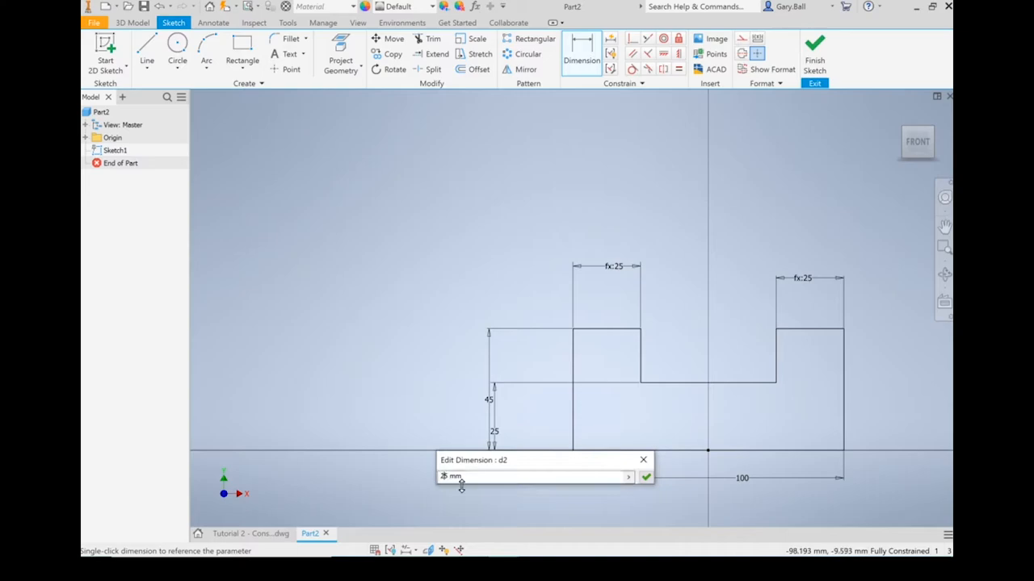
pyautogui.write('25')
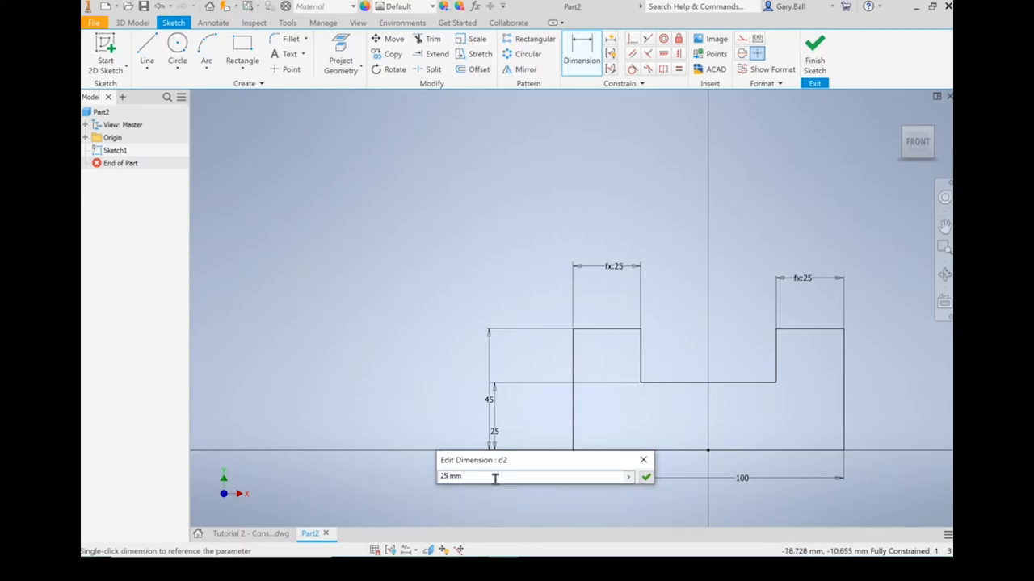
pyautogui.write('20')
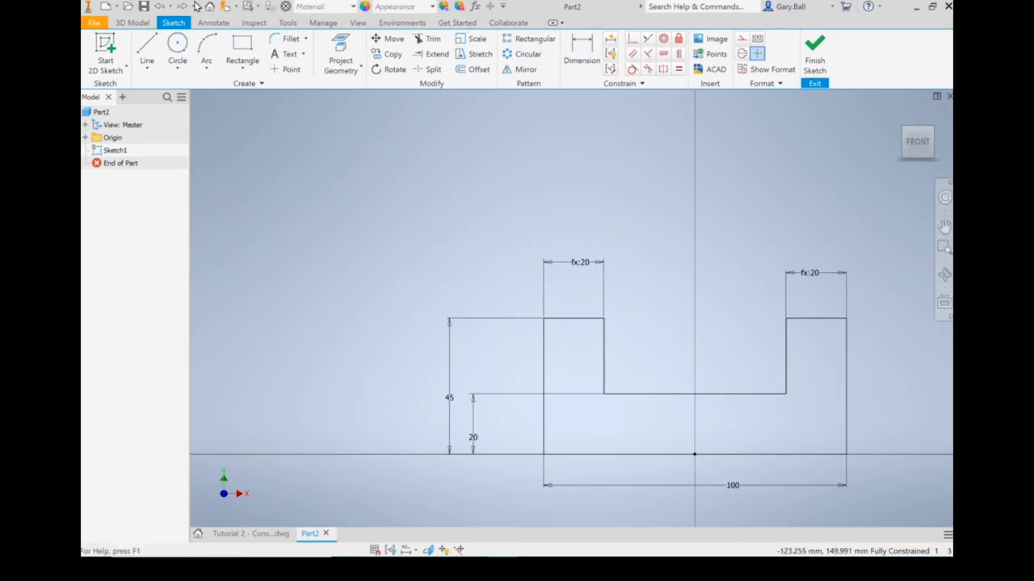
# Activate the Dimension tool to measure from the slot floor to the trapezoid edge.
pyautogui.click(146, 47)
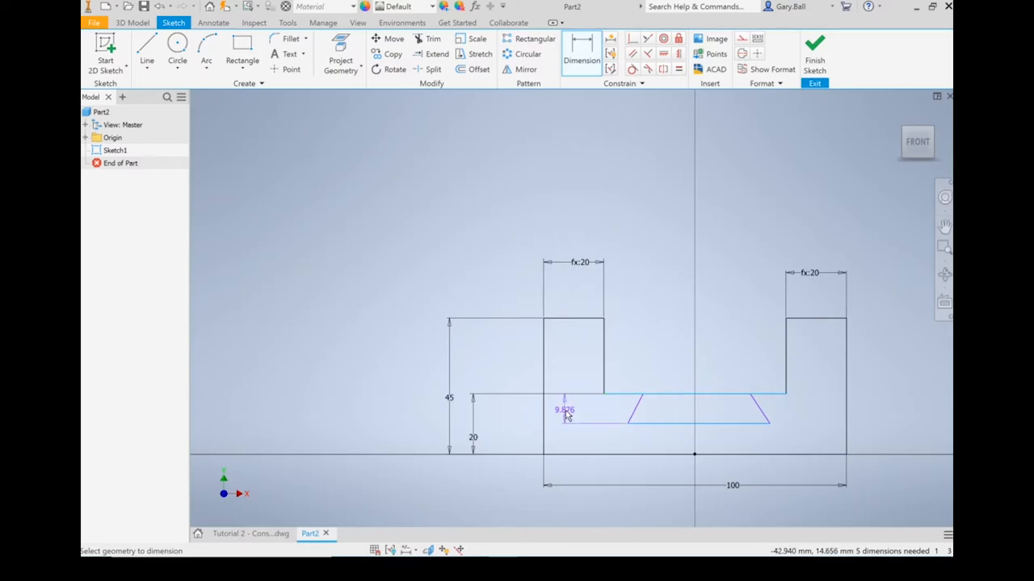
# Set the trapezoid depth to 10 and align its lower-edge midpoint with the base midpoint.
pyautogui.doubleClick(565, 411)
pyautogui.write('10')
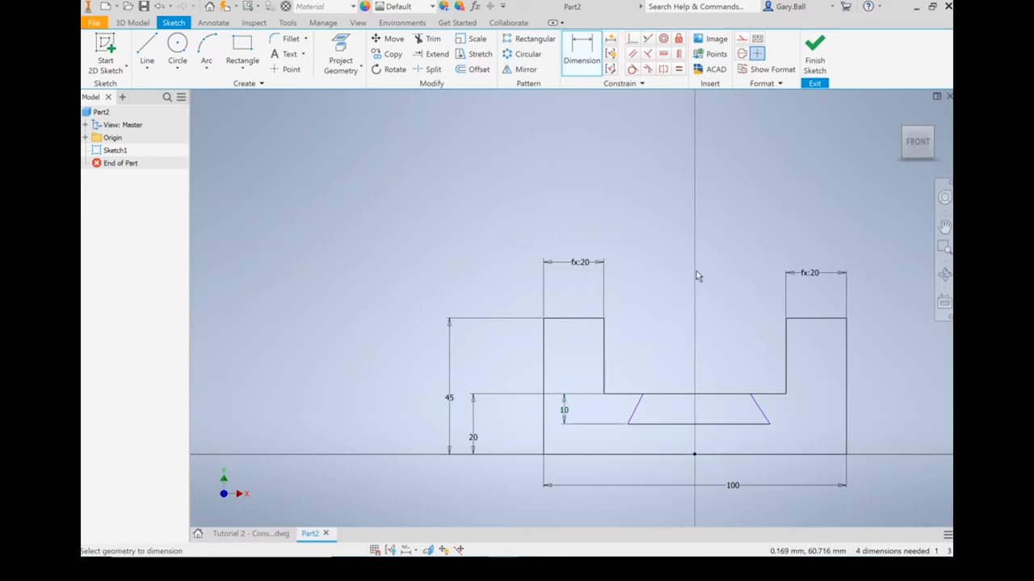
pyautogui.moveTo(681, 57)
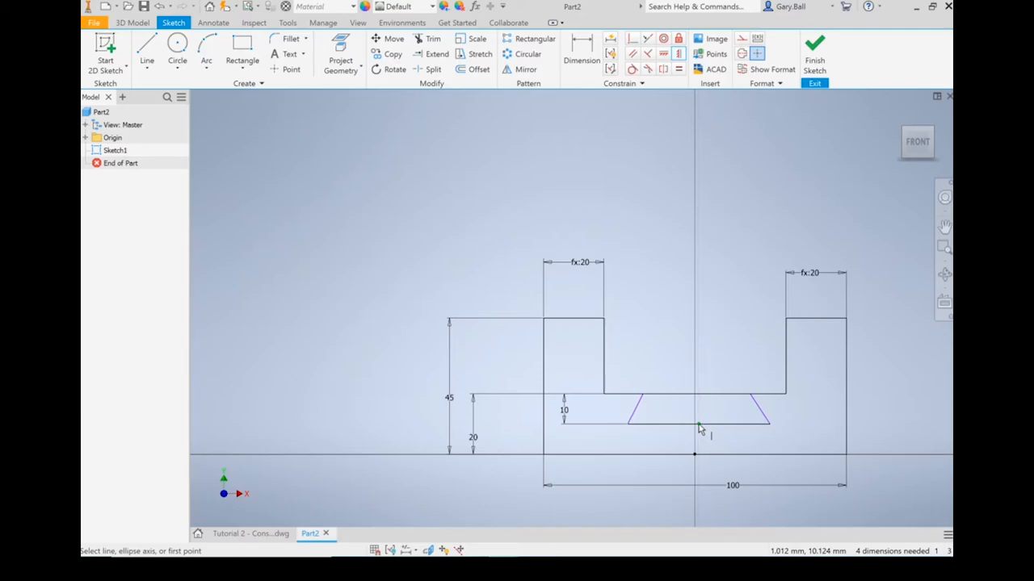
pyautogui.moveTo(721, 449)
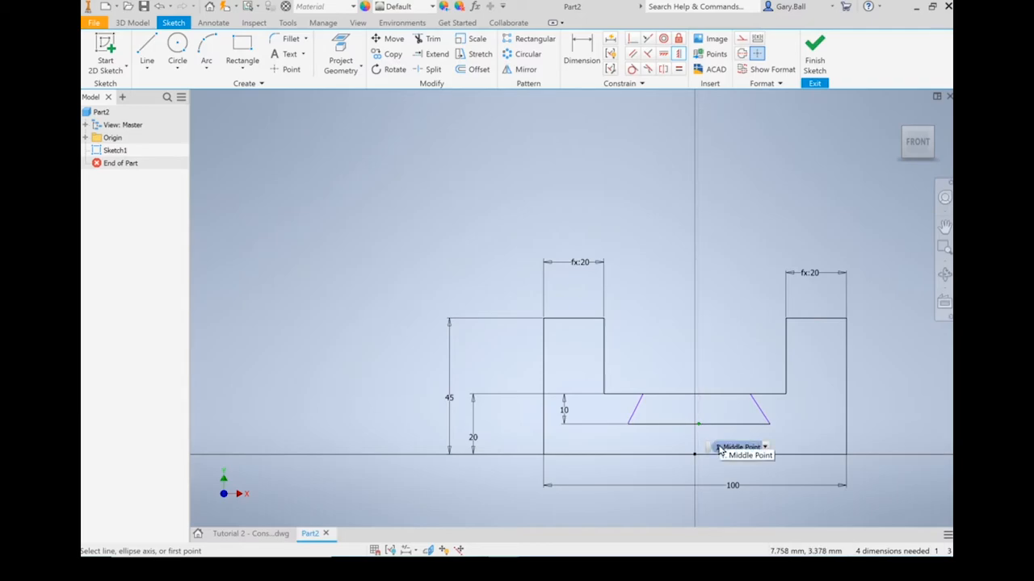
pyautogui.click(695, 454)
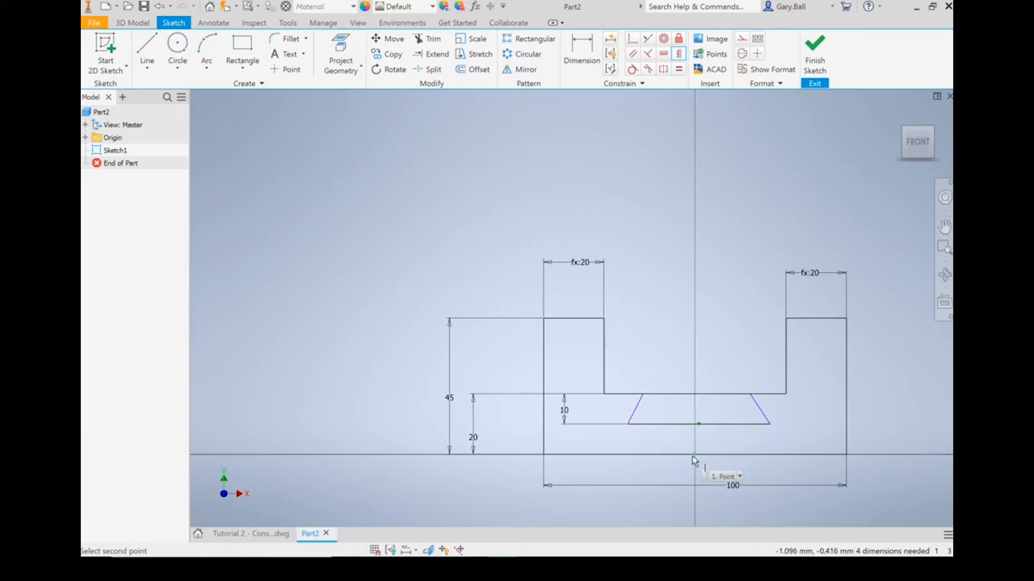
pyautogui.click(695, 423)
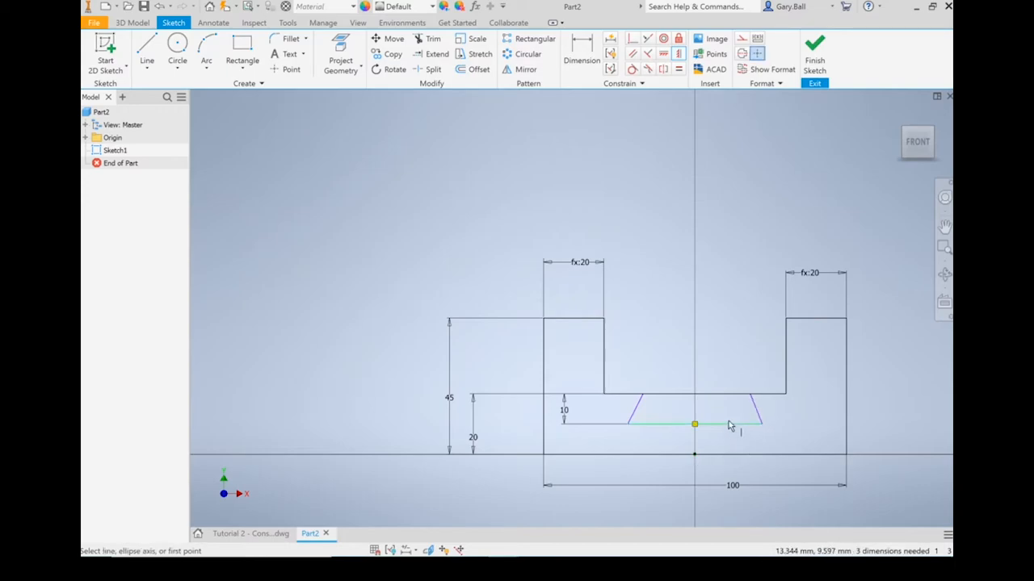
pyautogui.moveTo(711, 428)
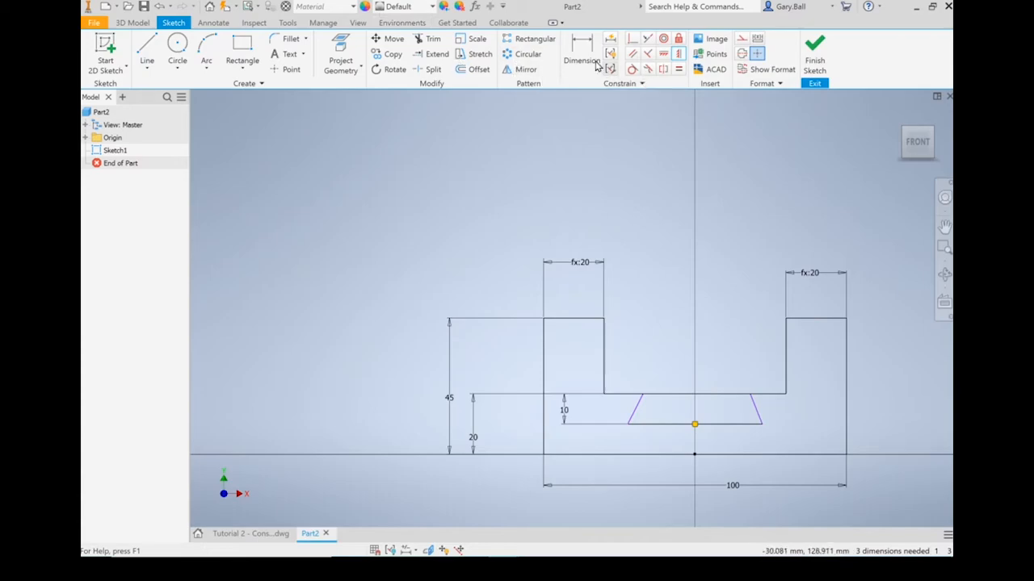
# Give the trapezoid sides 60° angles (second linked as d6) and a 40 base width.
pyautogui.click(581, 49)
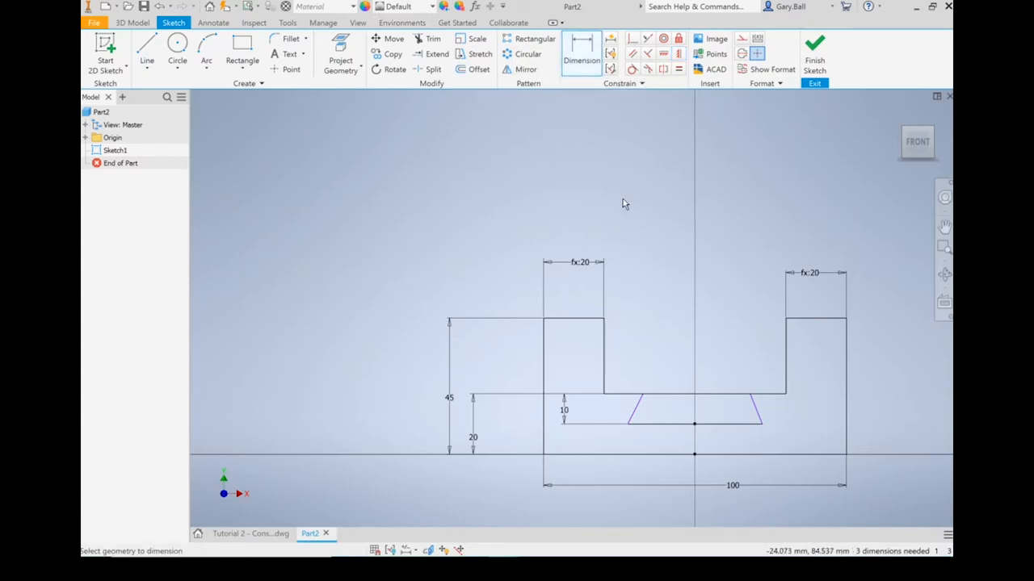
pyautogui.moveTo(653, 411)
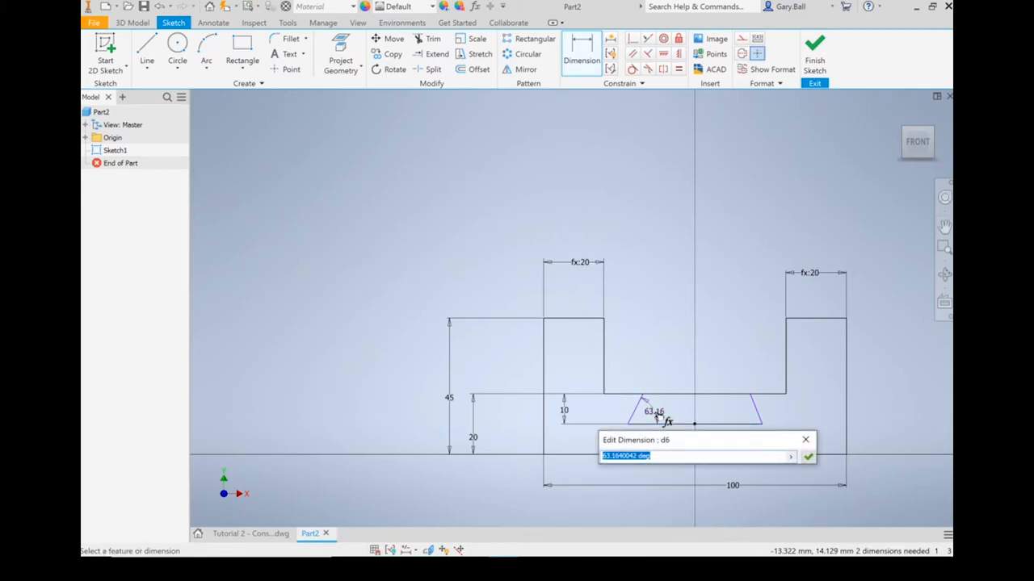
pyautogui.write('60')
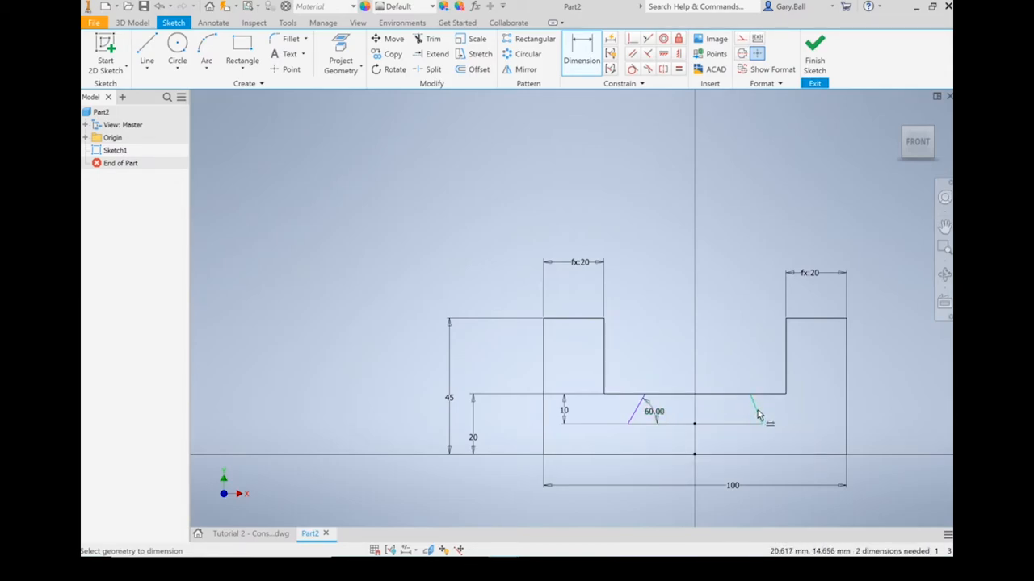
pyautogui.moveTo(759, 414)
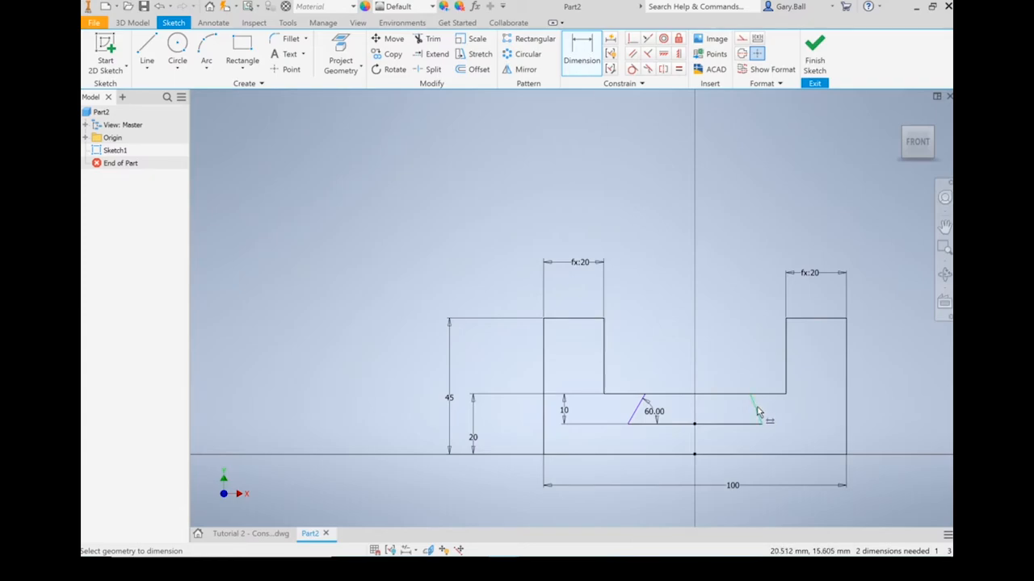
pyautogui.moveTo(757, 412)
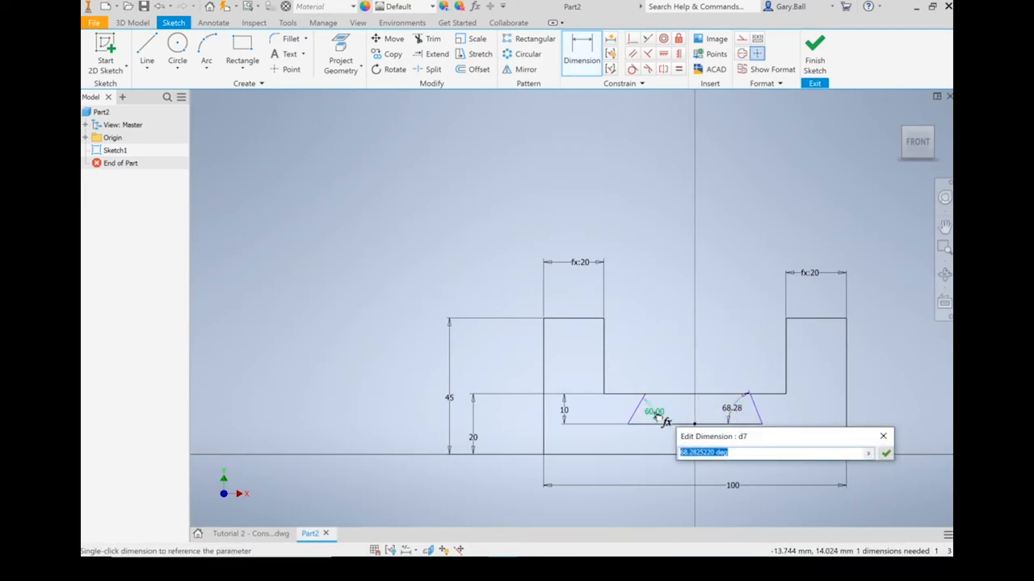
pyautogui.write('d6')
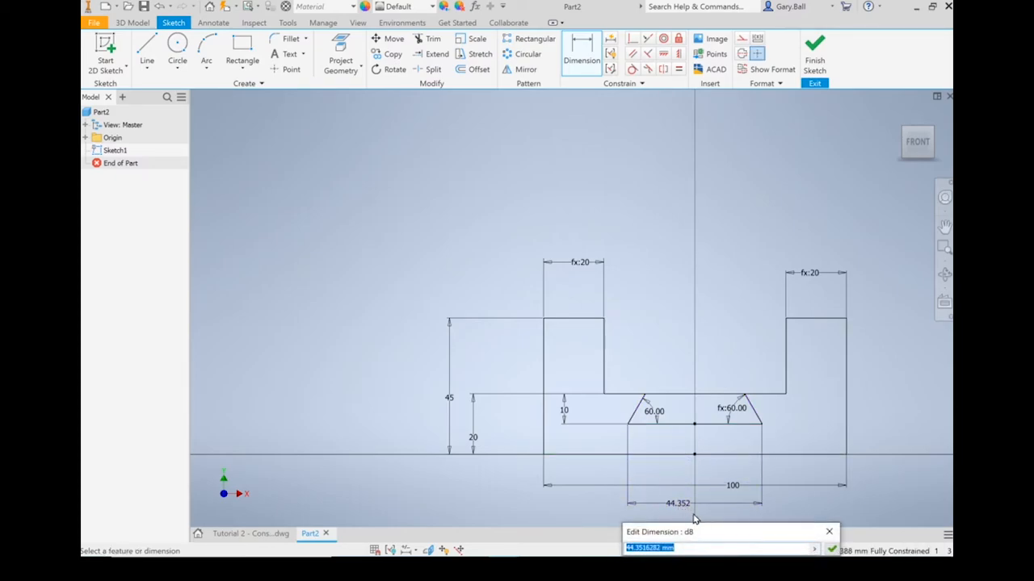
pyautogui.write('40')
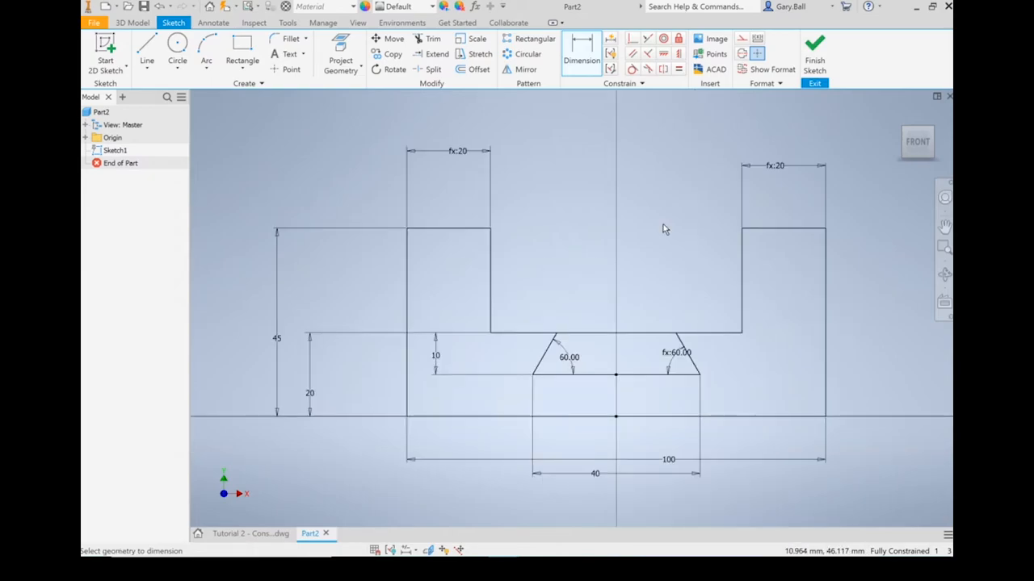
pyautogui.moveTo(622, 181)
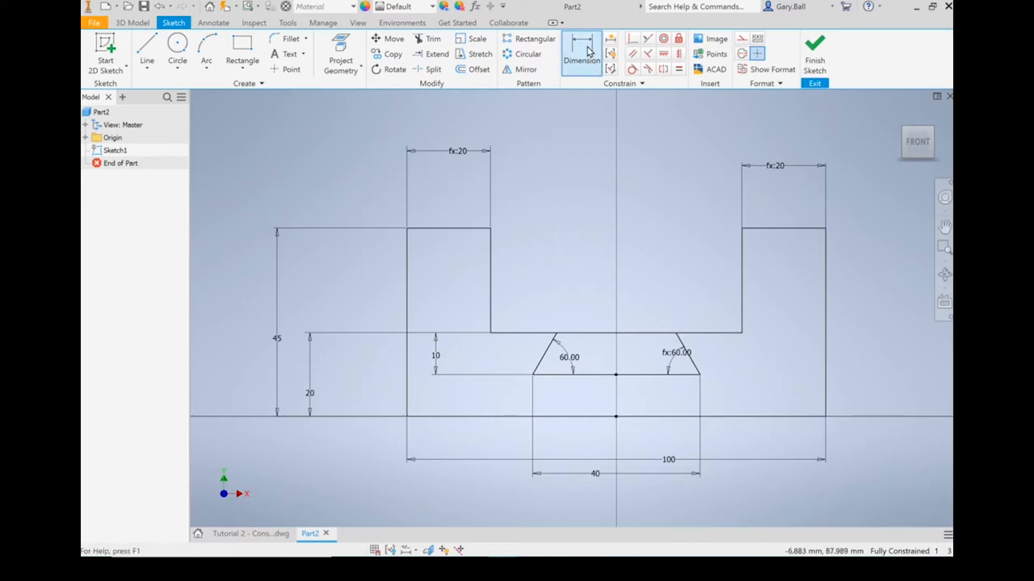
pyautogui.click(581, 49)
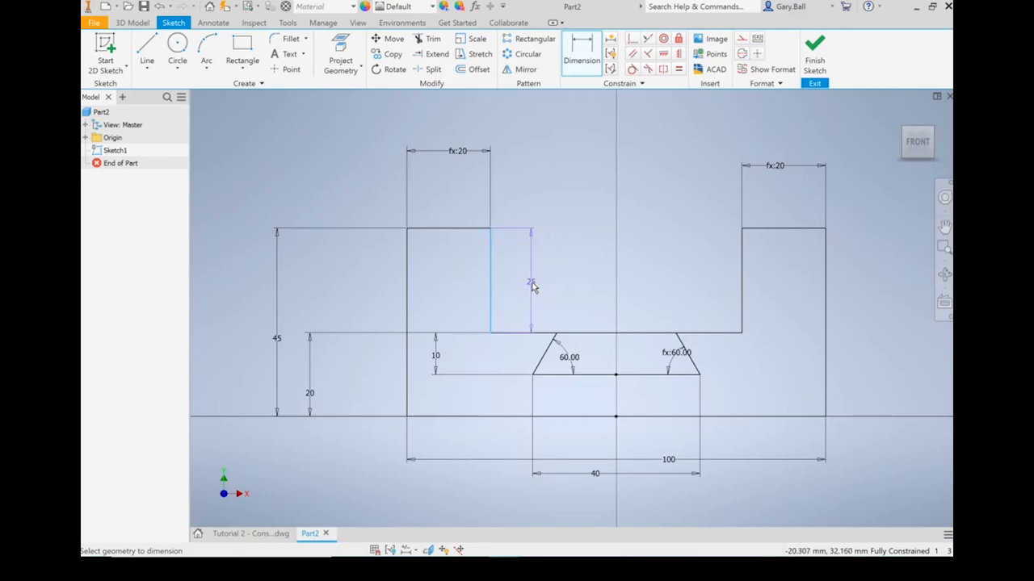
# Place a driven 25 reference dimension on the slot's inner vertical edge, accepting the over-constrain warning.
pyautogui.click(531, 283)
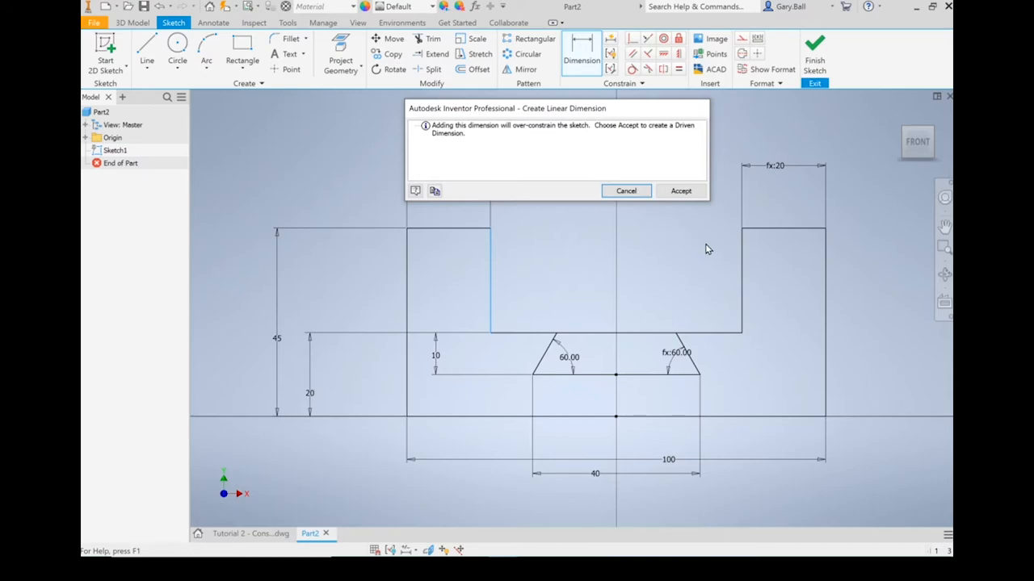
pyautogui.click(682, 190)
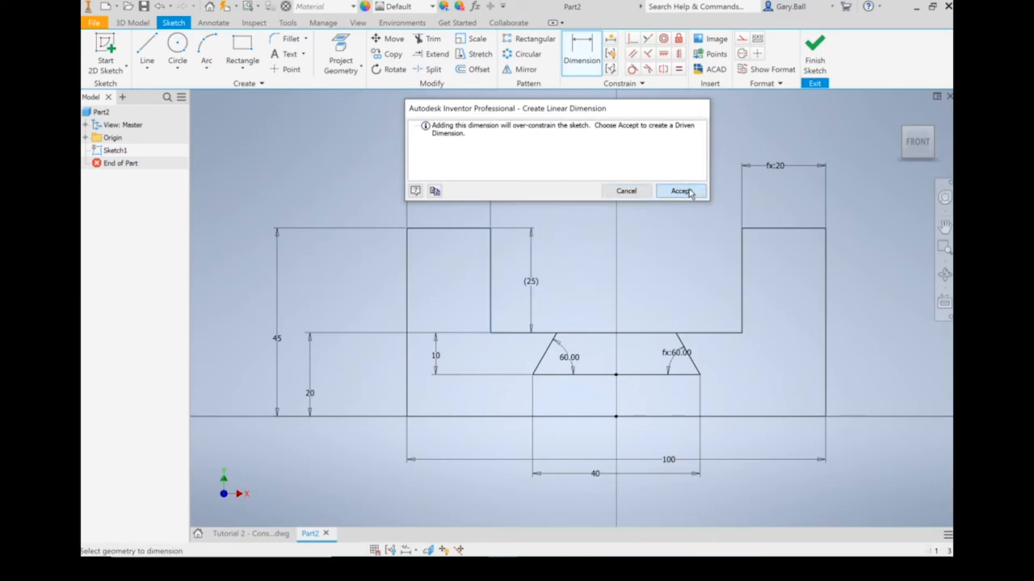
pyautogui.click(680, 191)
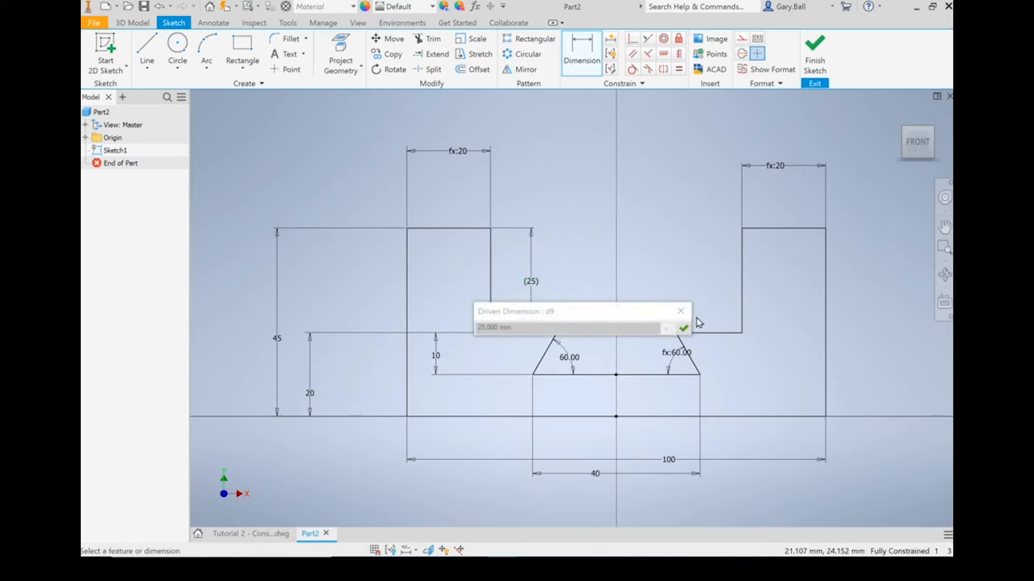
pyautogui.click(683, 328)
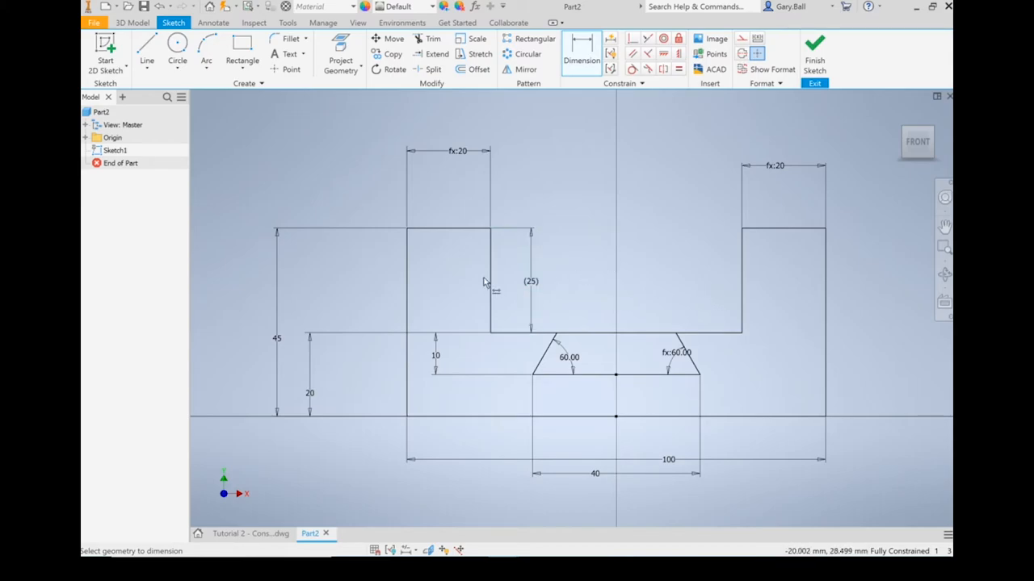
pyautogui.moveTo(300, 373)
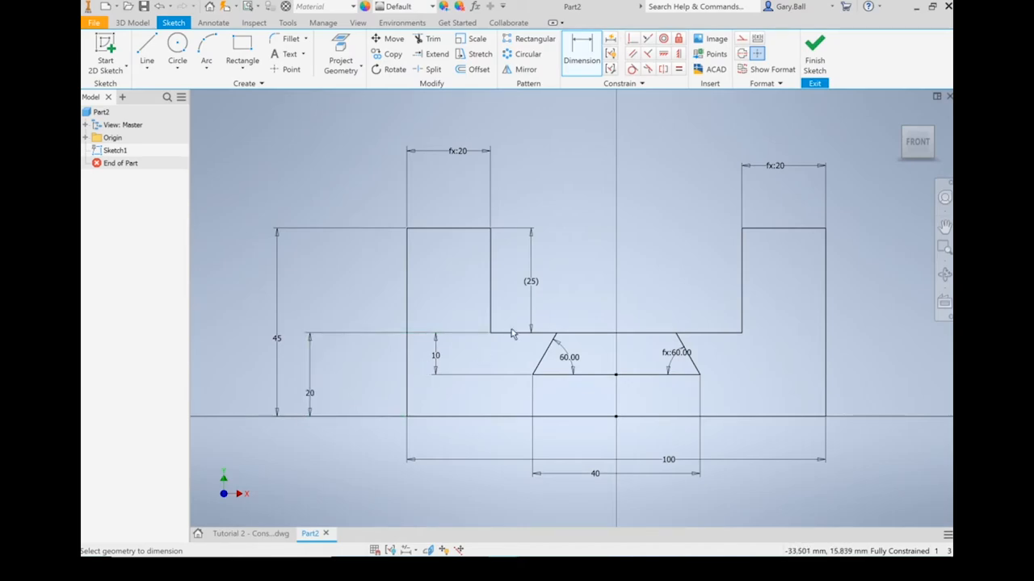
pyautogui.moveTo(499, 331)
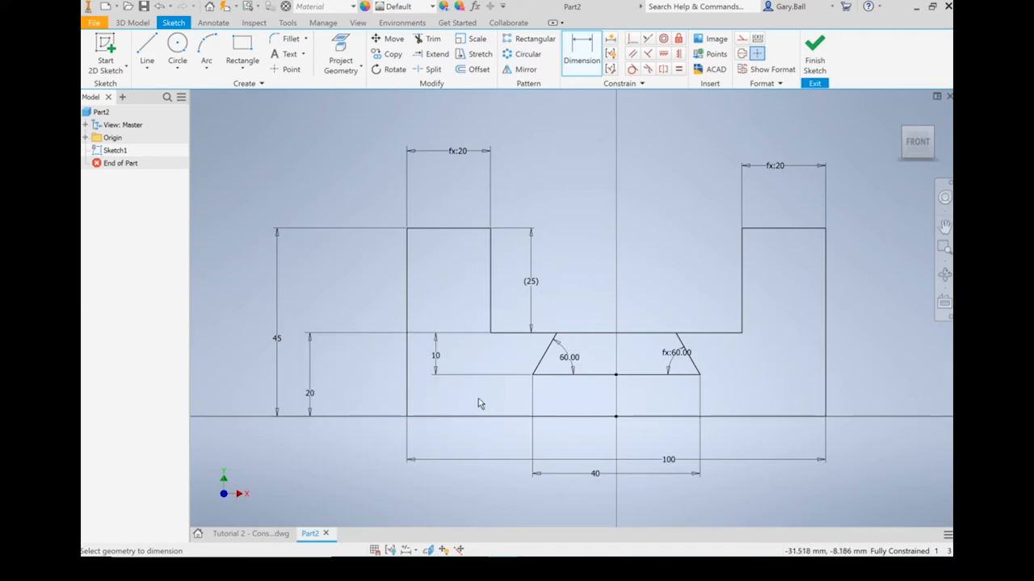
pyautogui.moveTo(343, 294)
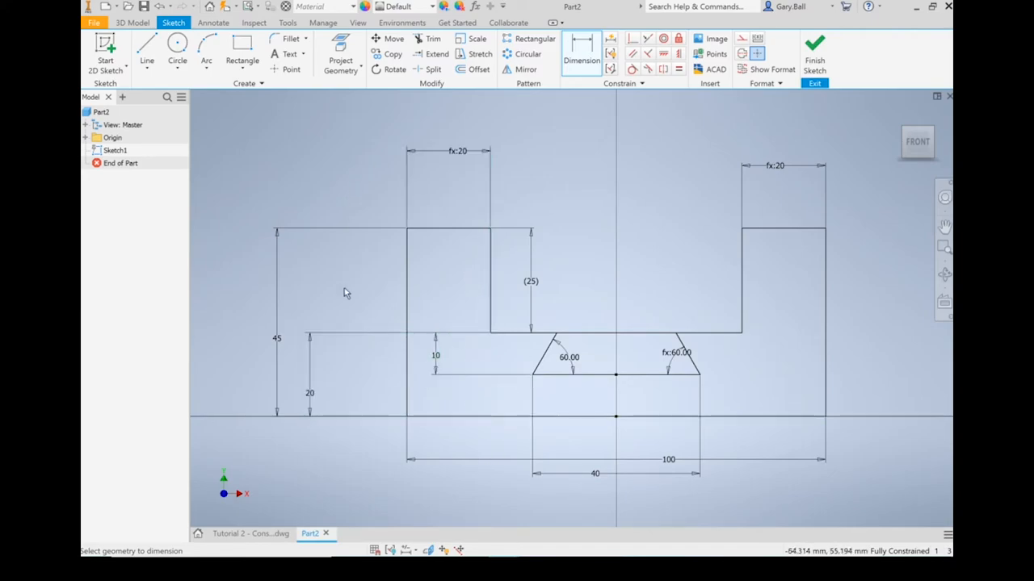
pyautogui.moveTo(537, 287)
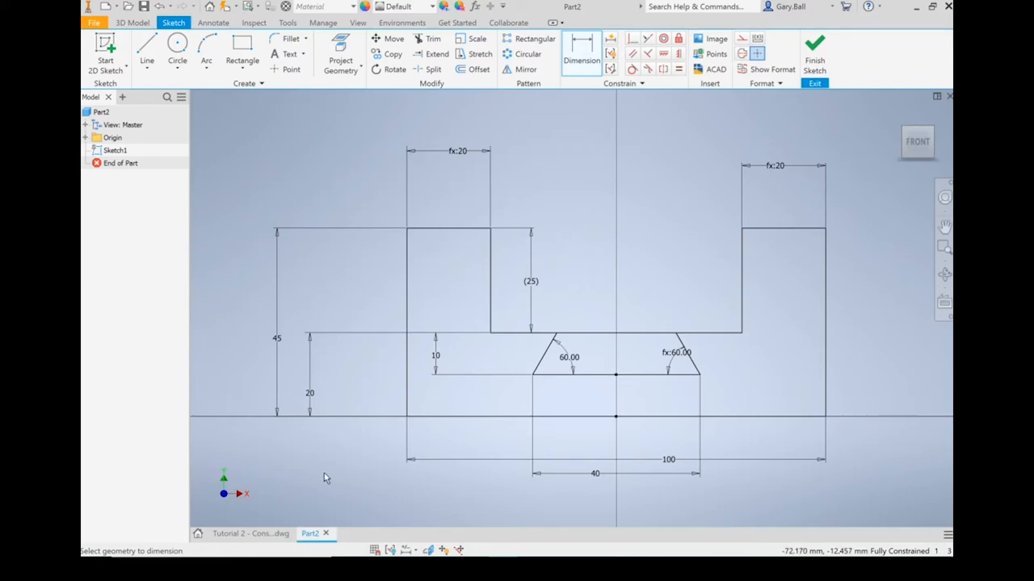
pyautogui.moveTo(385, 485)
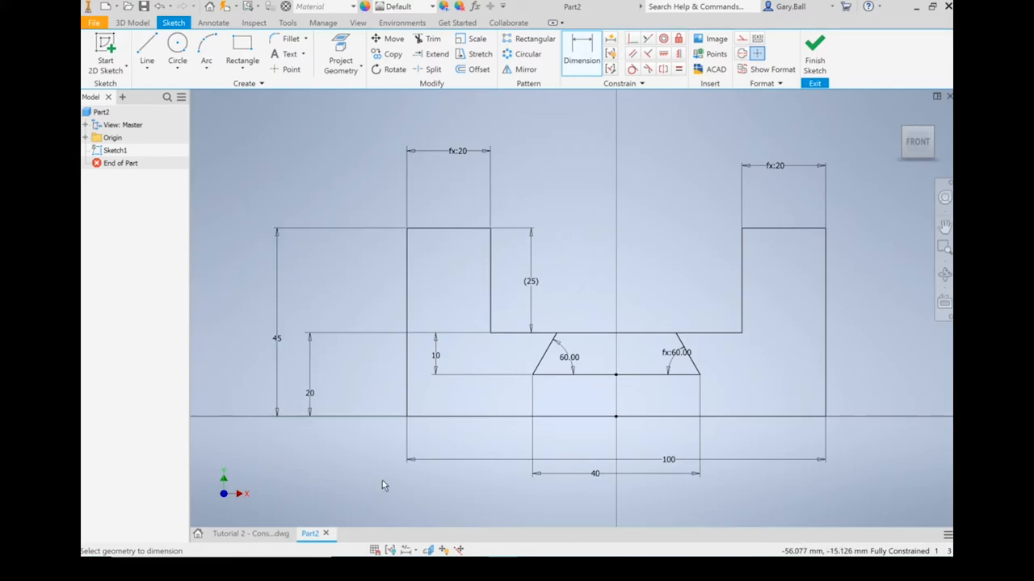
pyautogui.moveTo(638, 294)
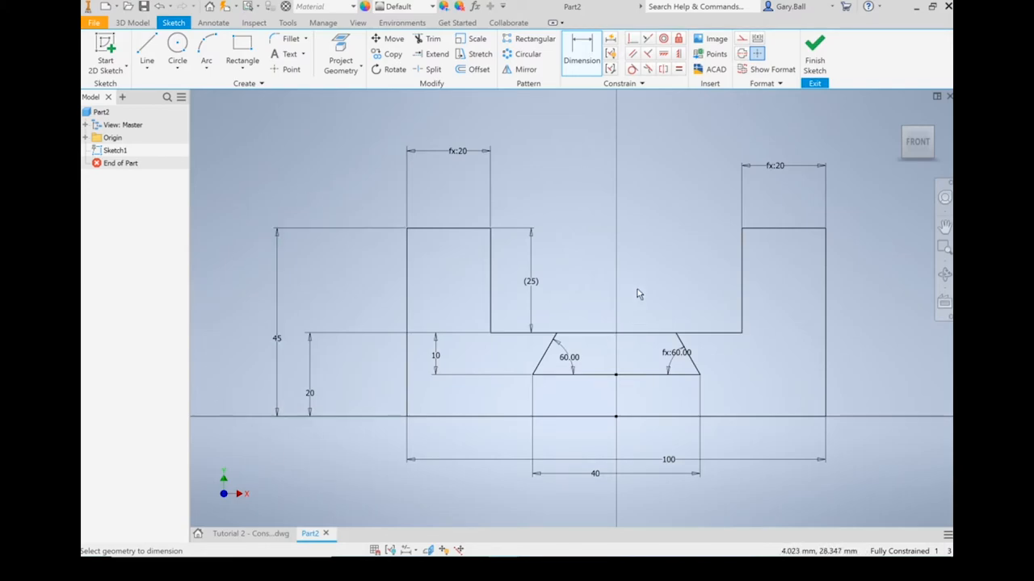
pyautogui.moveTo(601, 412)
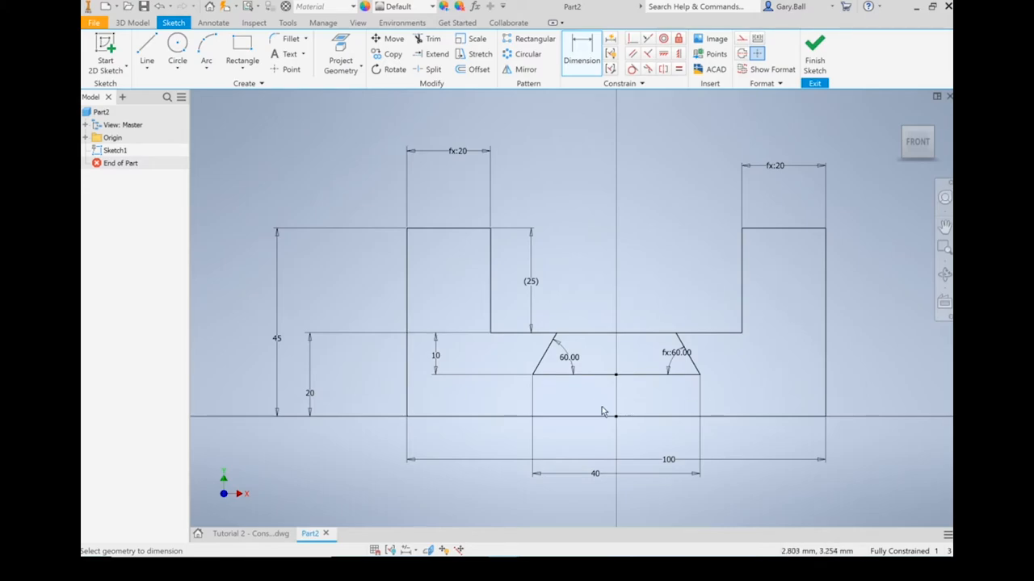
pyautogui.moveTo(791, 324)
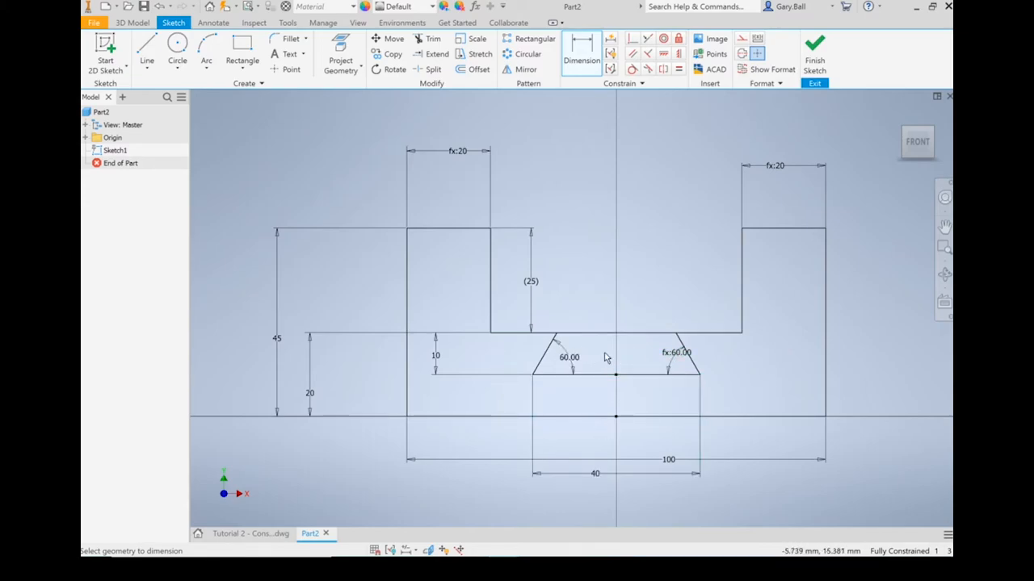
pyautogui.moveTo(644, 349)
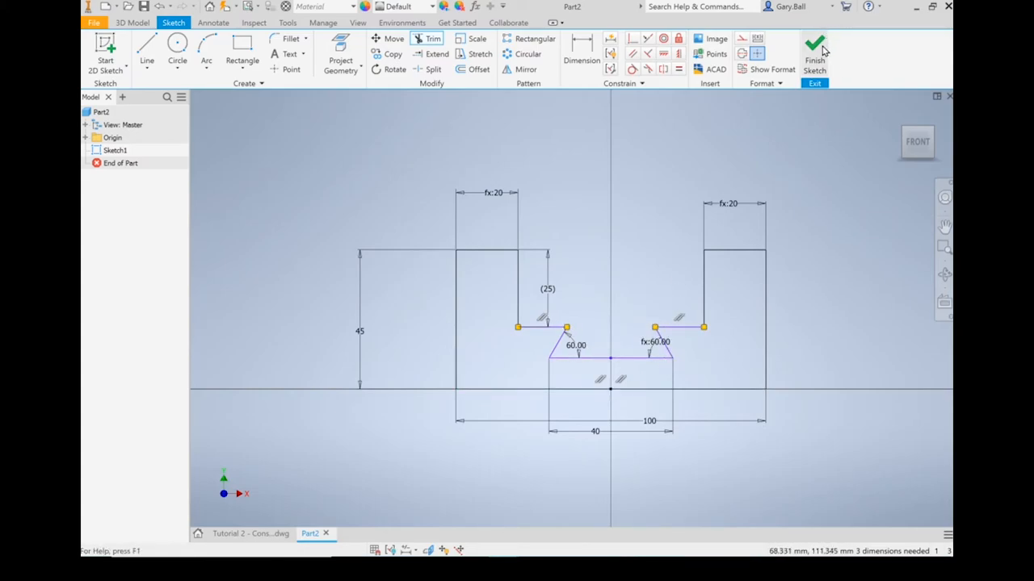
# Finish the sketch and extrude the profile 75 mm into the solid U-block (Extrusion1).
pyautogui.click(814, 46)
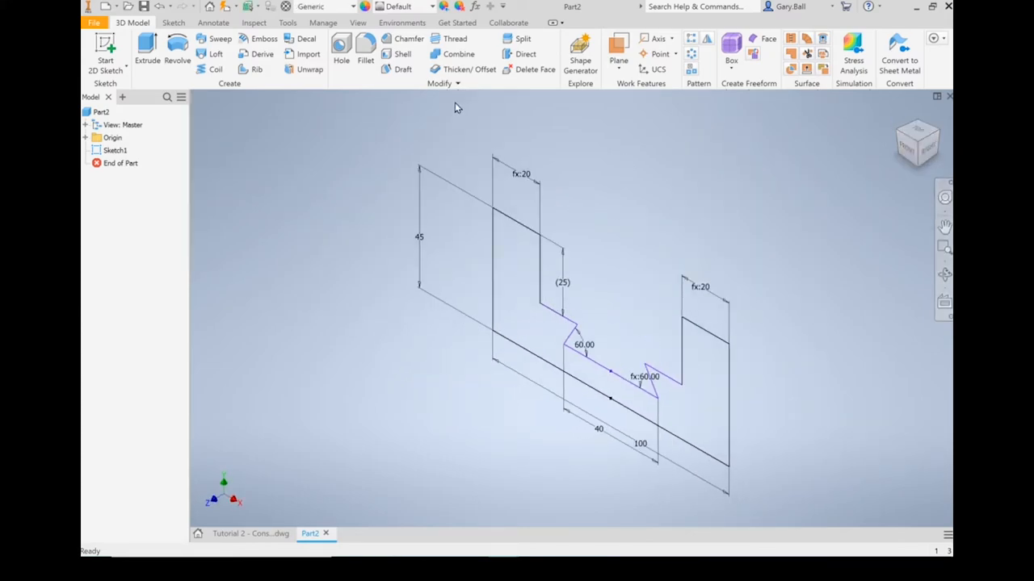
pyautogui.click(147, 47)
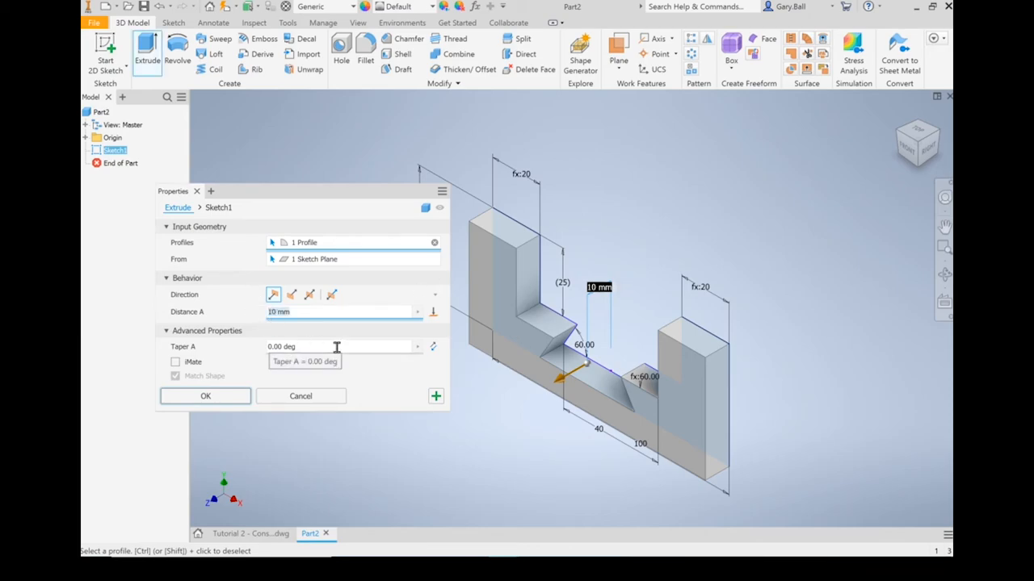
pyautogui.write('75')
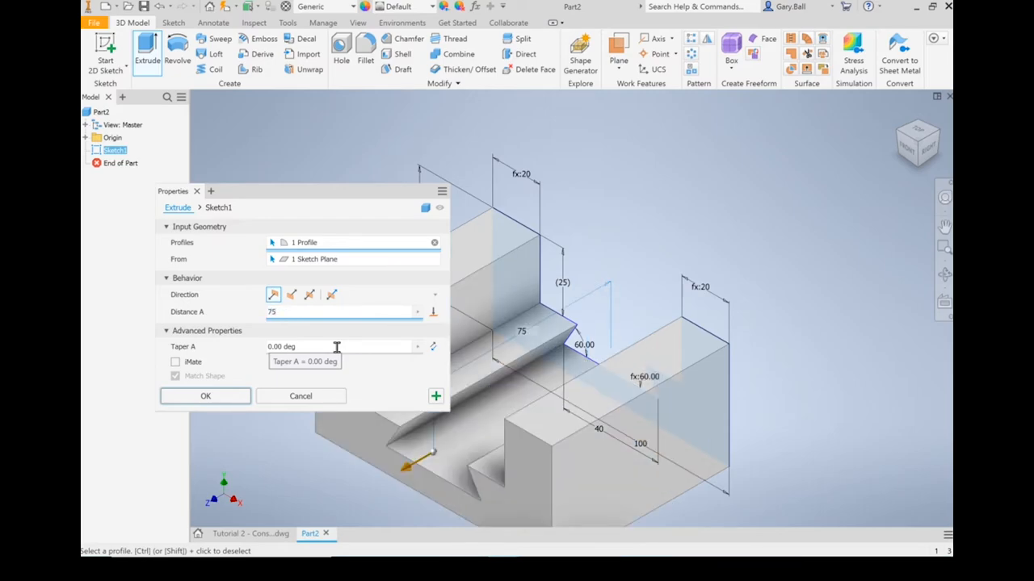
pyautogui.moveTo(239, 381)
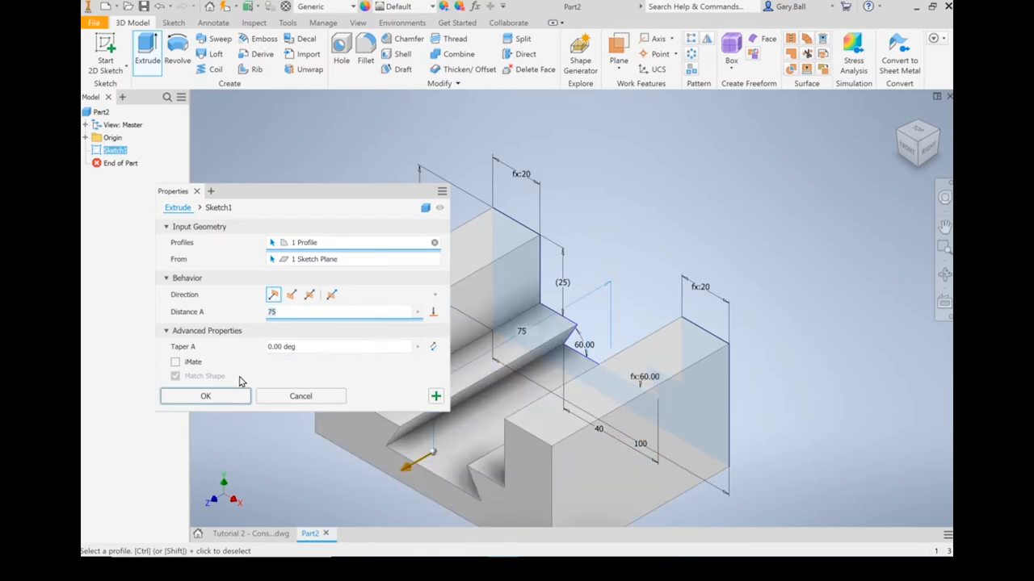
pyautogui.click(205, 395)
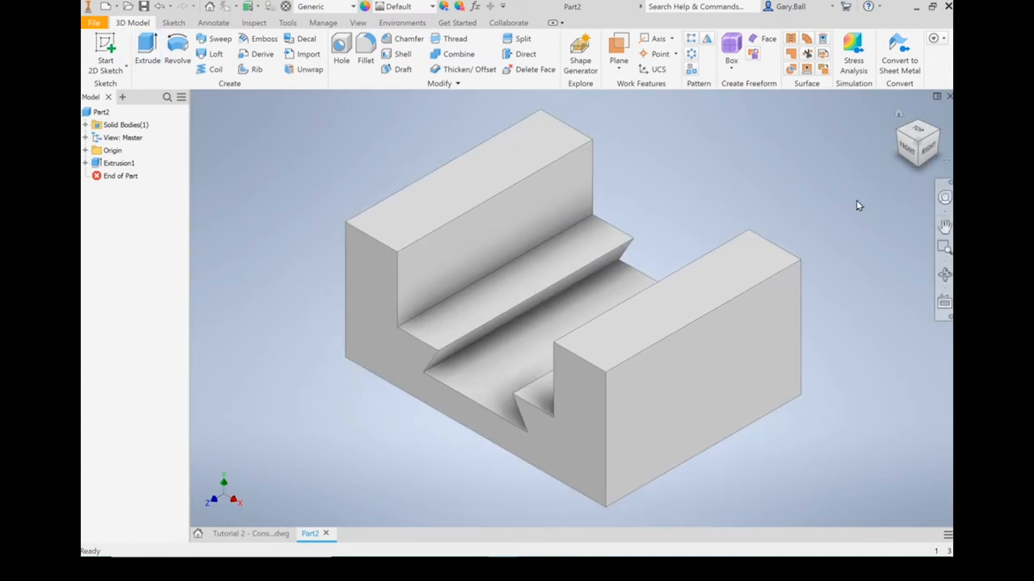
pyautogui.click(113, 150)
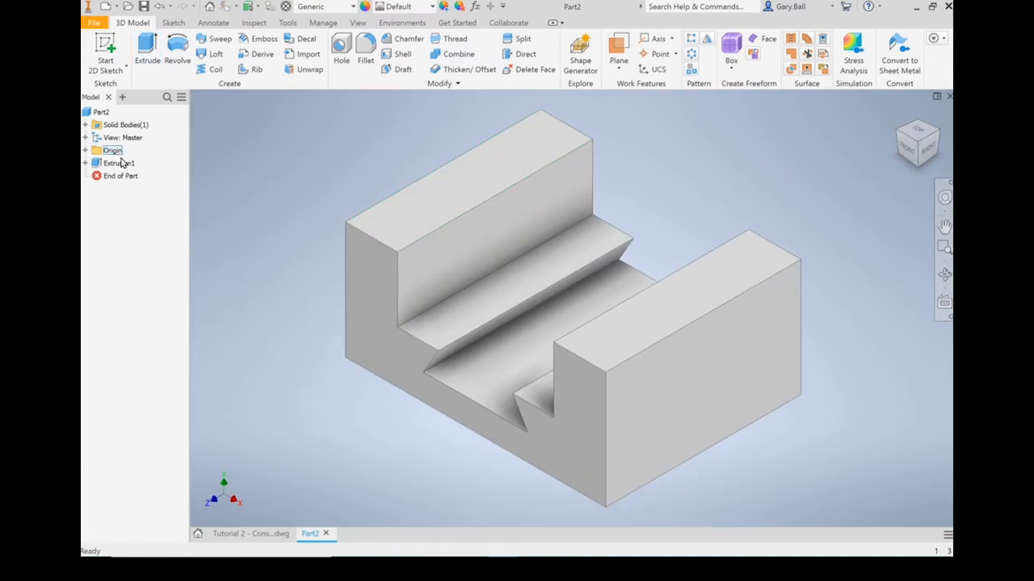
pyautogui.click(119, 176)
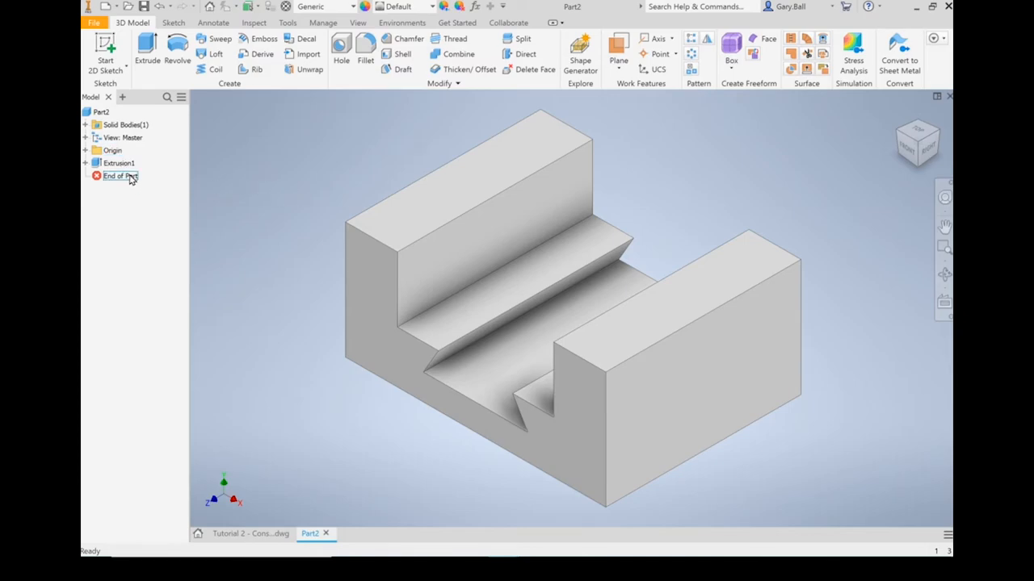
pyautogui.click(119, 162)
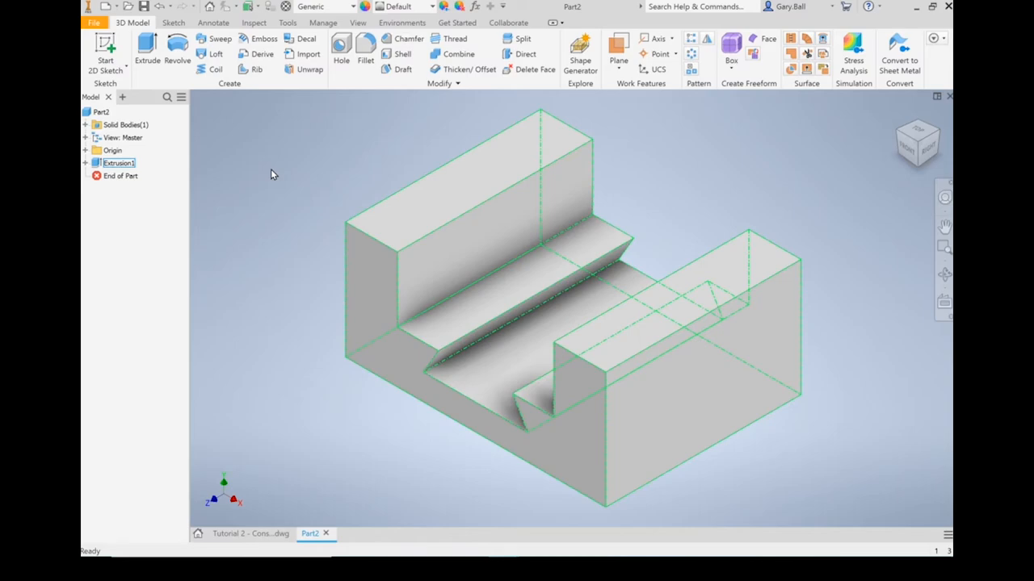
pyautogui.click(119, 162)
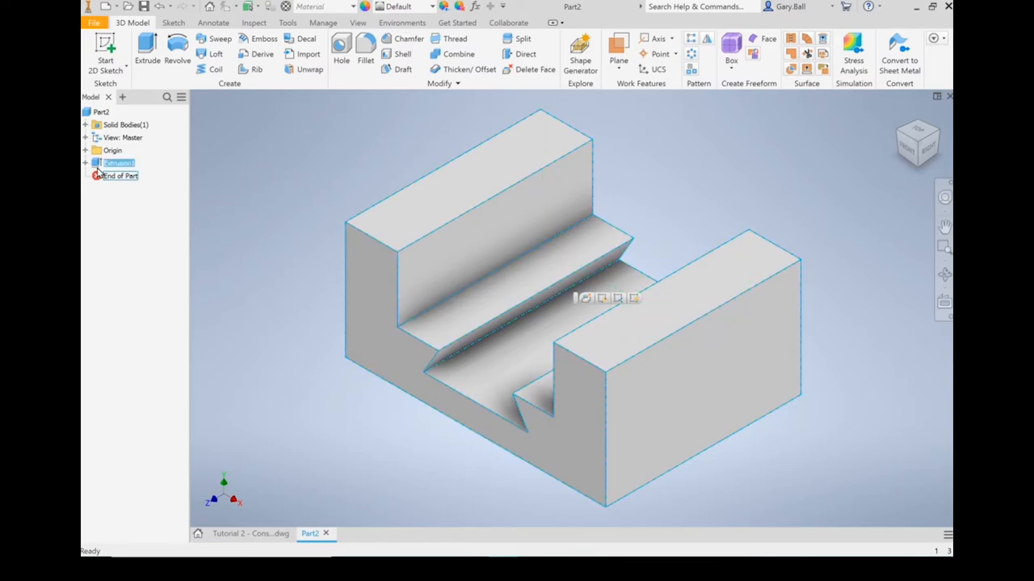
pyautogui.click(86, 162)
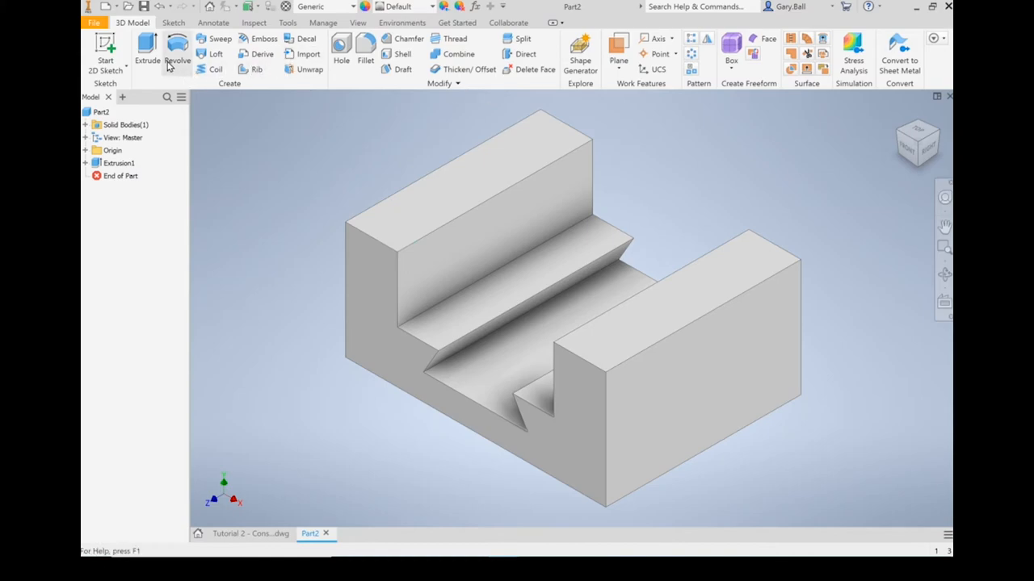
# Begin Sketch2 on the block's side face and project that face's edges into it.
pyautogui.click(105, 48)
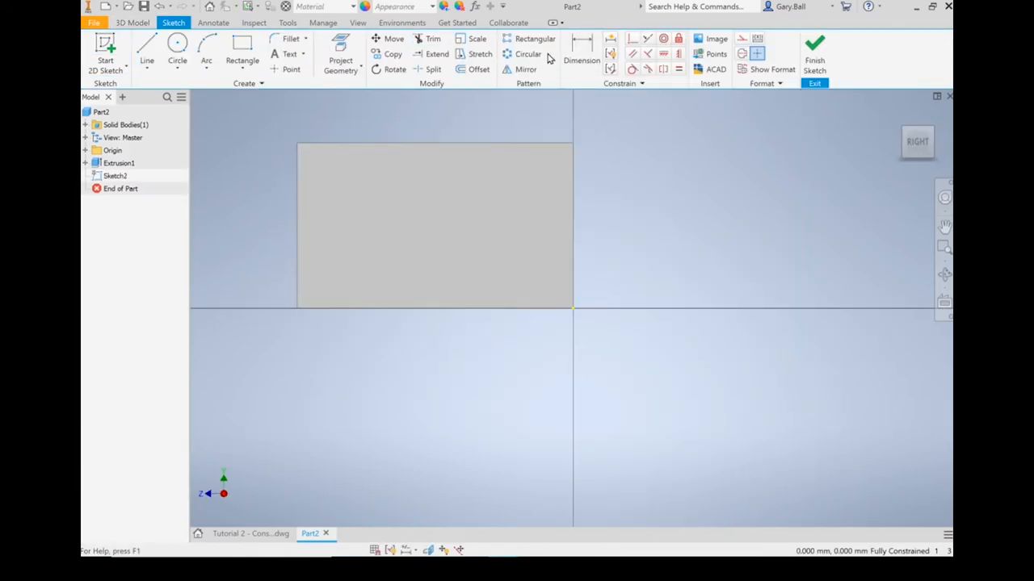
pyautogui.click(339, 61)
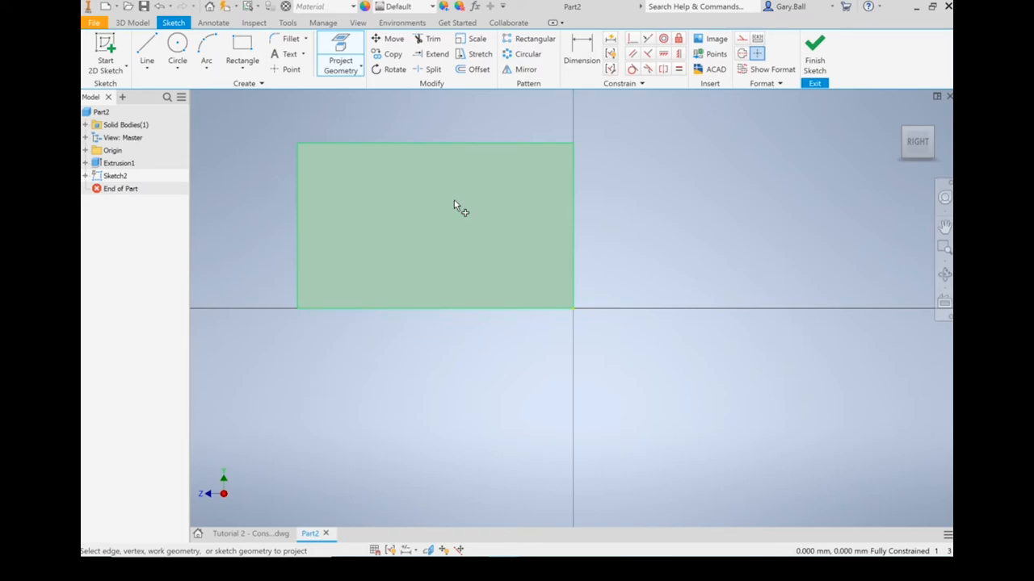
pyautogui.moveTo(485, 225)
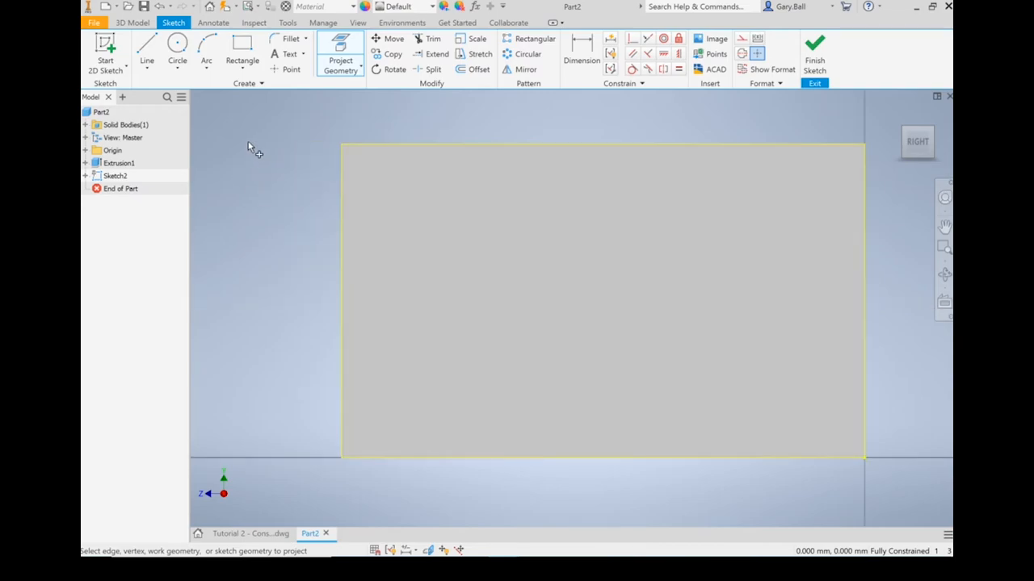
# Place sketch points near the top-left and top-right corners of the projected face.
pyautogui.click(291, 68)
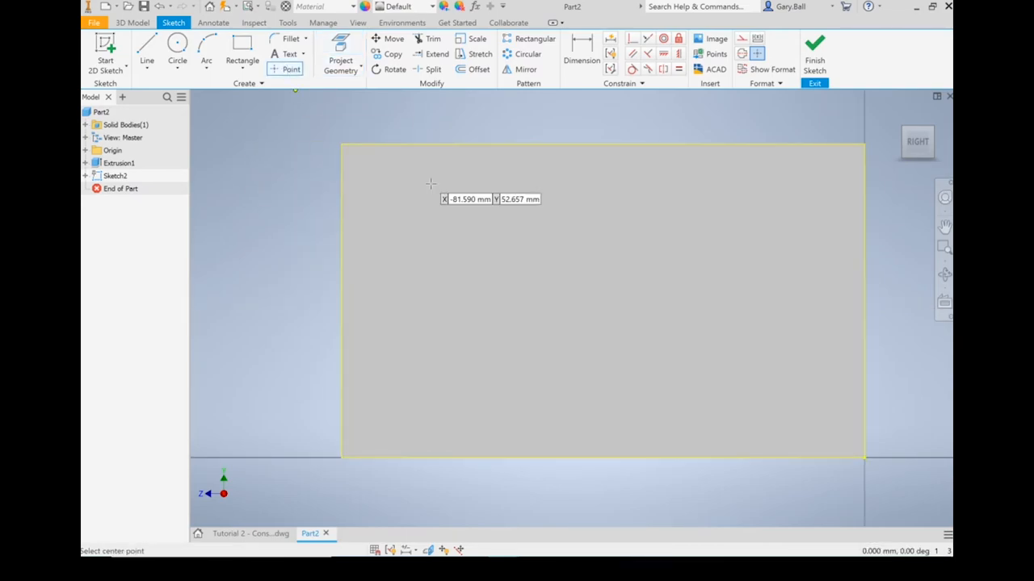
pyautogui.moveTo(407, 200)
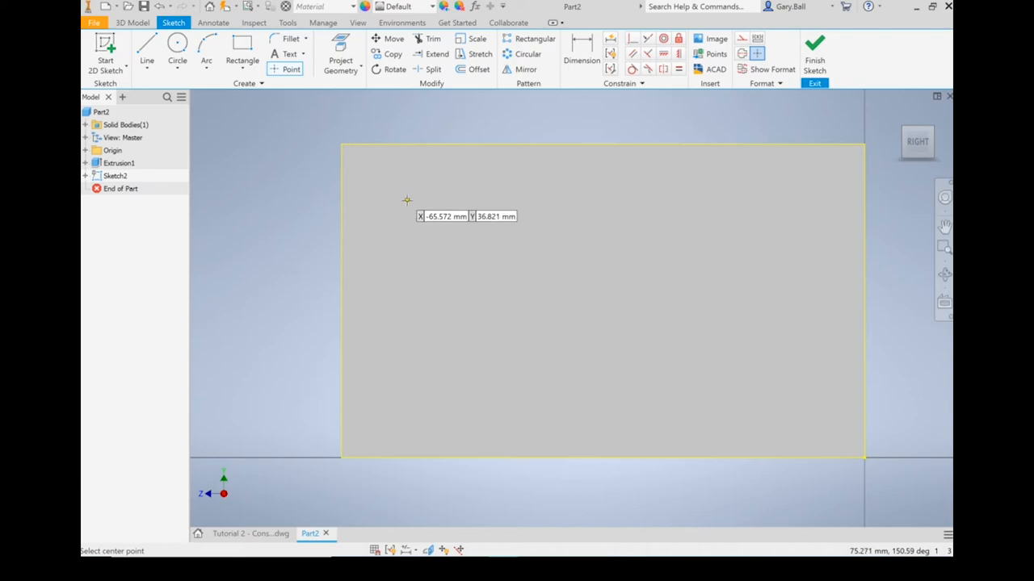
pyautogui.moveTo(792, 213)
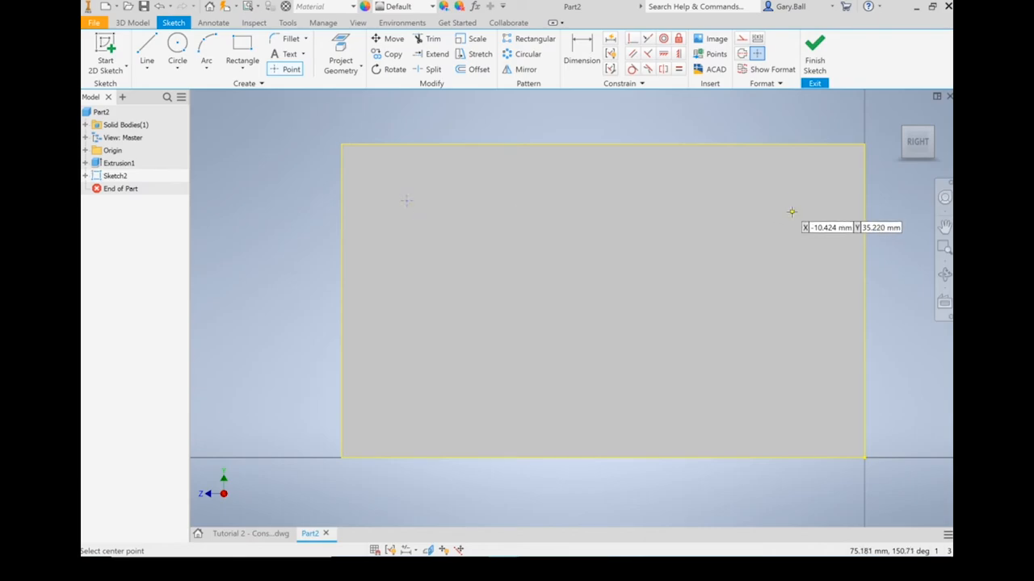
pyautogui.moveTo(794, 197)
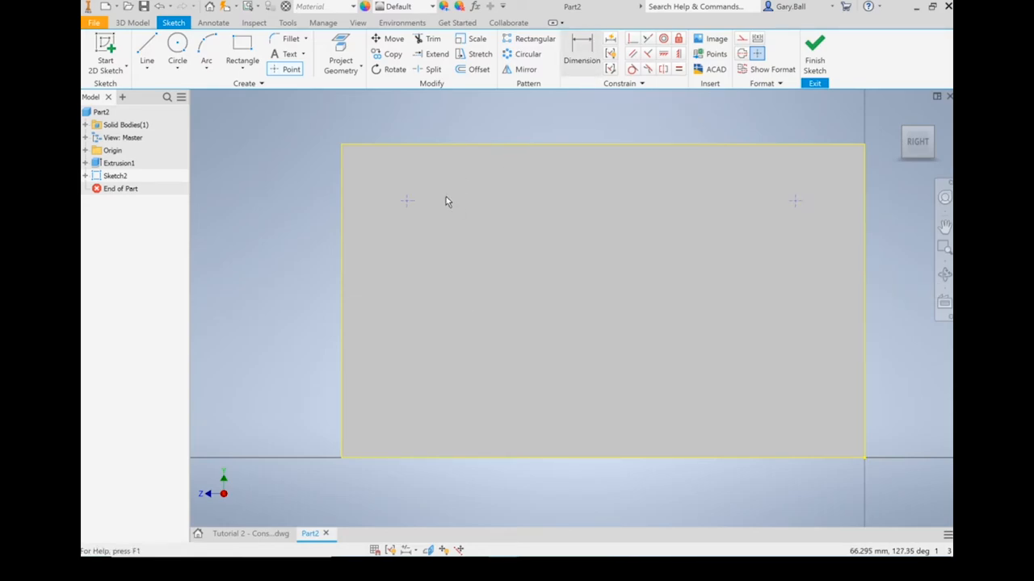
# Dimension both points 10 mm from the top and side edges, then finish Sketch2.
pyautogui.click(581, 53)
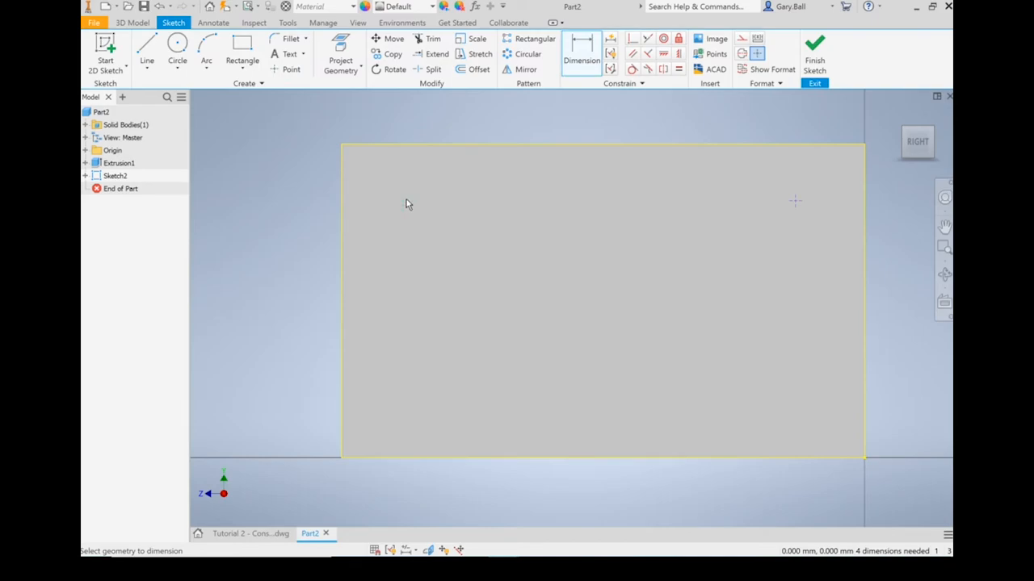
pyautogui.moveTo(343, 204)
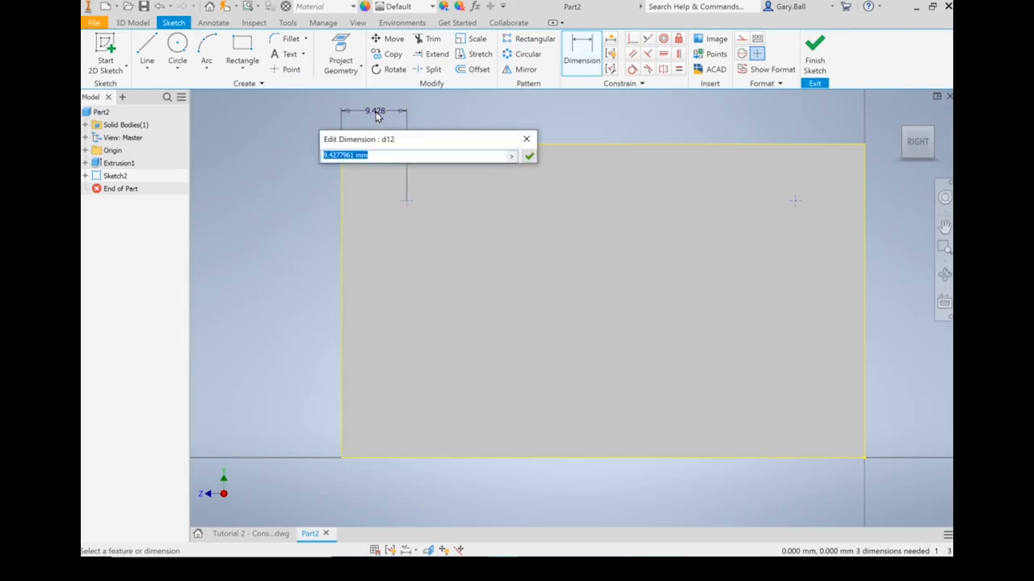
pyautogui.click(528, 155)
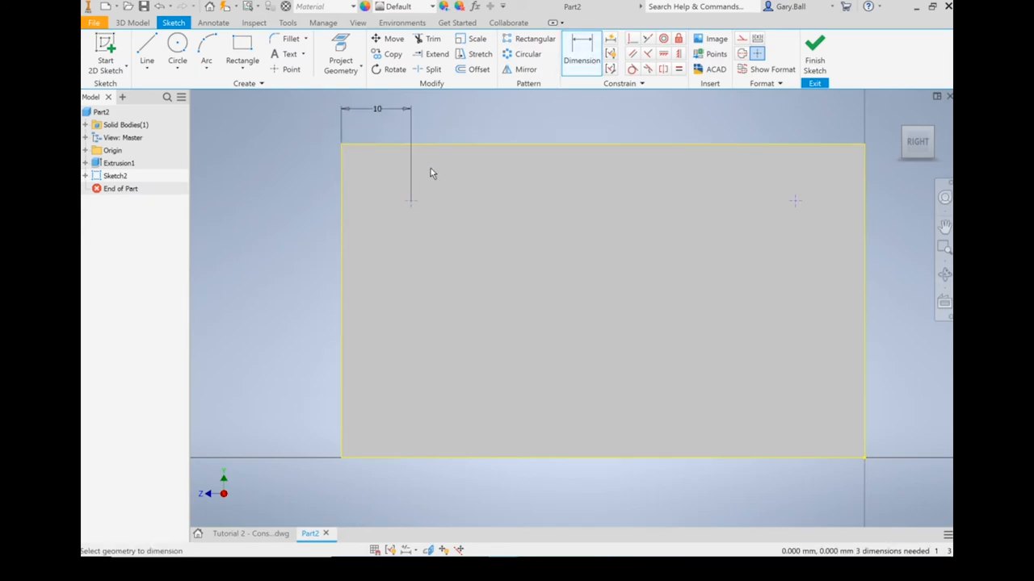
pyautogui.moveTo(402, 174)
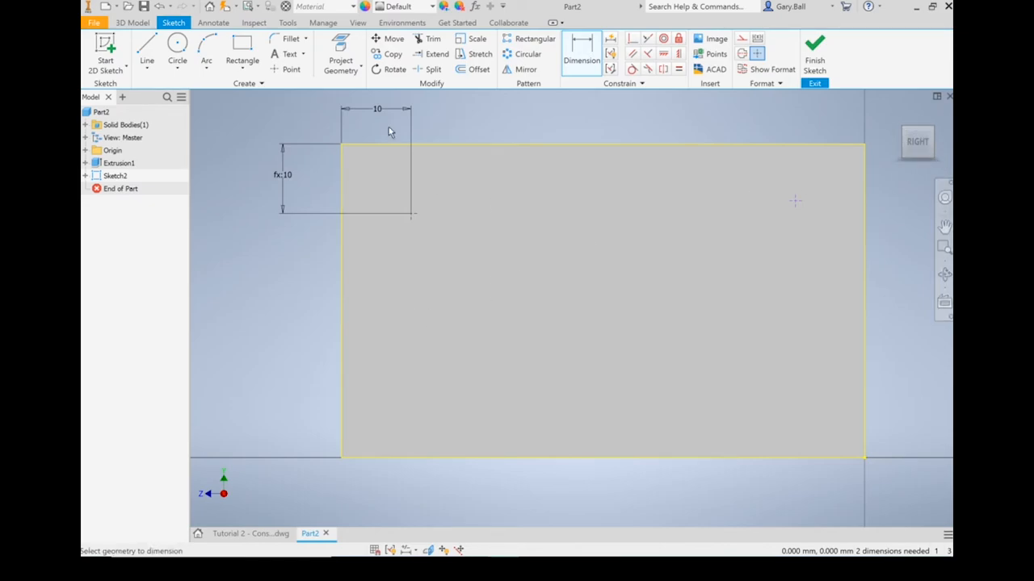
pyautogui.moveTo(795, 212)
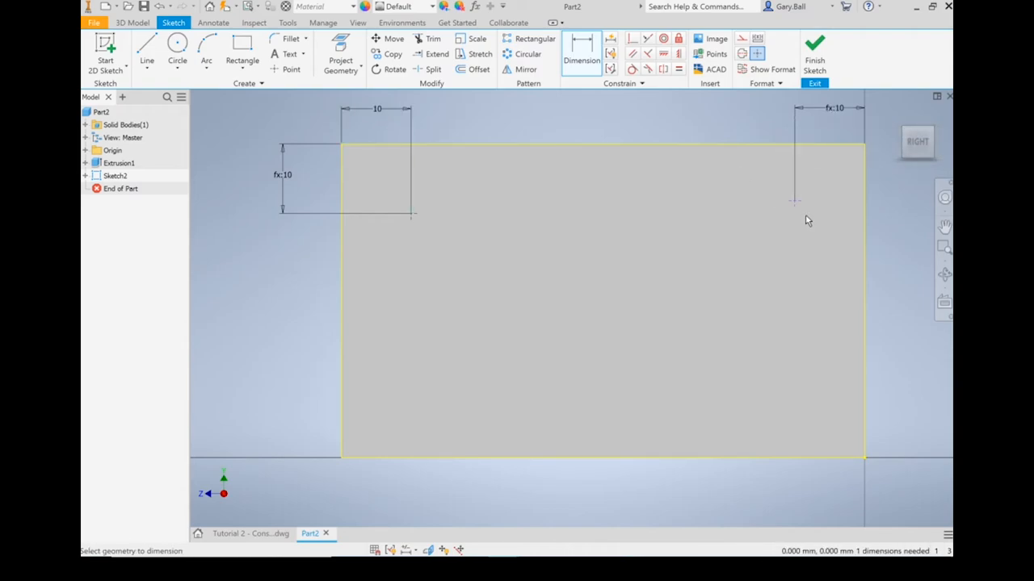
pyautogui.moveTo(821, 157)
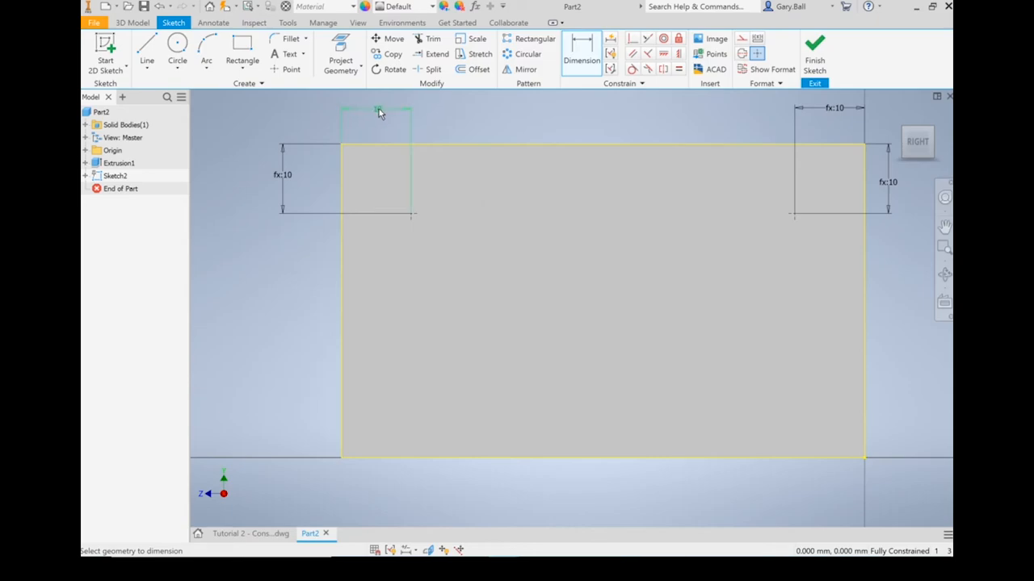
pyautogui.click(376, 110)
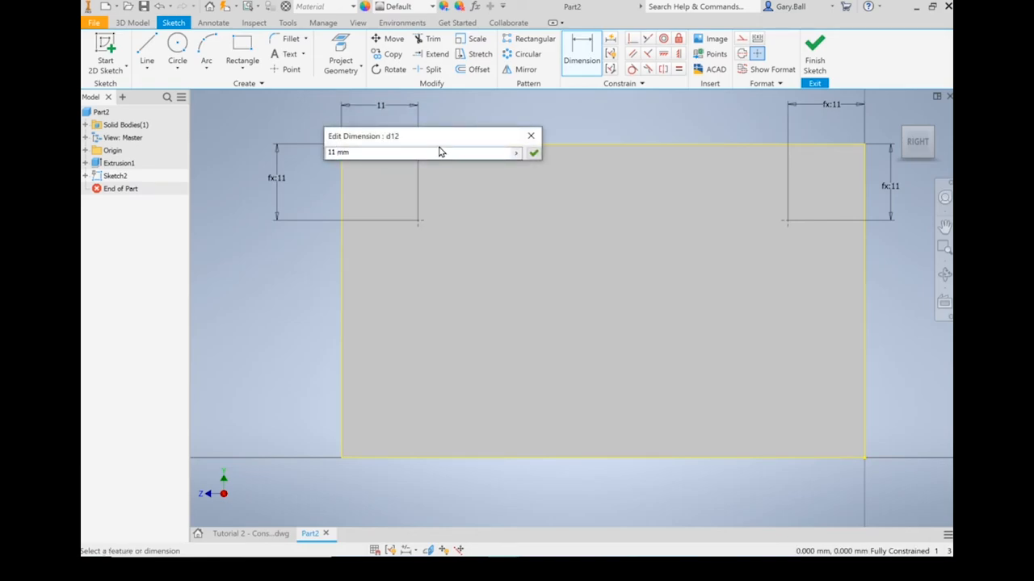
pyautogui.write('10 mm')
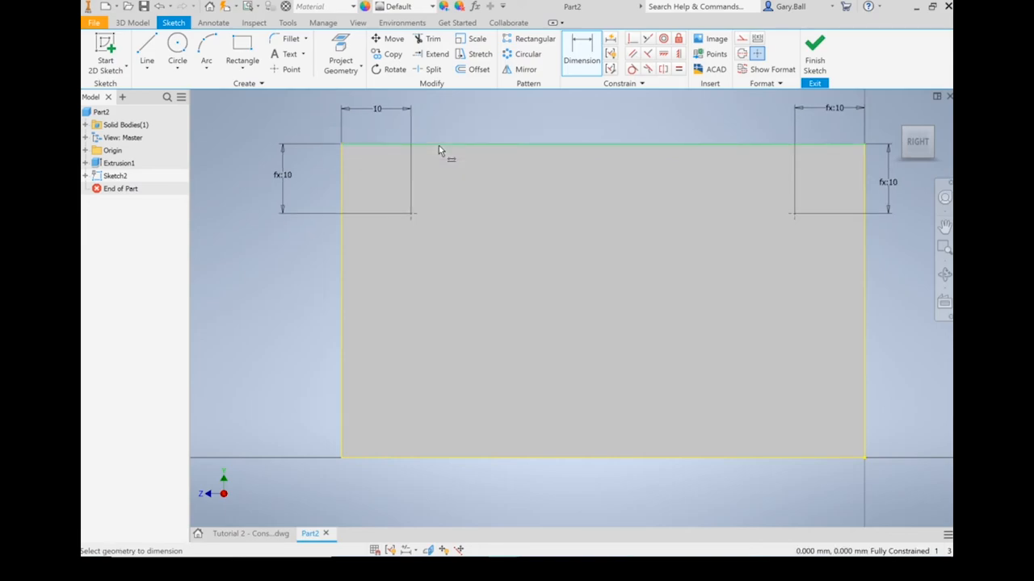
pyautogui.moveTo(469, 170)
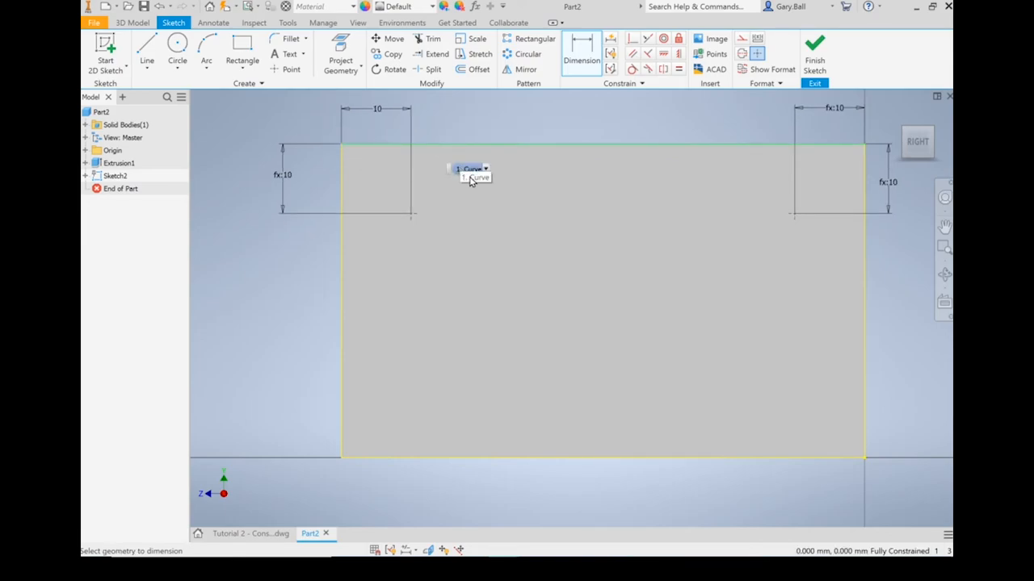
pyautogui.moveTo(612, 171)
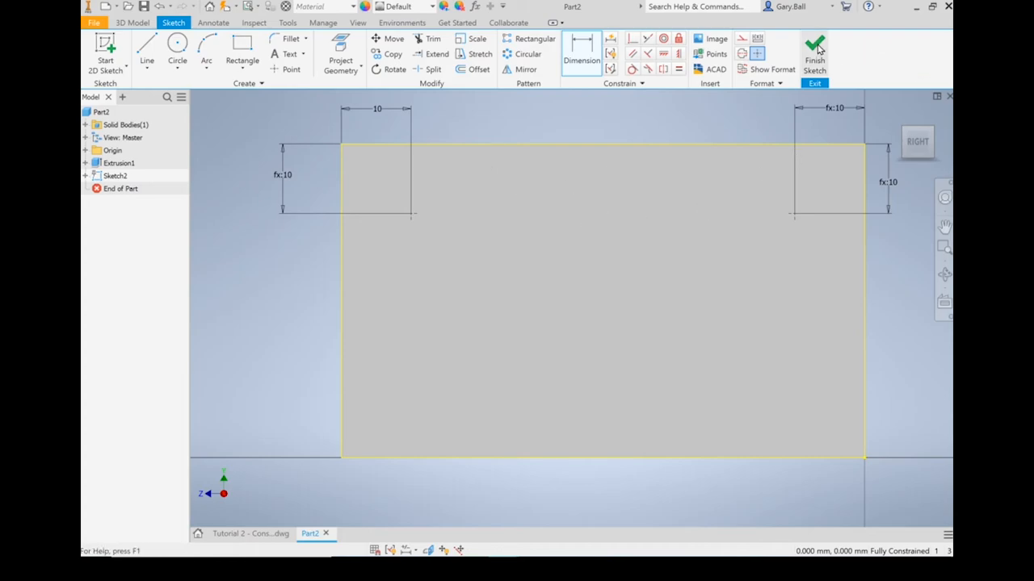
pyautogui.click(814, 48)
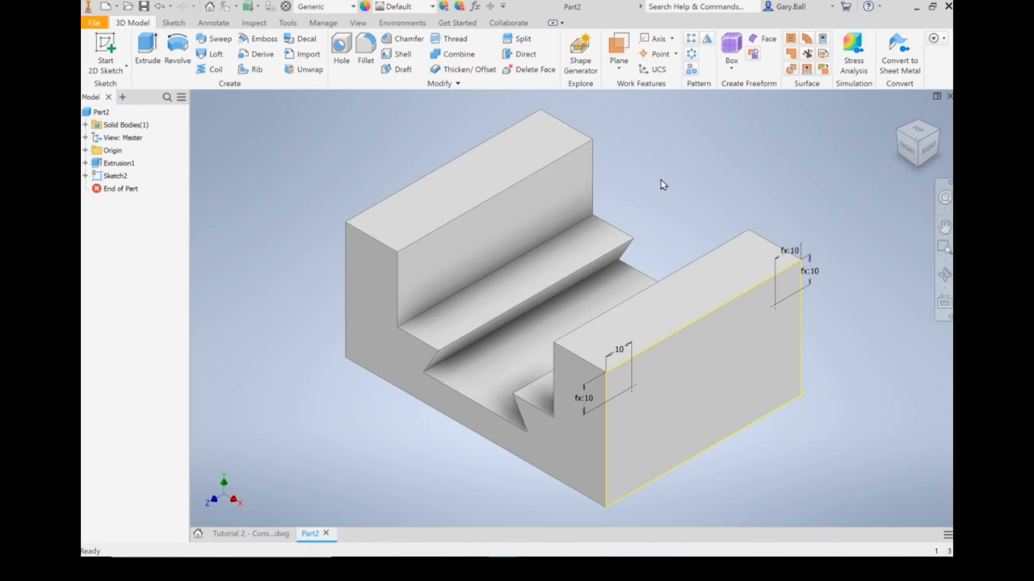
pyautogui.moveTo(336, 134)
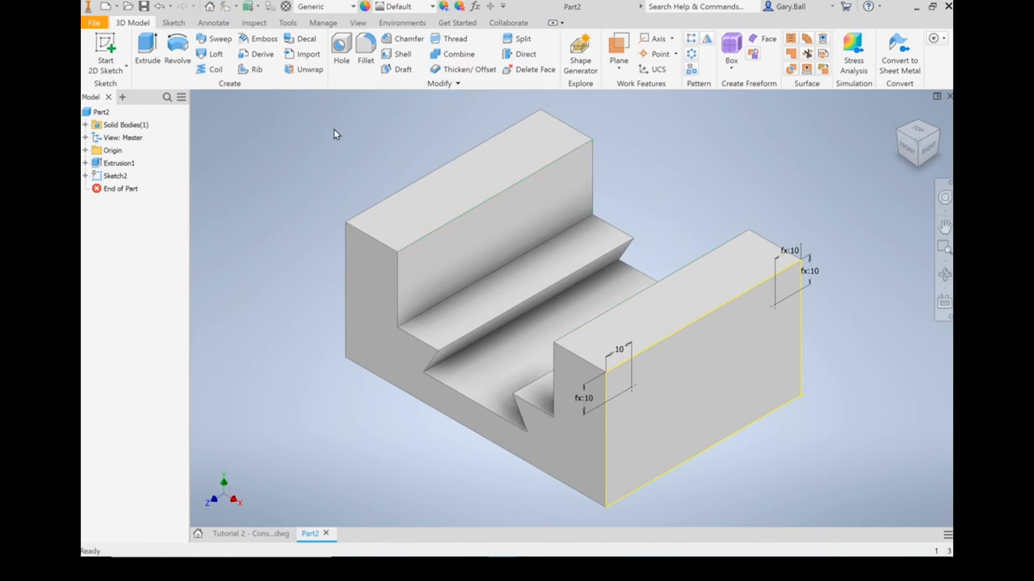
# Start holes at the sketch points as counterbores: 12 mm counterbore diameter, 5 mm depth, 8 mm drill.
pyautogui.click(341, 48)
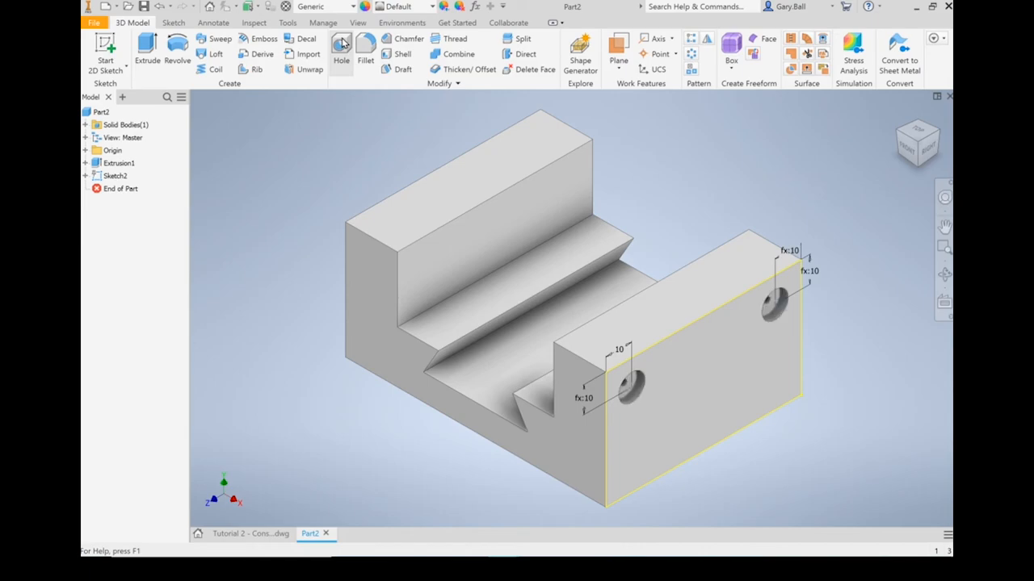
pyautogui.click(341, 45)
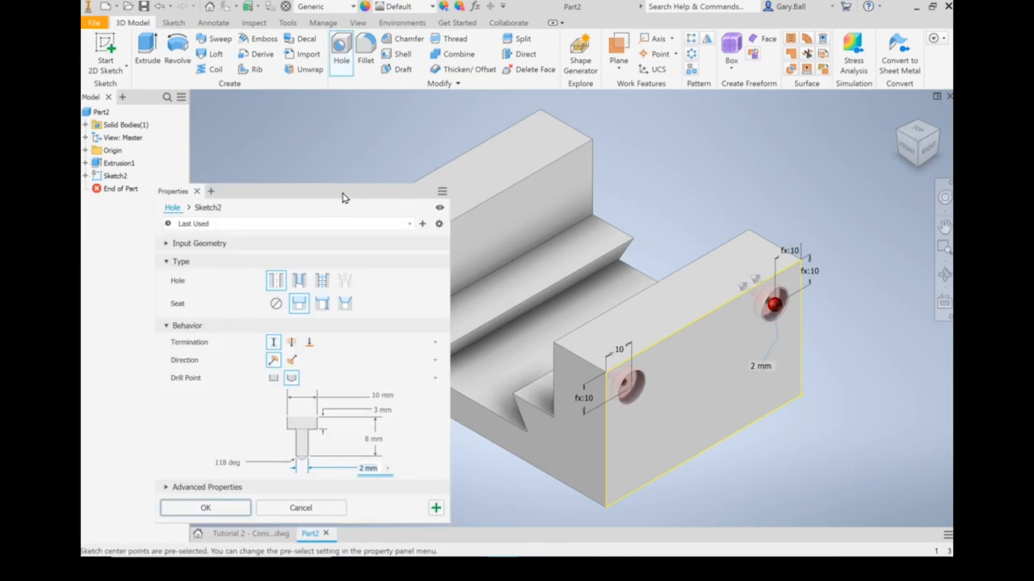
pyautogui.click(319, 251)
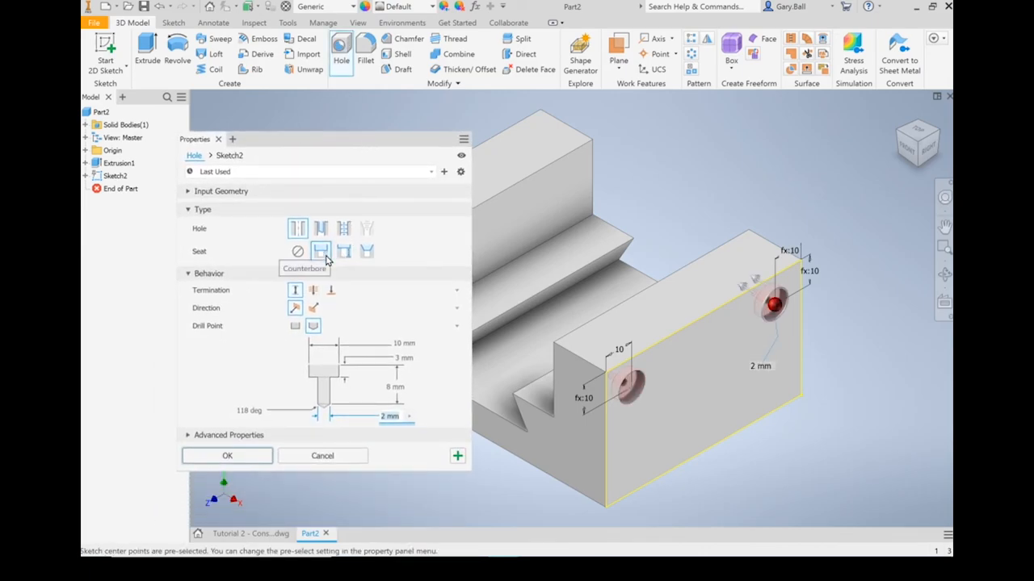
pyautogui.click(343, 252)
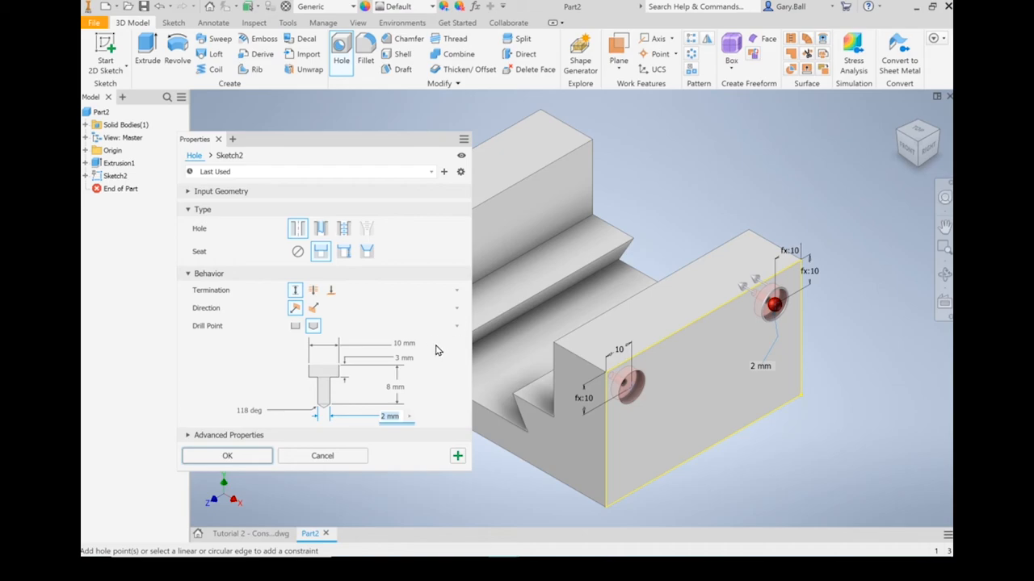
pyautogui.moveTo(390, 417)
pyautogui.write('8')
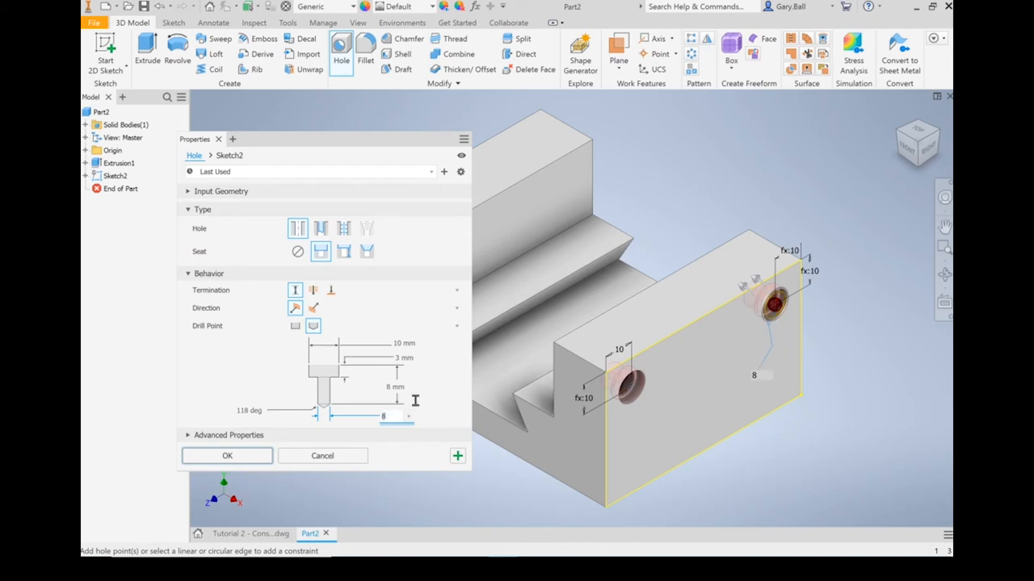
pyautogui.moveTo(456, 368)
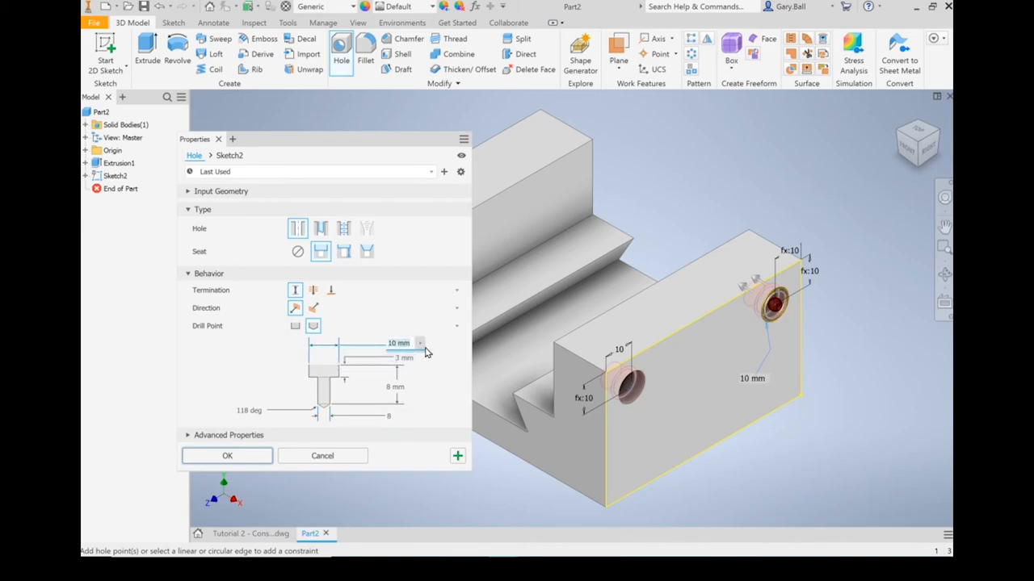
pyautogui.write('12')
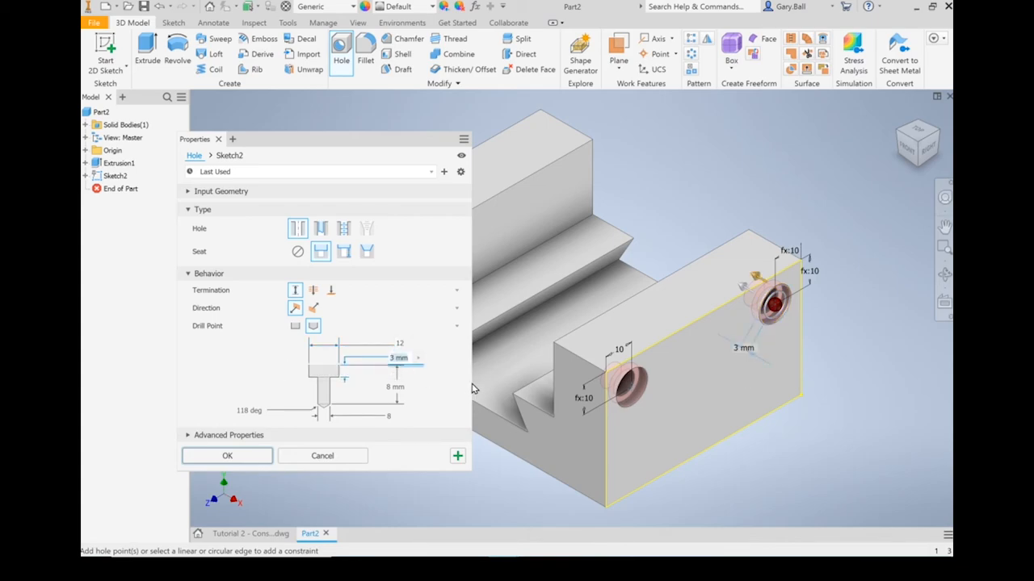
pyautogui.write('5')
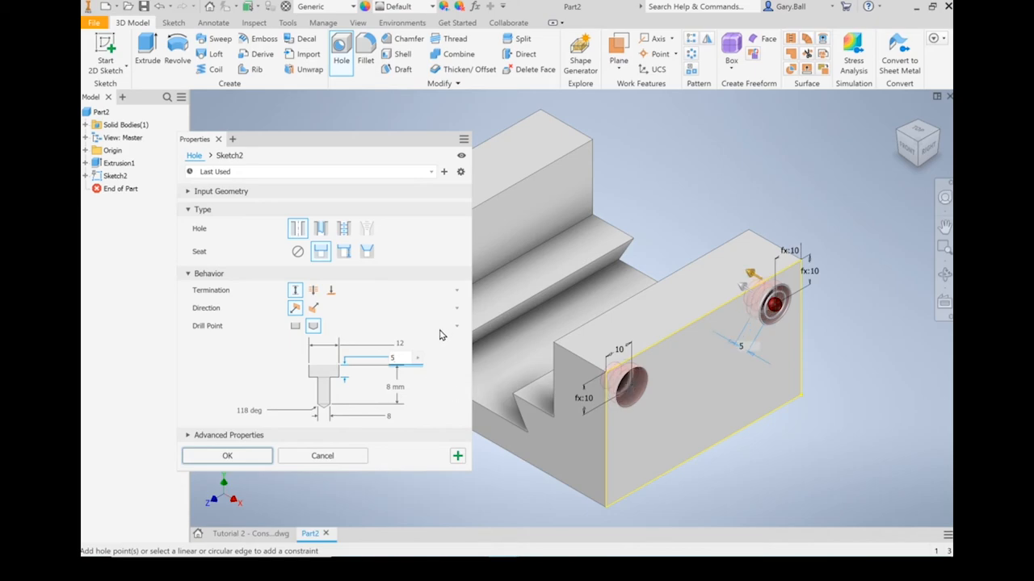
pyautogui.moveTo(445, 407)
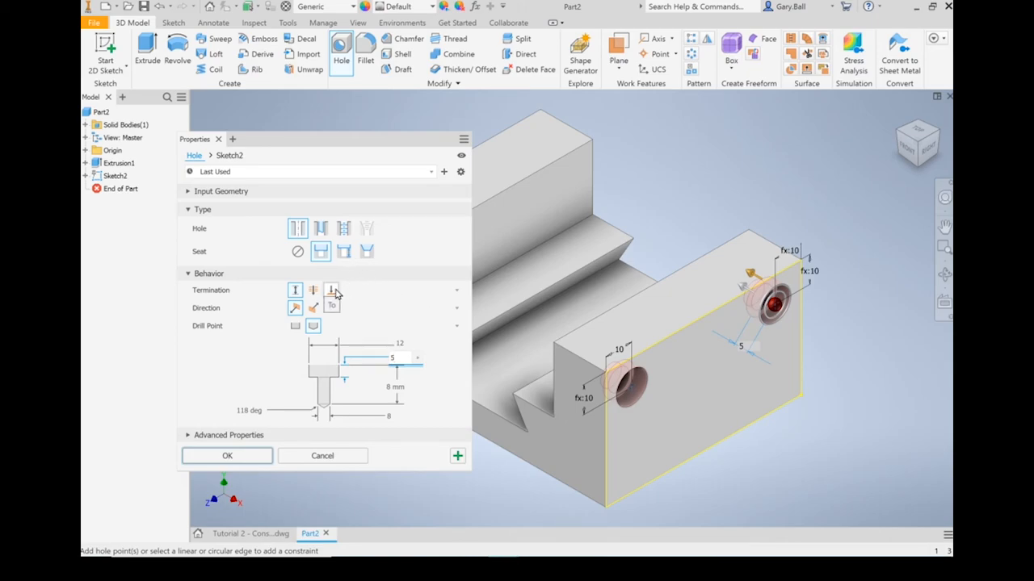
# Terminate the holes at the wall's far face and create them as Hole2.
pyautogui.click(331, 291)
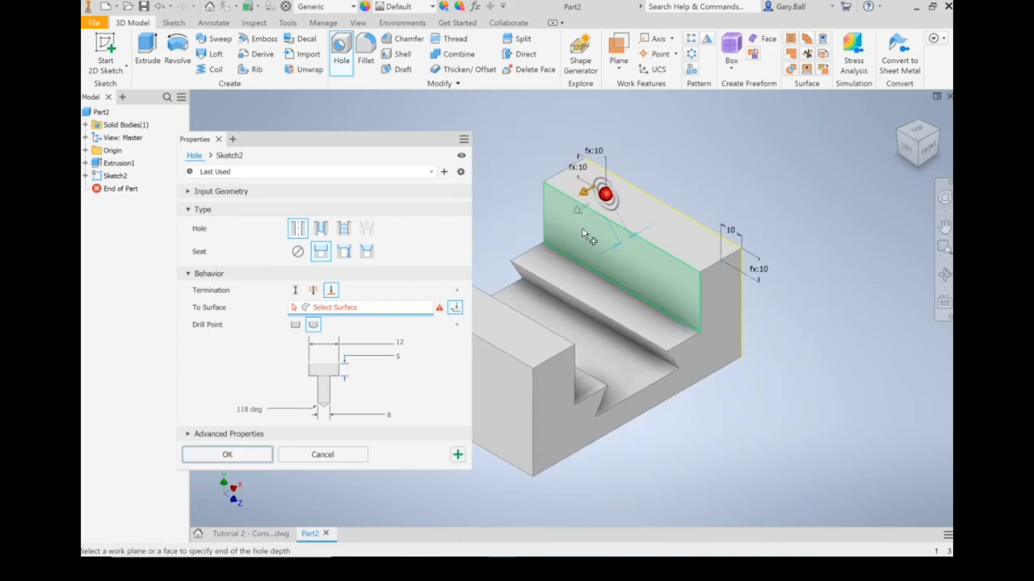
pyautogui.click(630, 234)
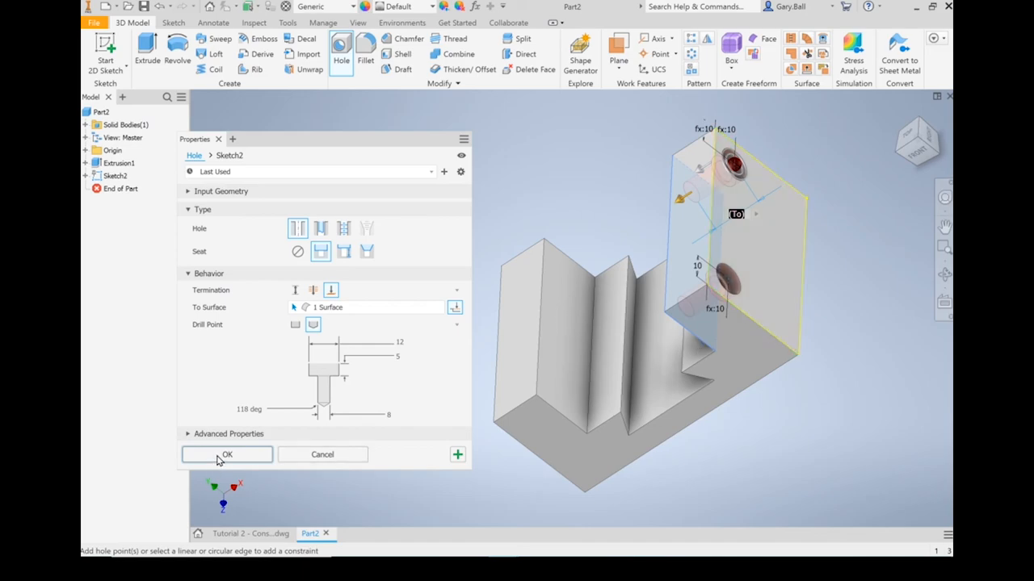
pyautogui.click(226, 454)
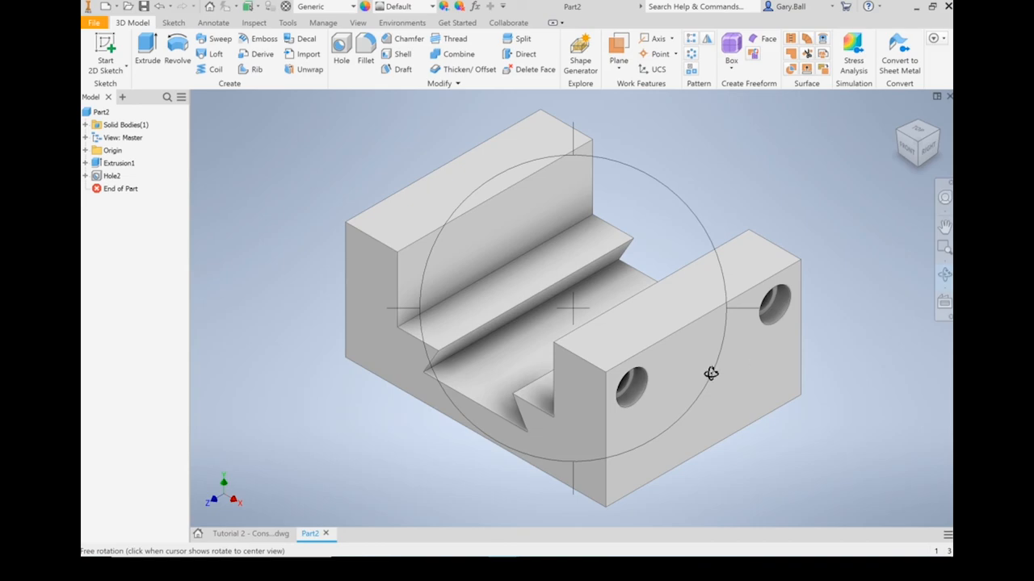
pyautogui.moveTo(710, 373); pyautogui.dragTo(678, 358)
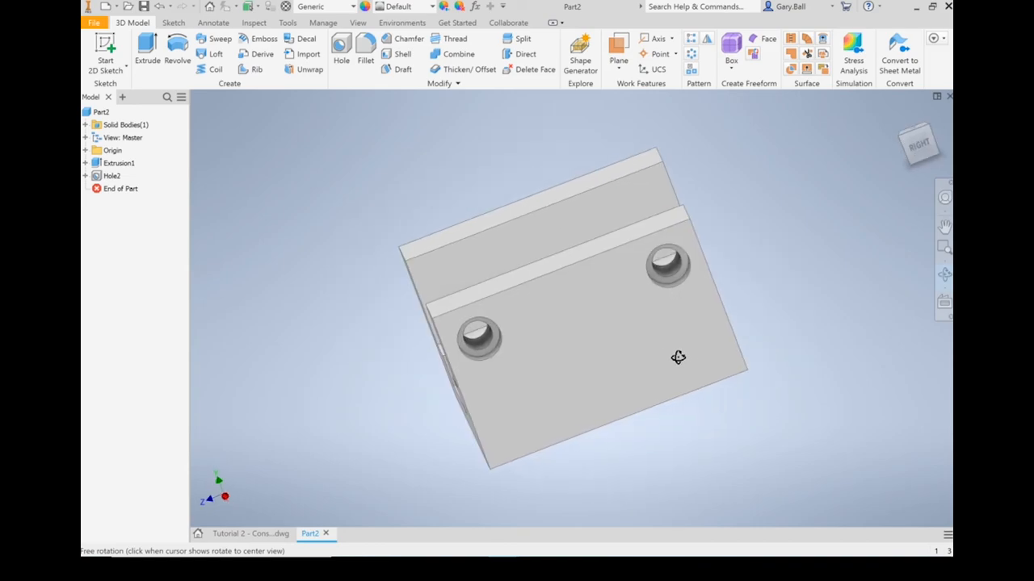
pyautogui.moveTo(679, 357); pyautogui.dragTo(705, 345)
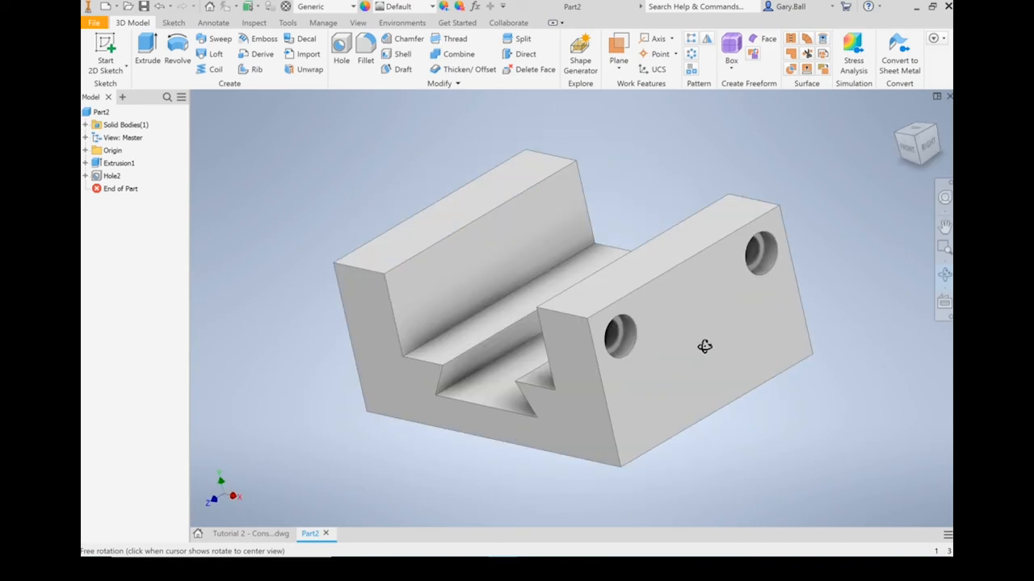
pyautogui.moveTo(704, 346); pyautogui.dragTo(573, 307)
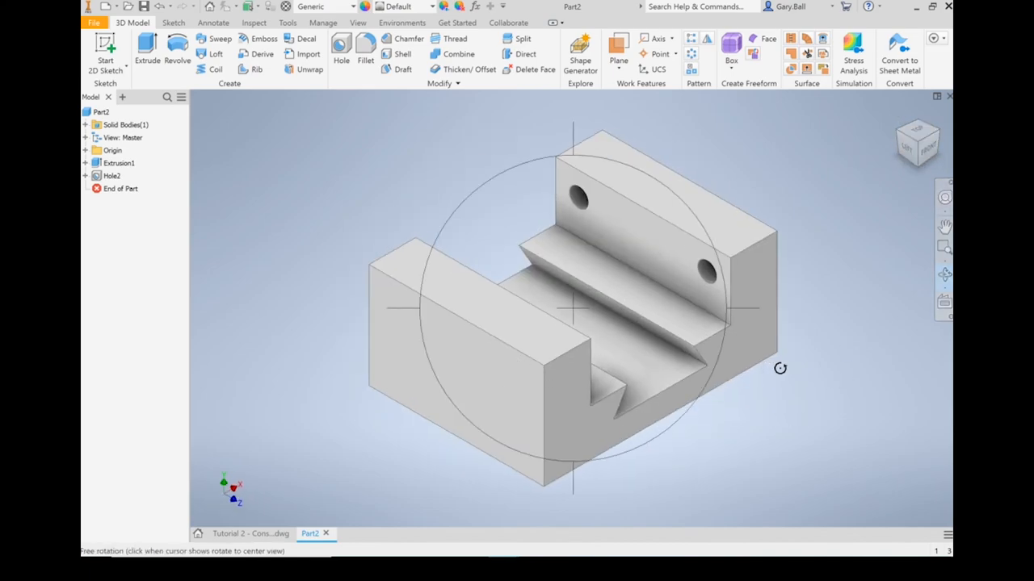
pyautogui.click(471, 396)
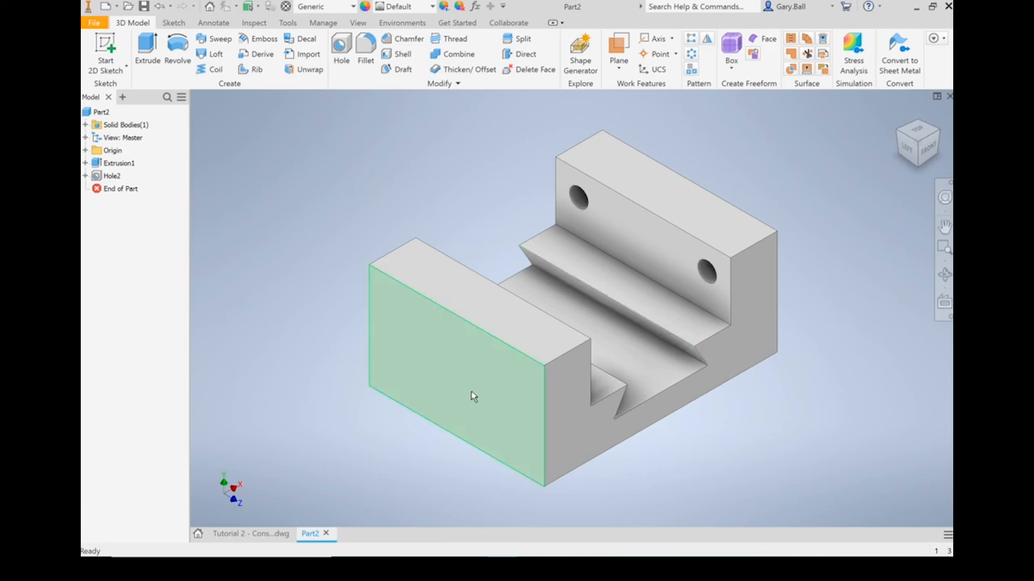
pyautogui.moveTo(494, 417)
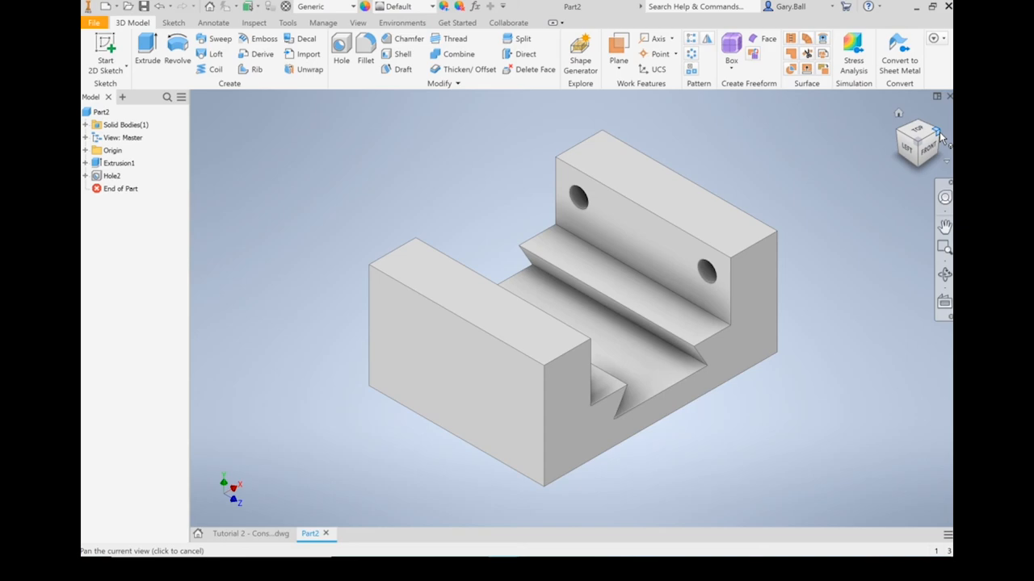
pyautogui.click(918, 129)
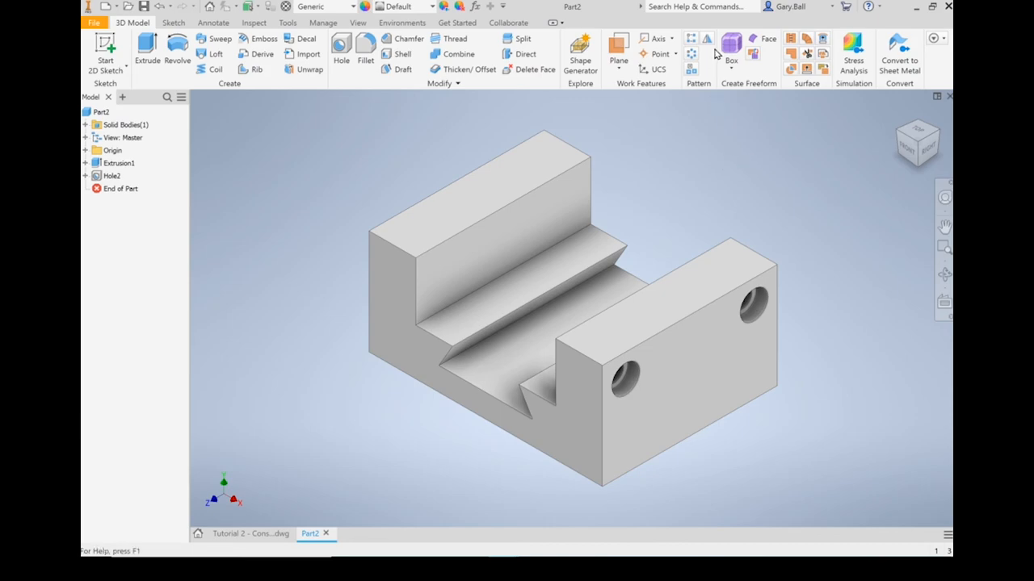
# Launch the Mirror feature ready to copy Hole2.
pyautogui.click(704, 39)
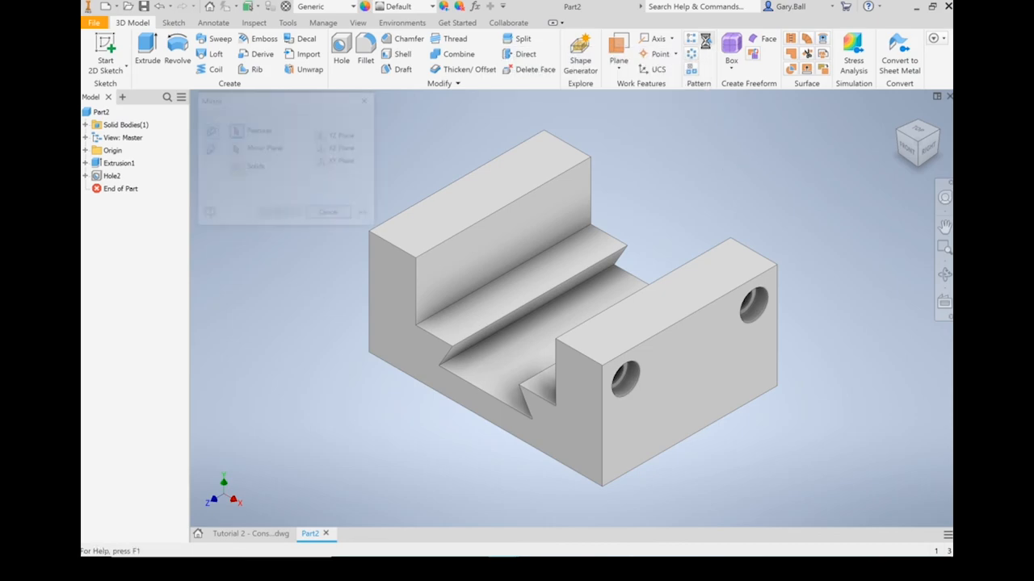
pyautogui.click(705, 39)
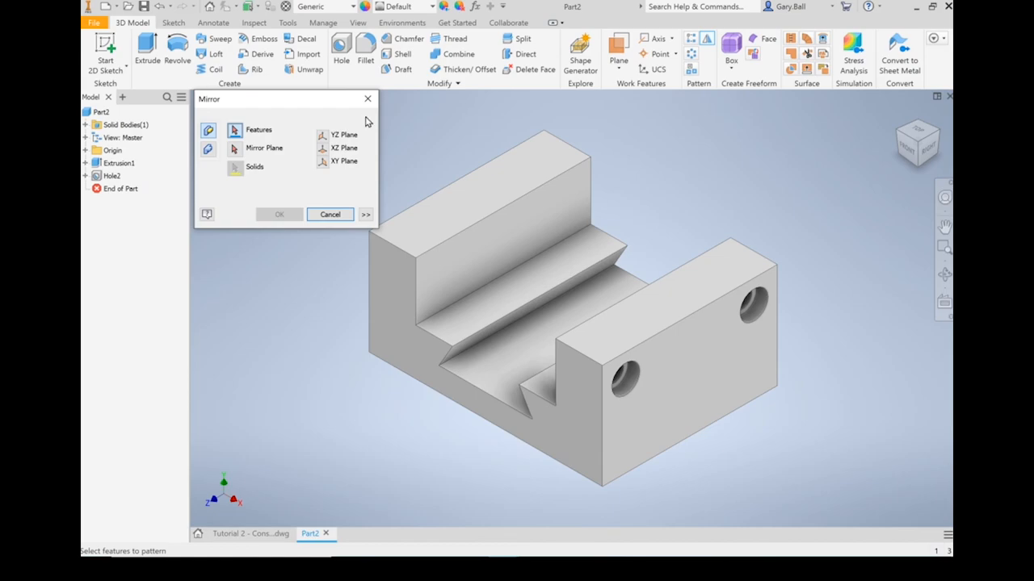
pyautogui.moveTo(307, 115)
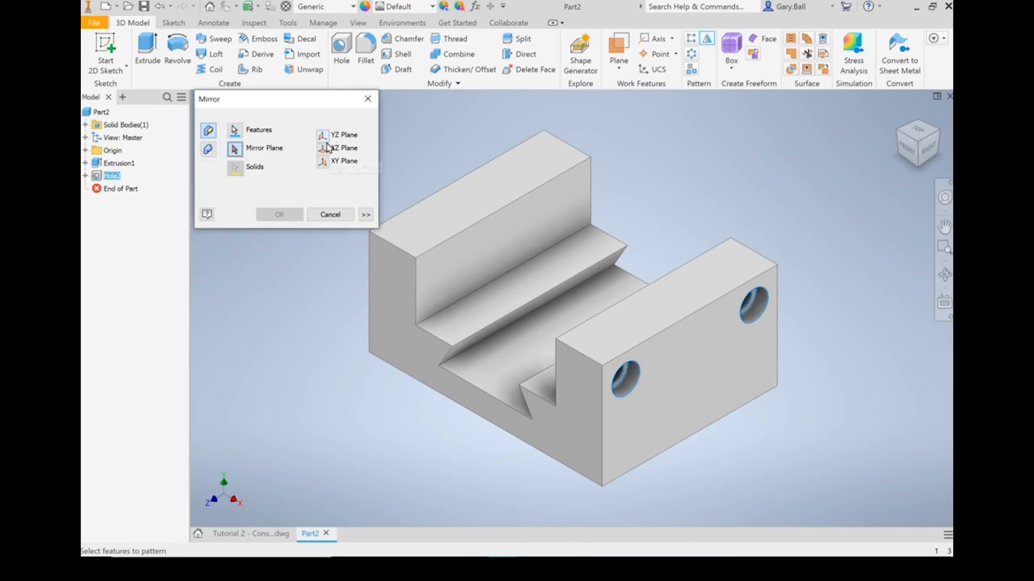
pyautogui.moveTo(338, 149)
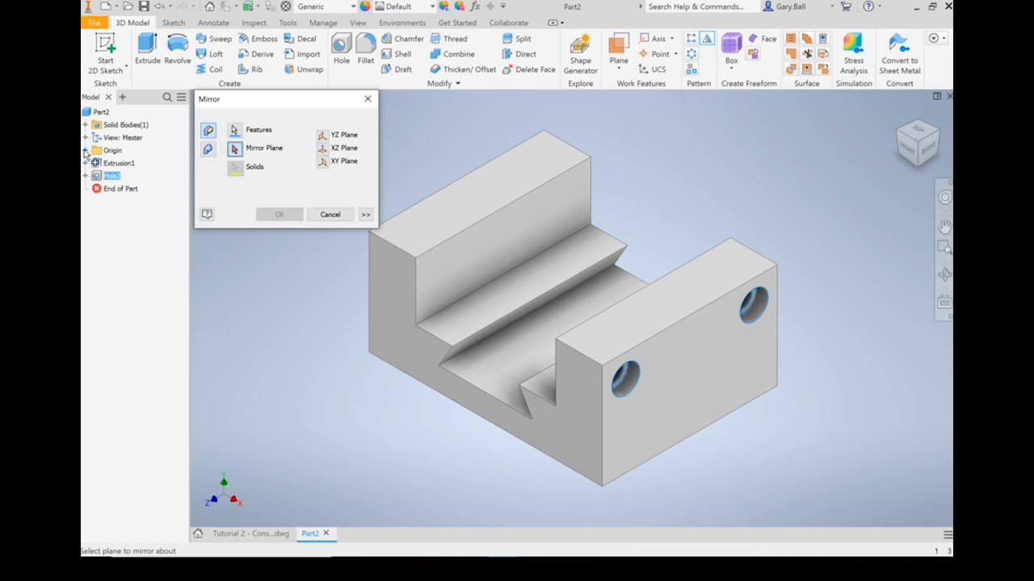
# Choose the origin YZ mid-plane as mirror plane and create Mirror1, giving four holes.
pyautogui.click(84, 150)
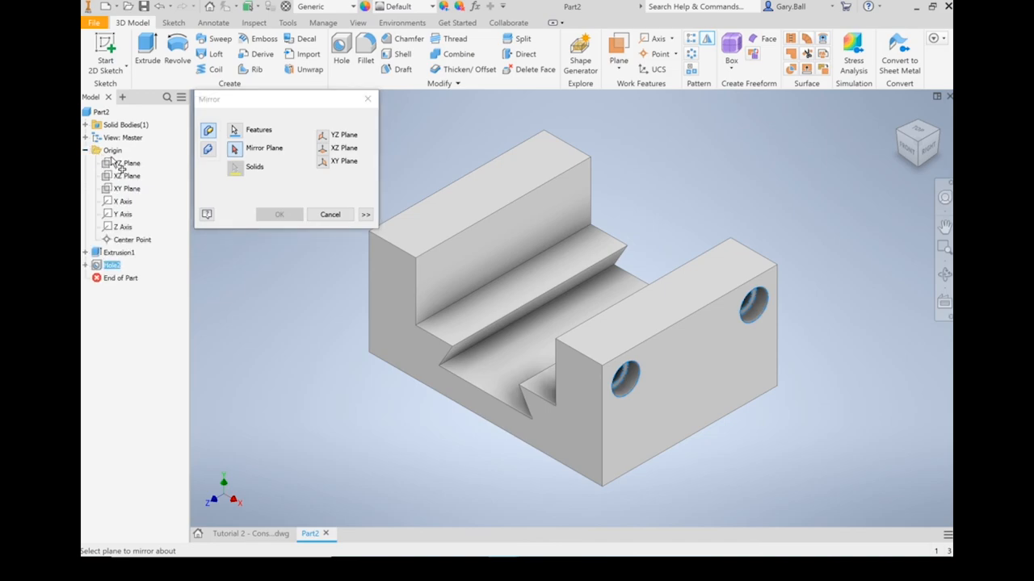
pyautogui.click(126, 175)
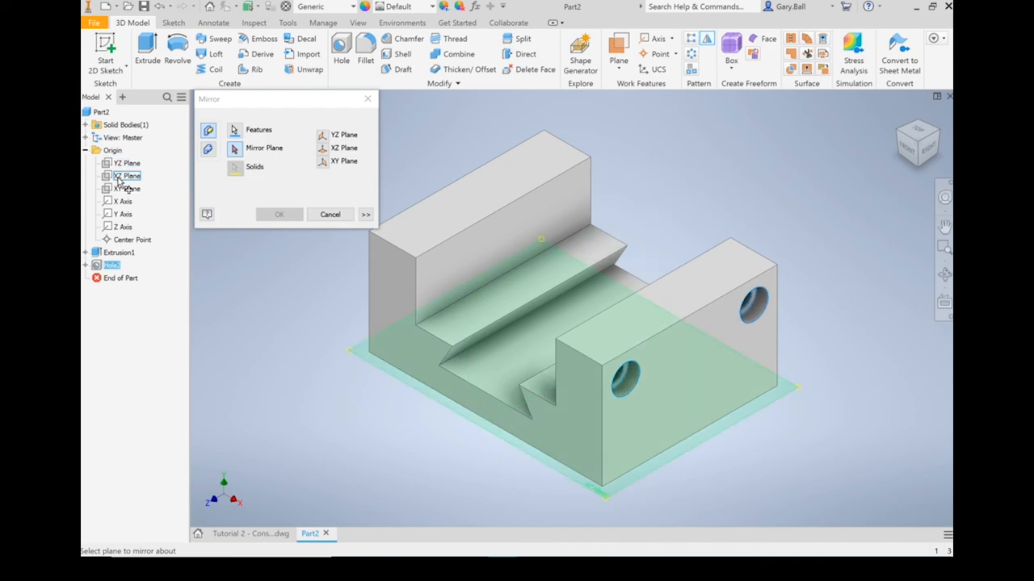
pyautogui.click(126, 187)
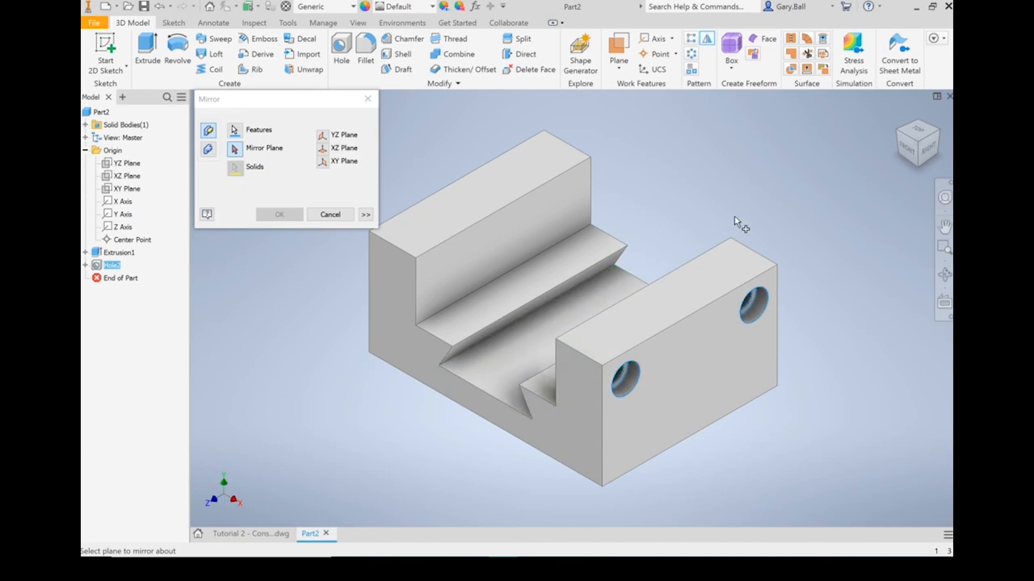
pyautogui.moveTo(698, 236)
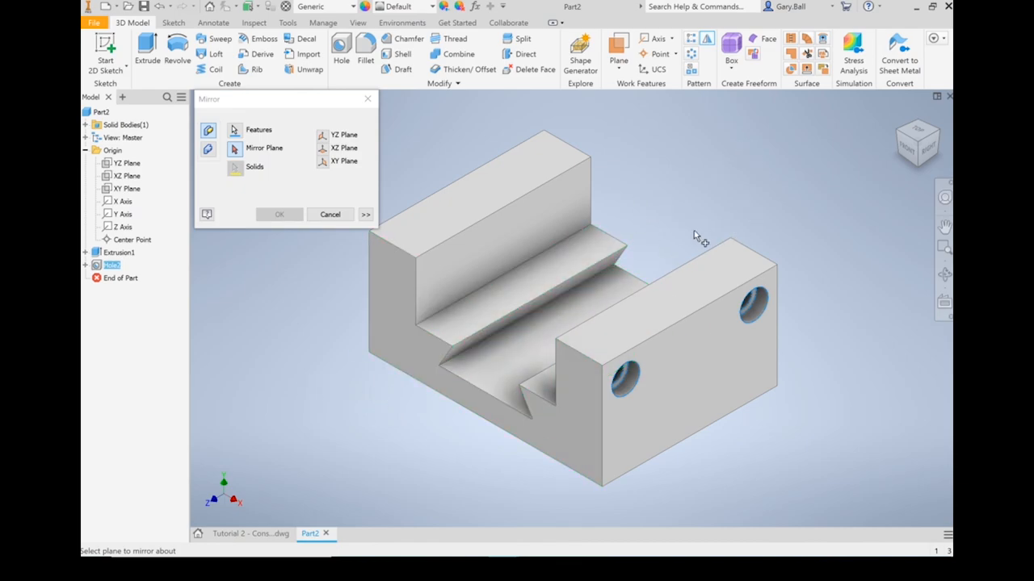
pyautogui.moveTo(660, 244)
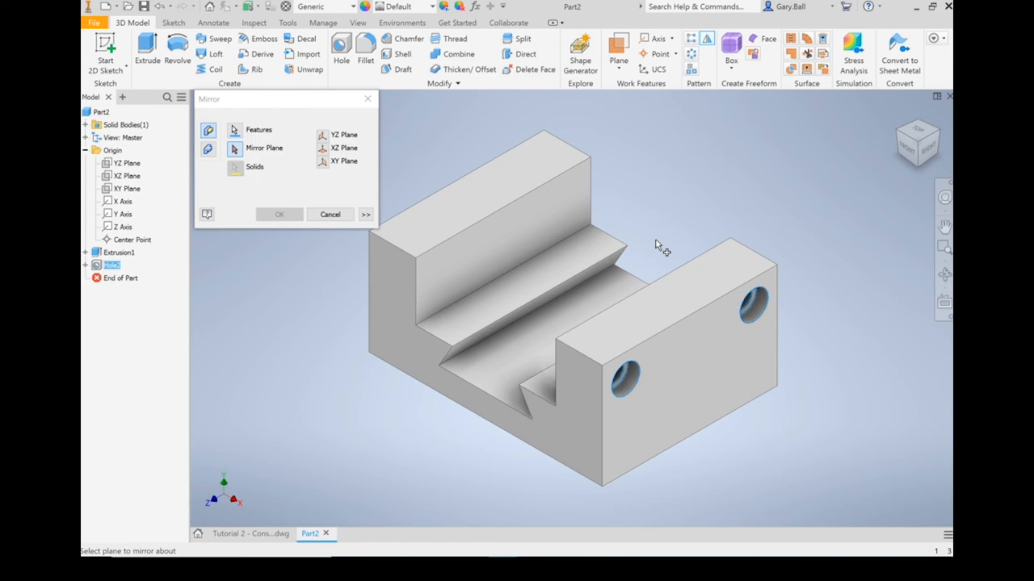
pyautogui.moveTo(659, 246)
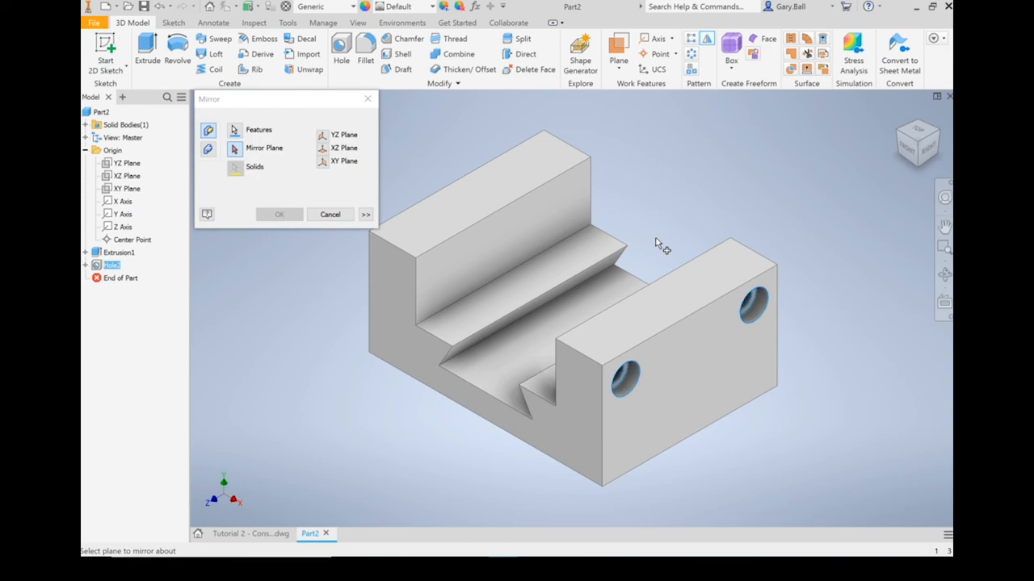
pyautogui.moveTo(333, 271)
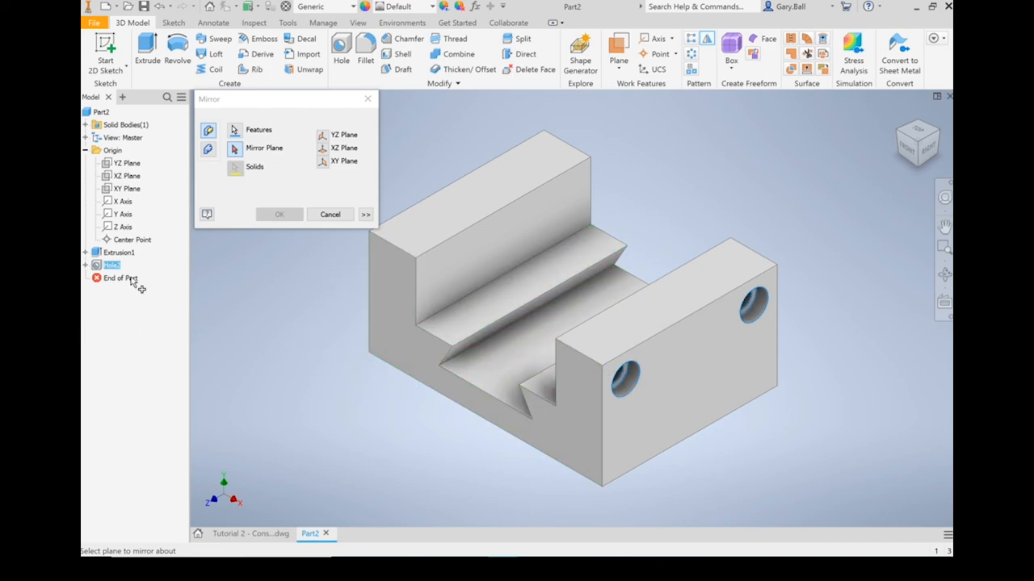
pyautogui.click(126, 187)
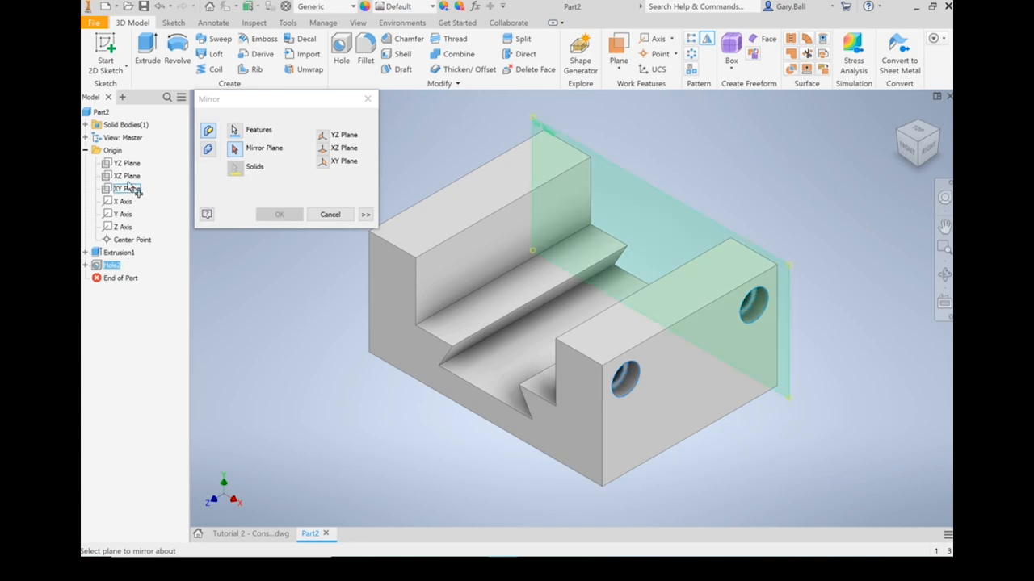
pyautogui.click(126, 163)
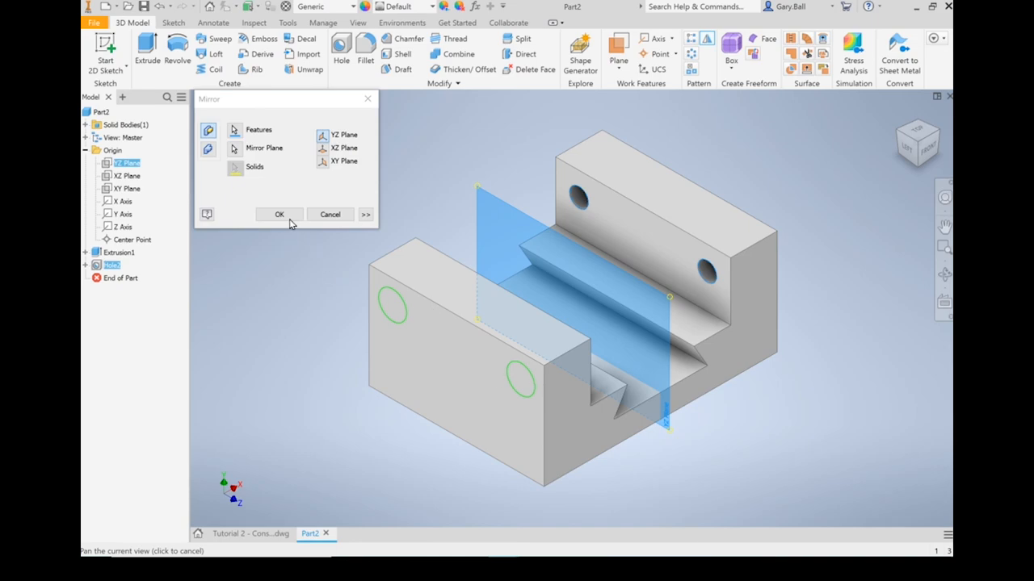
pyautogui.click(278, 213)
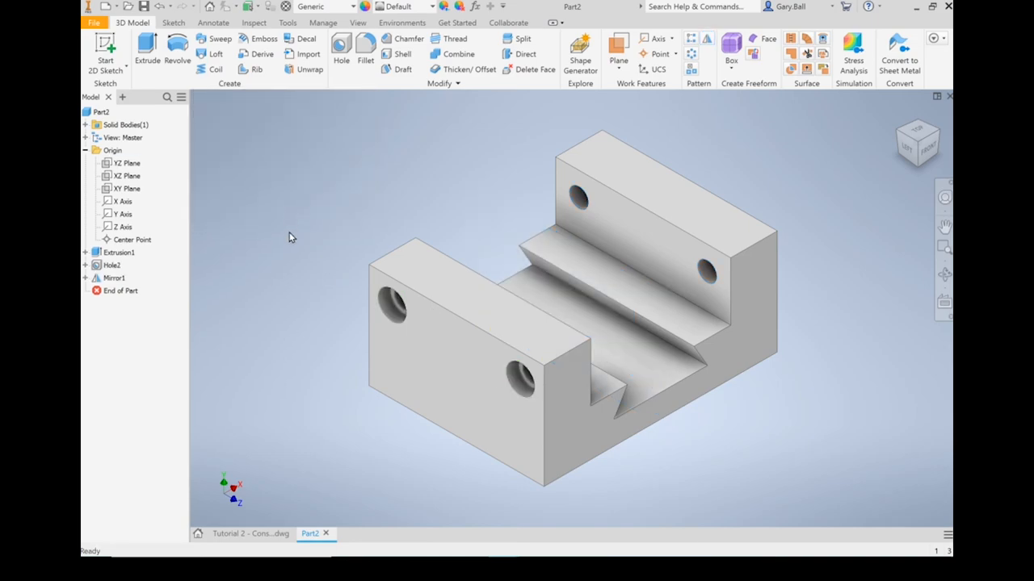